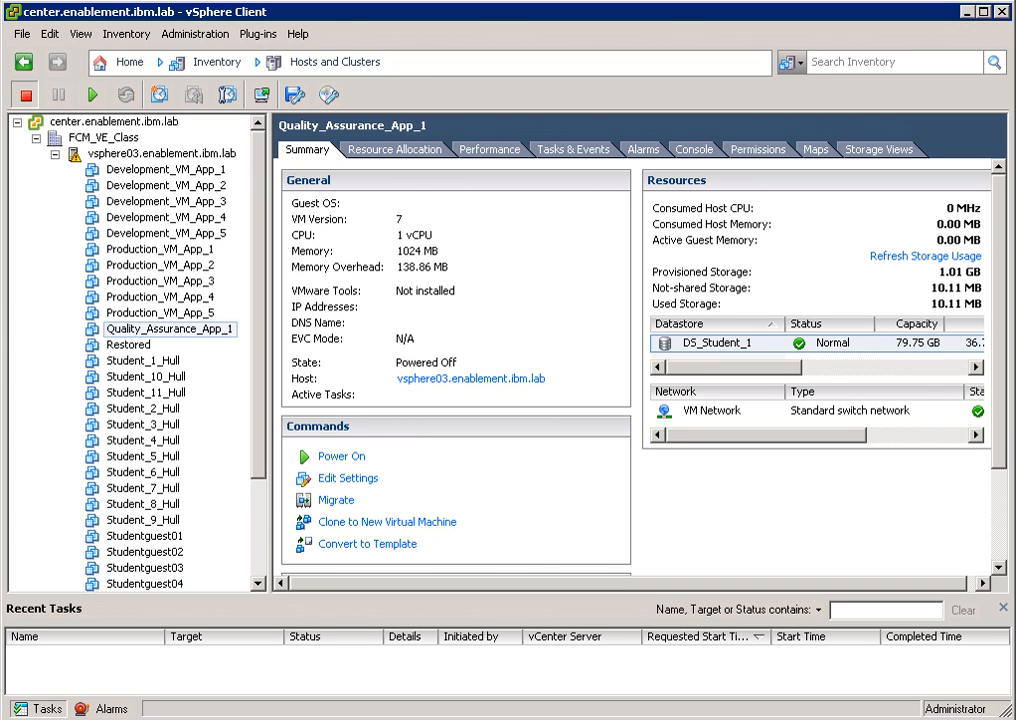
mouse_move(900, 516)
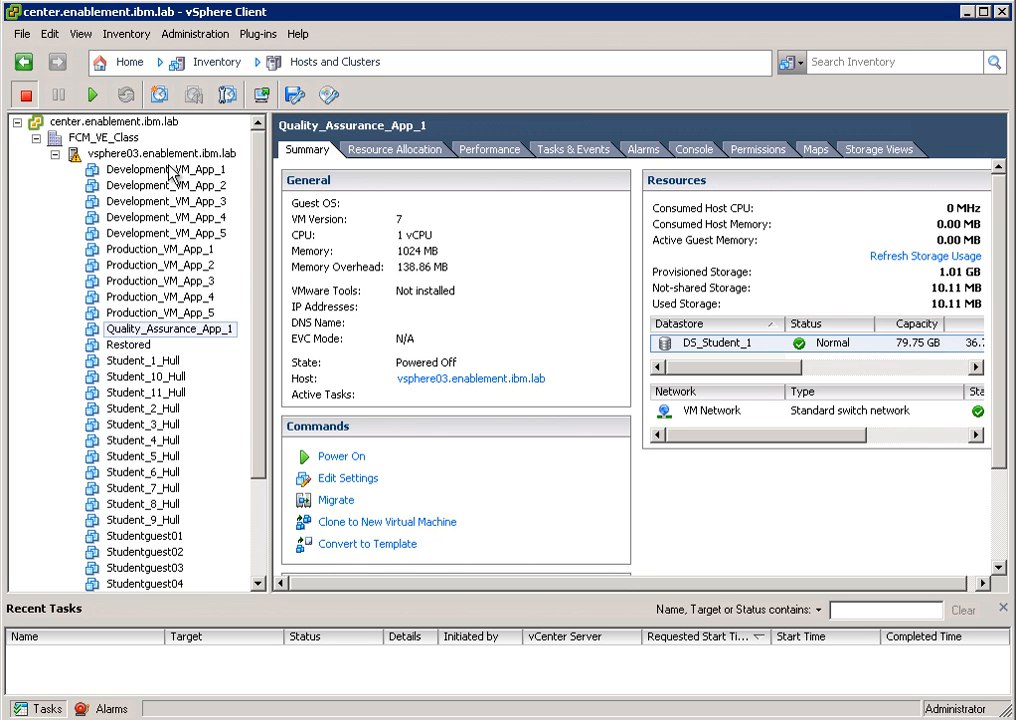
Step: Browse the vsphere03 host and the Development, Production and Quality_Assurance VM summaries
click(156, 152)
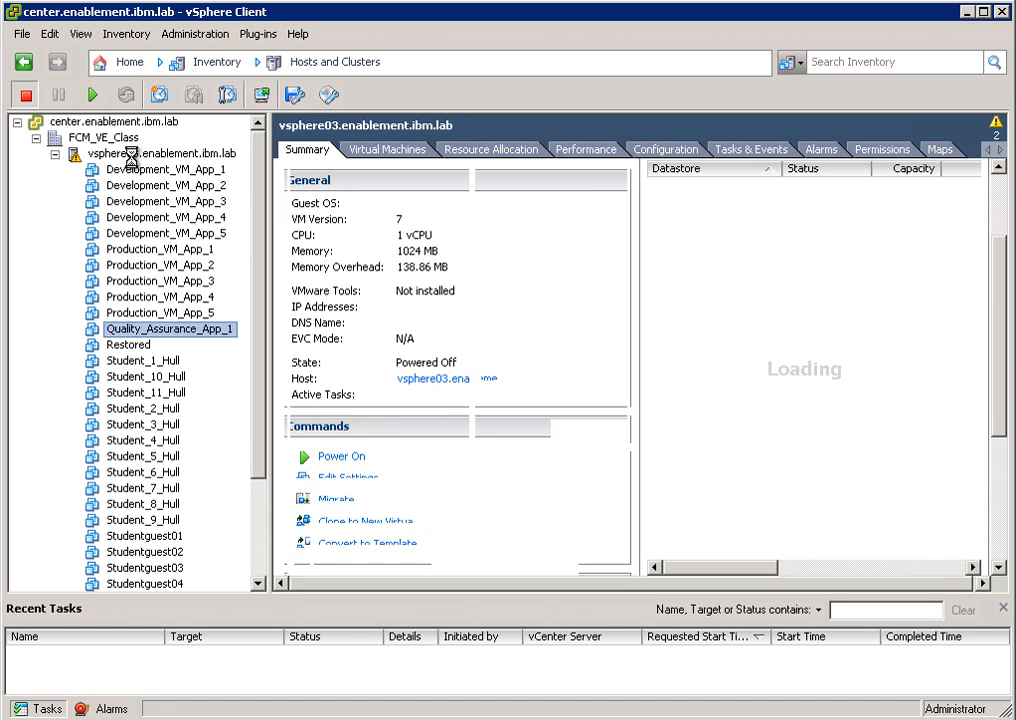
click(160, 152)
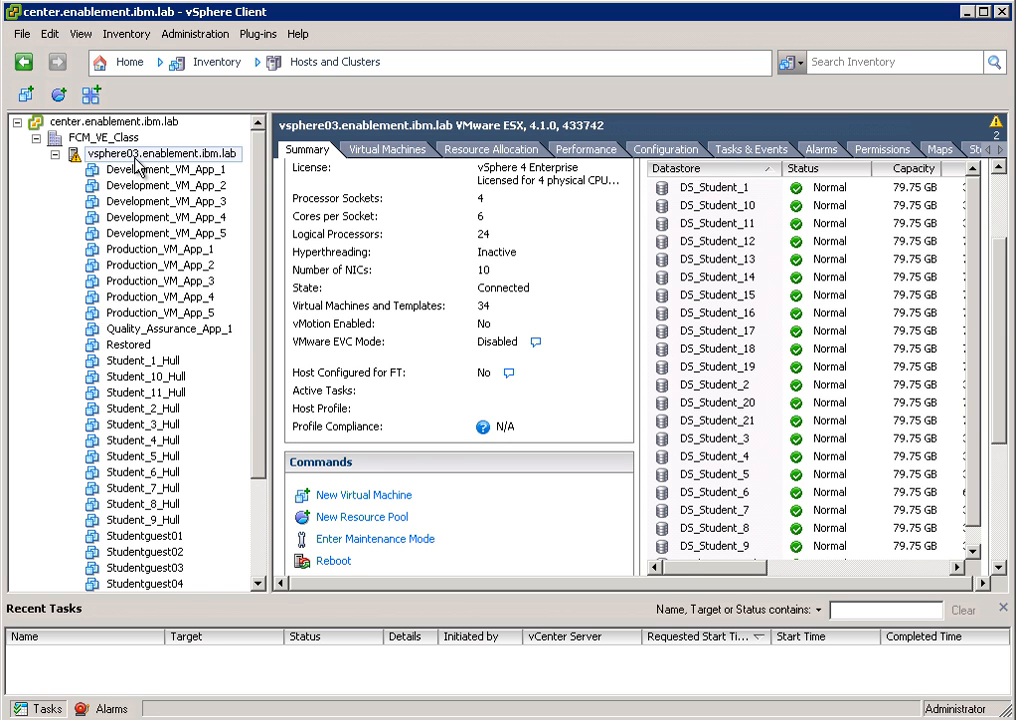
click(164, 168)
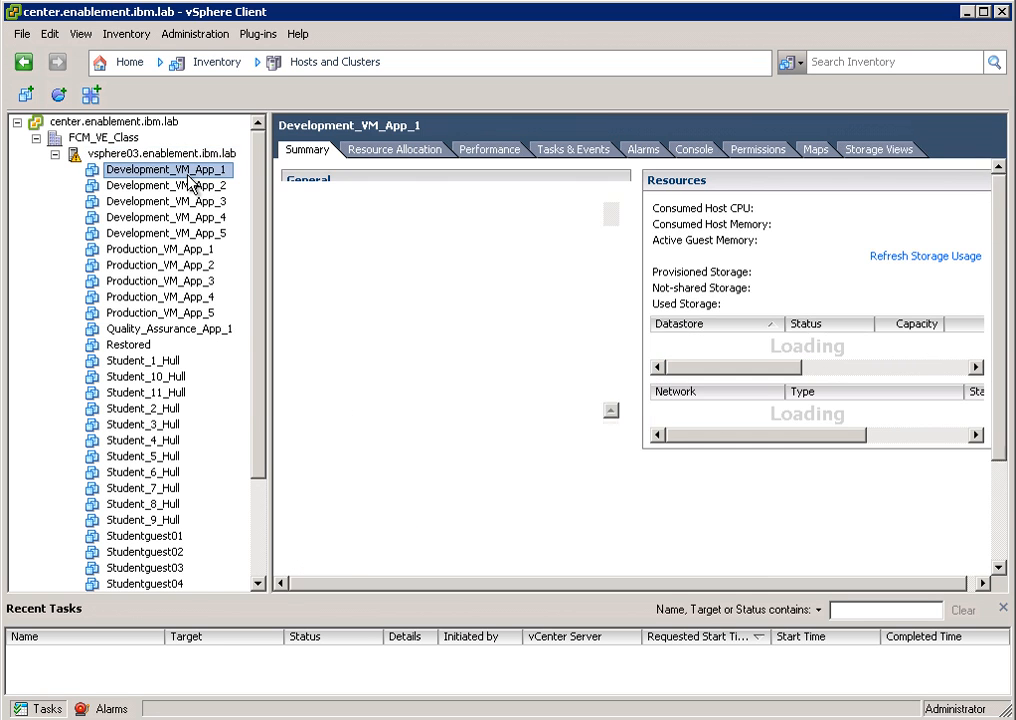
click(164, 168)
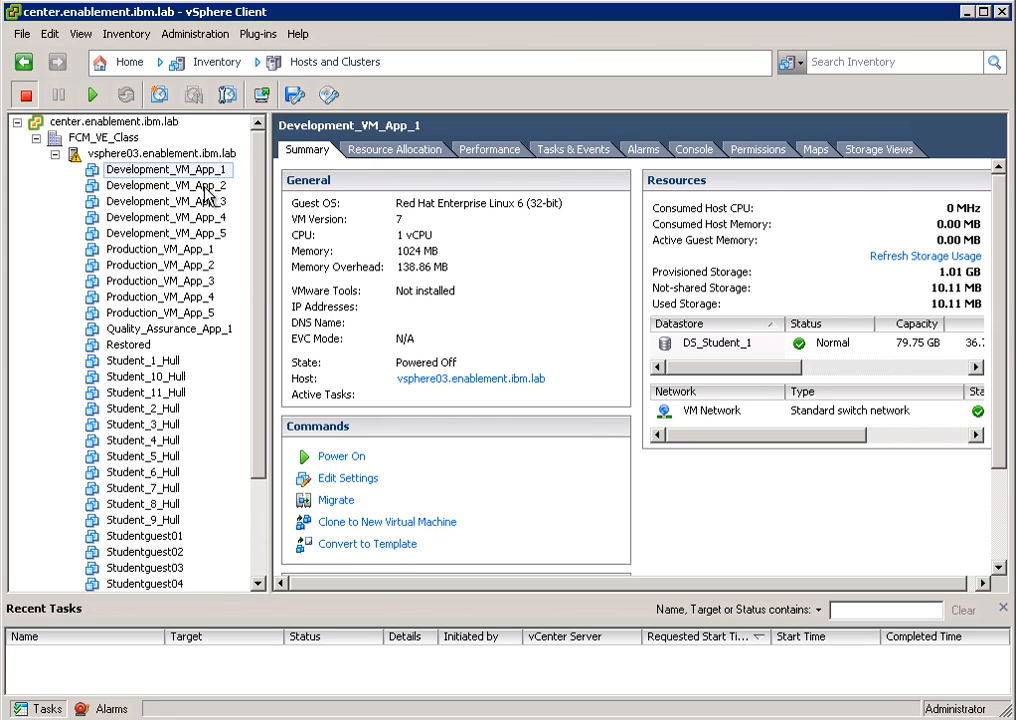
click(160, 248)
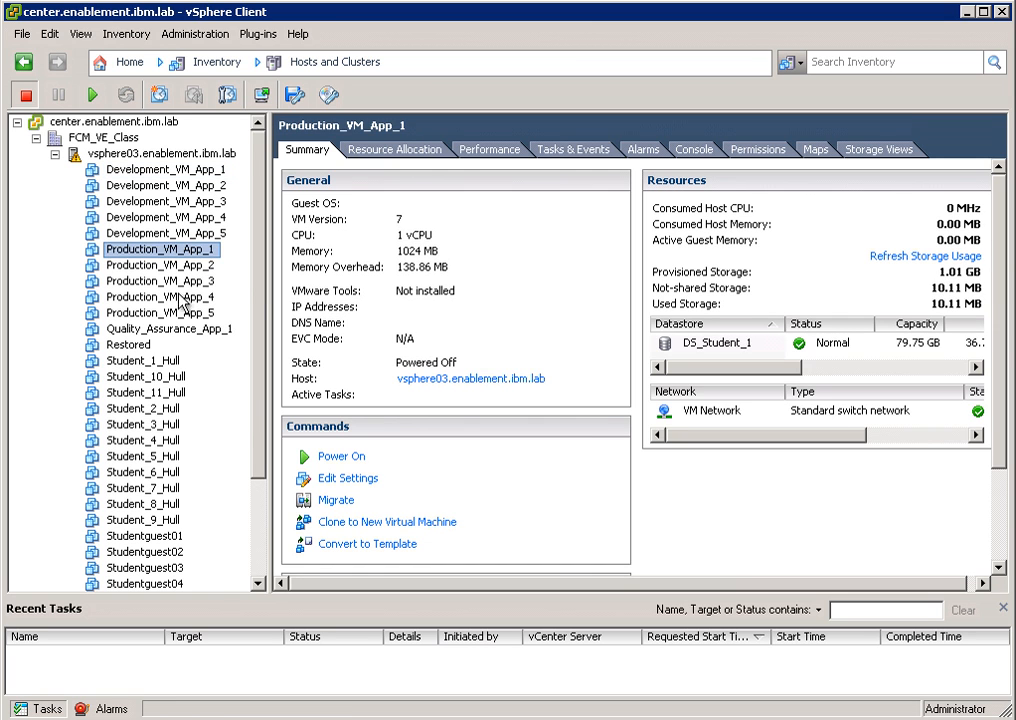
click(170, 328)
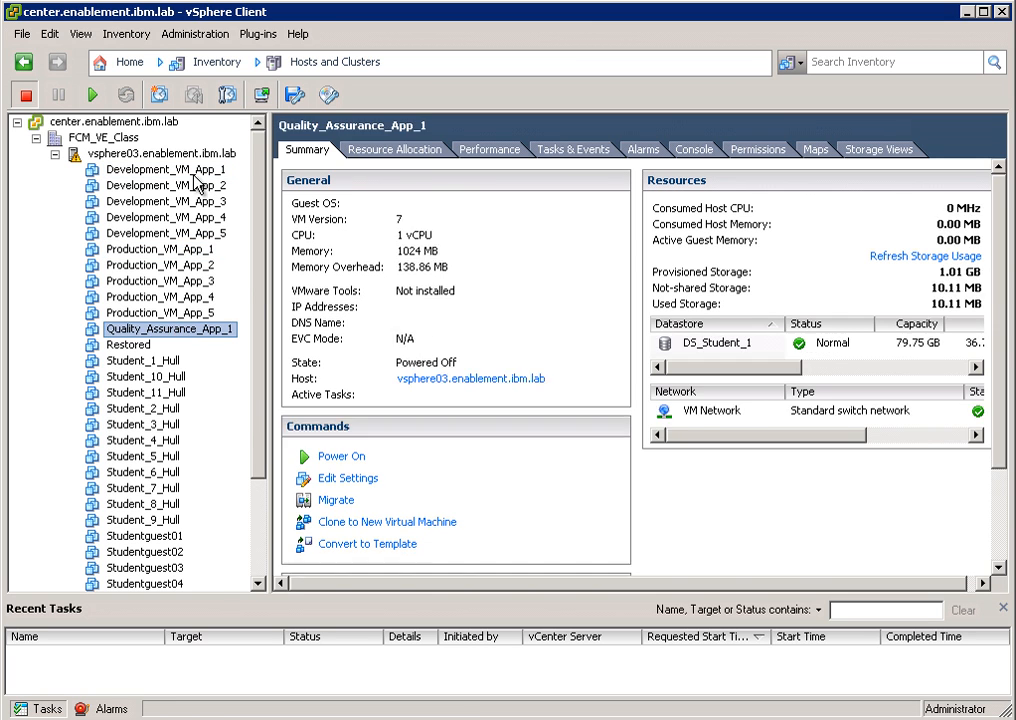
mouse_move(176, 328)
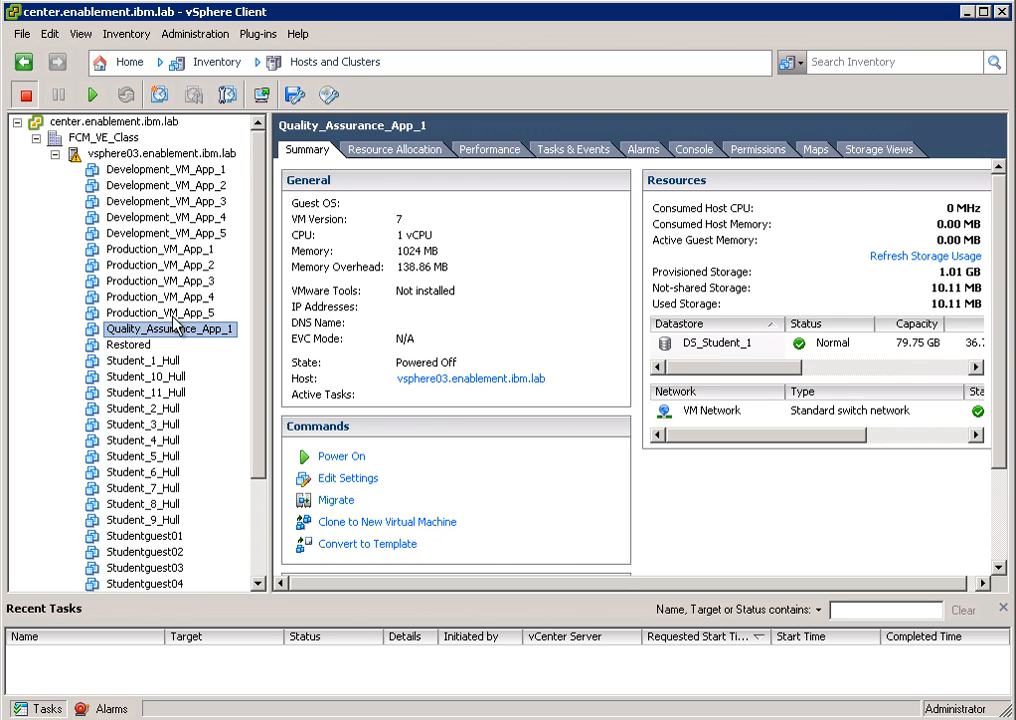
click(716, 344)
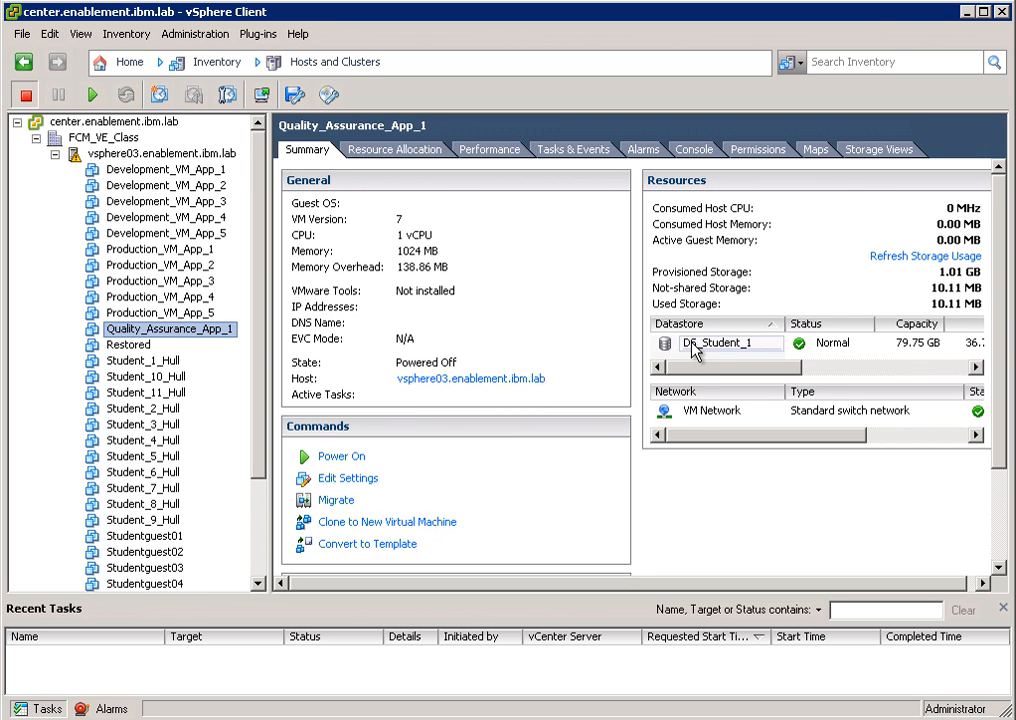
click(732, 344)
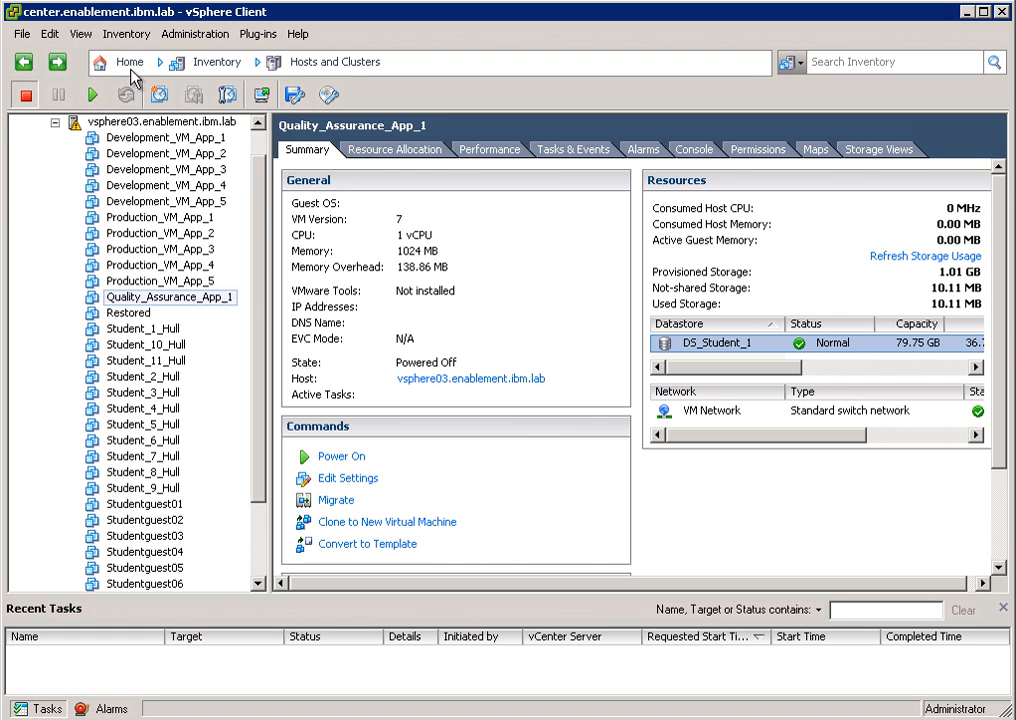
Step: Return to the vSphere Client Home page
click(118, 62)
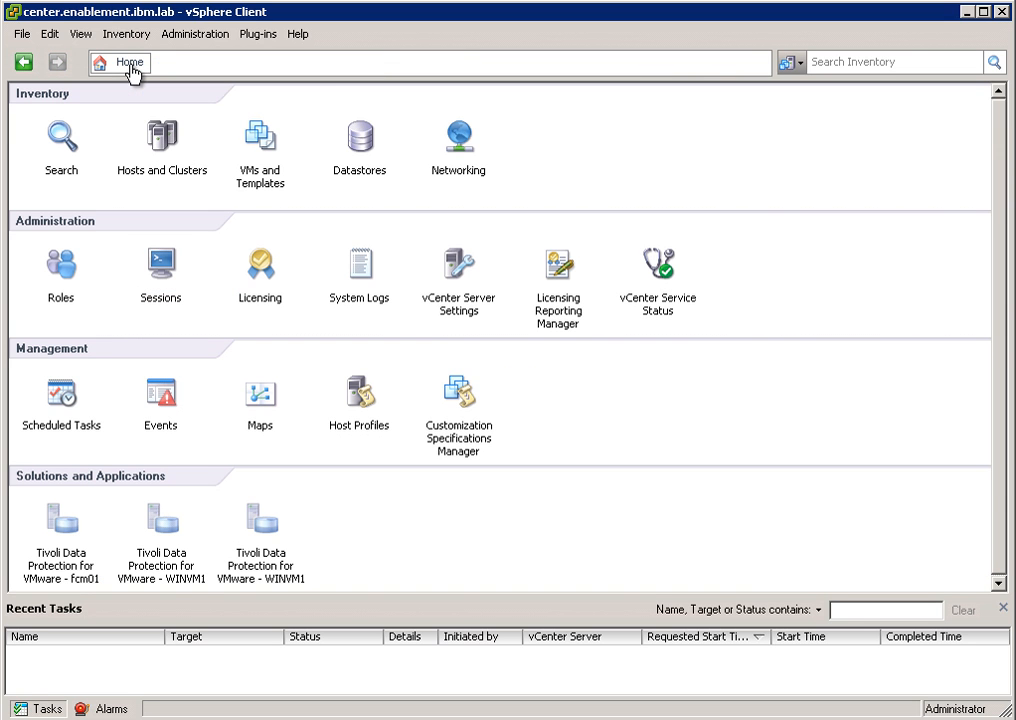
mouse_move(62, 520)
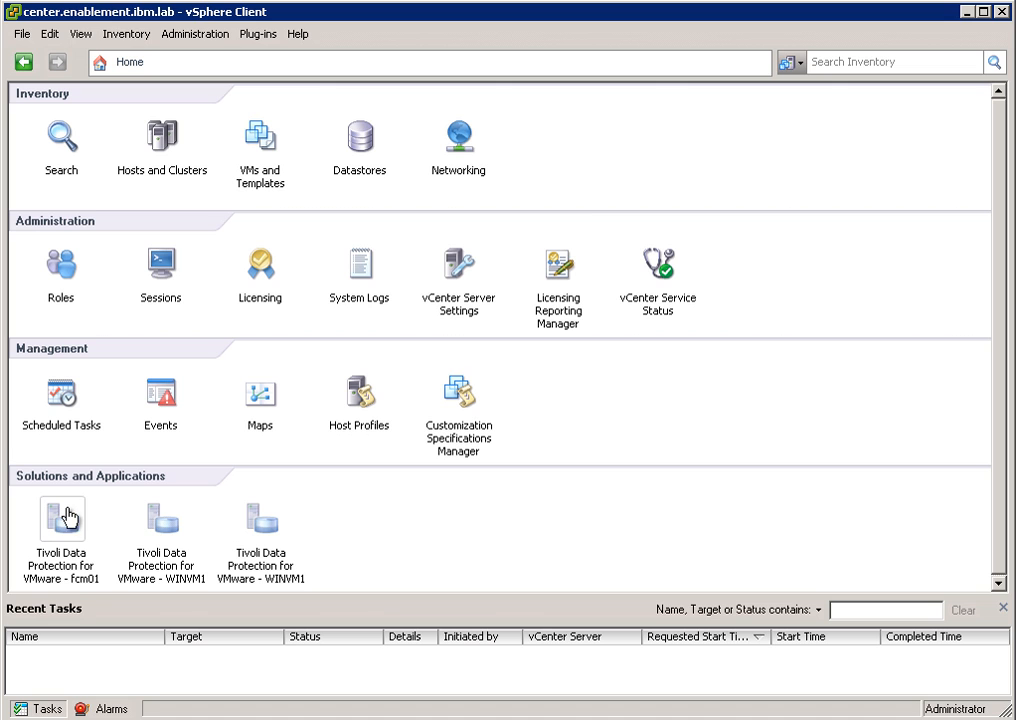
mouse_move(78, 522)
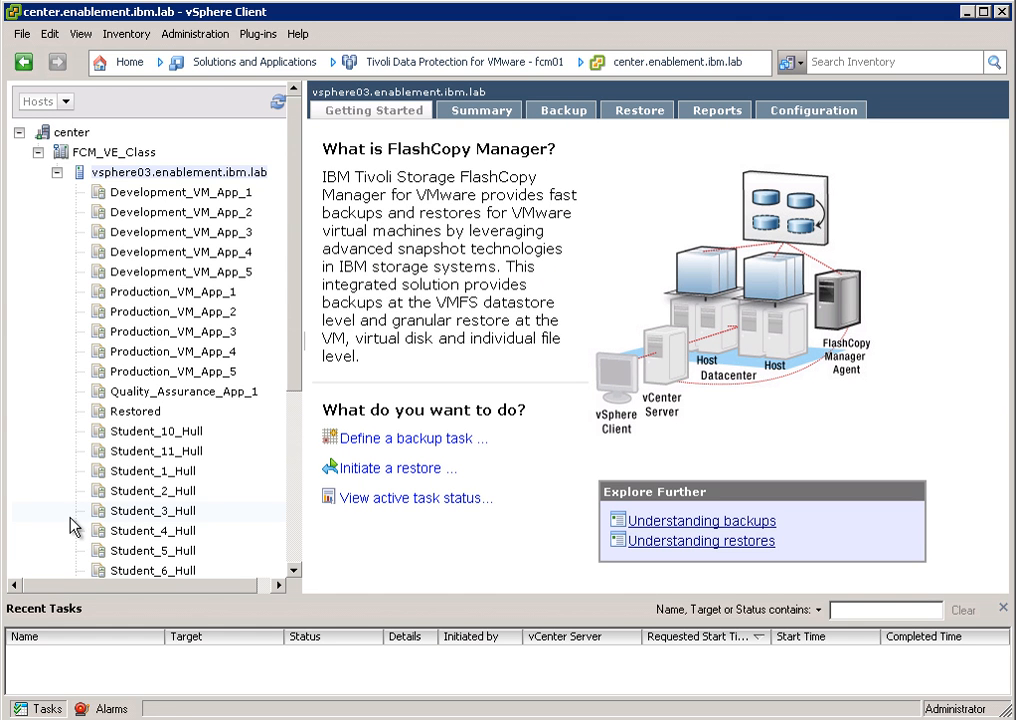
mouse_move(480, 316)
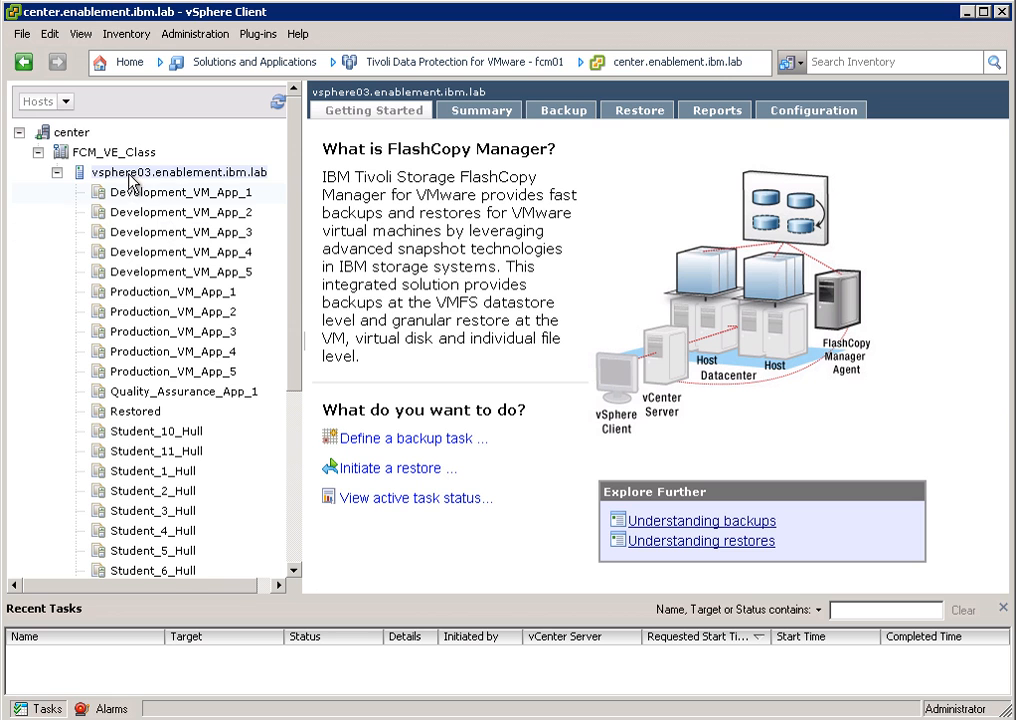
Step: Review the Development_VM_App_1 and Development_VM_App_2 summaries in the plug-in
click(180, 192)
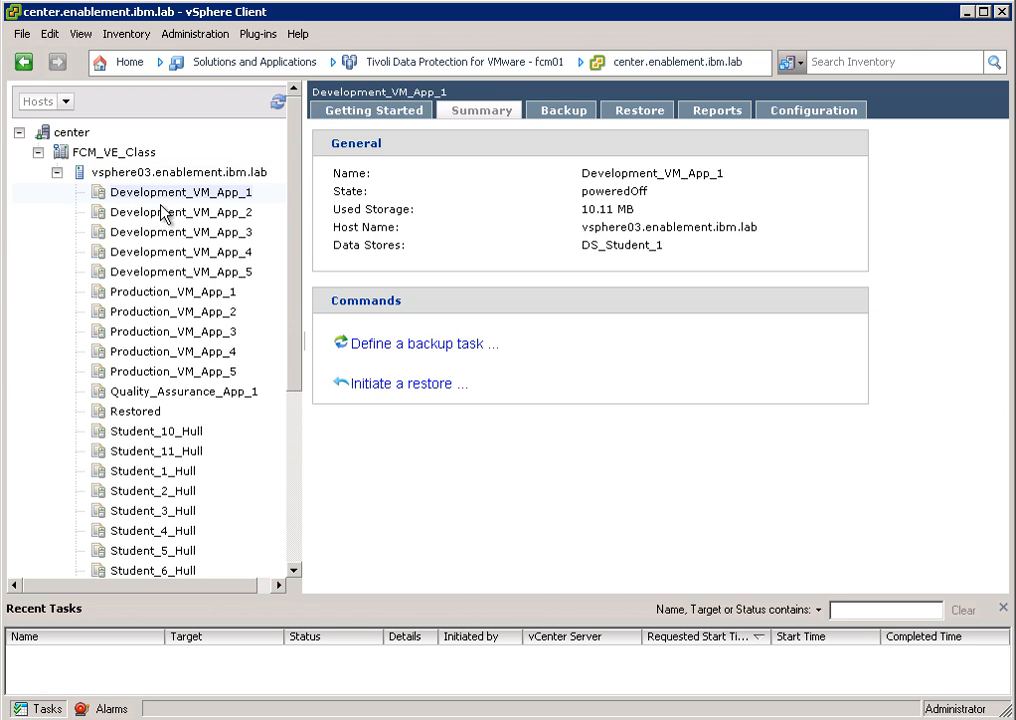
click(180, 212)
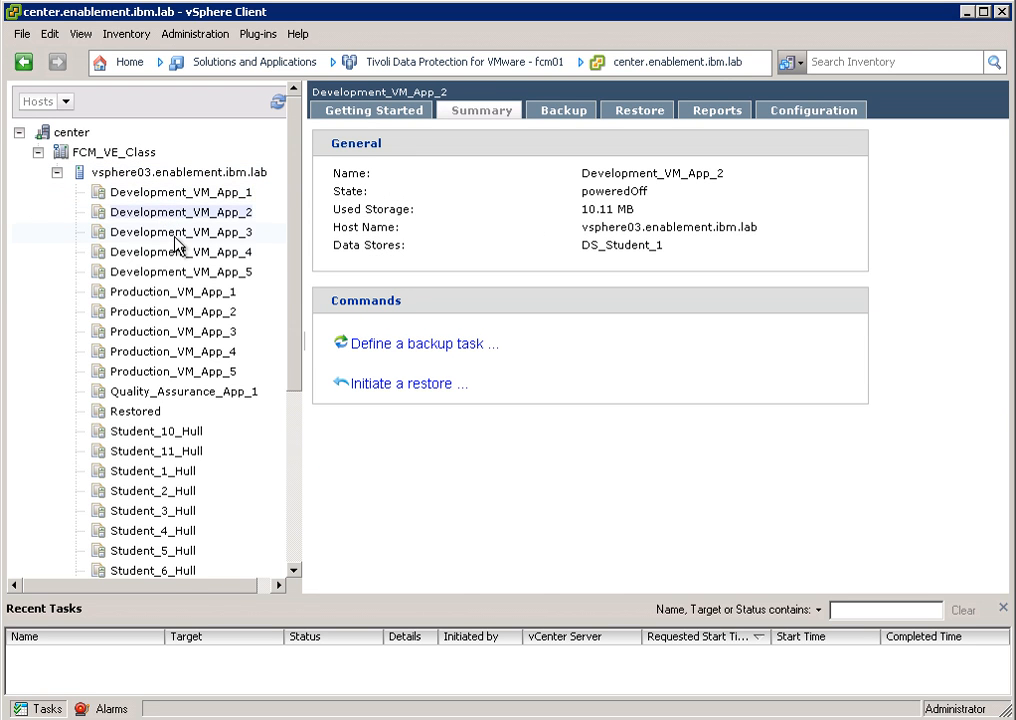
click(180, 192)
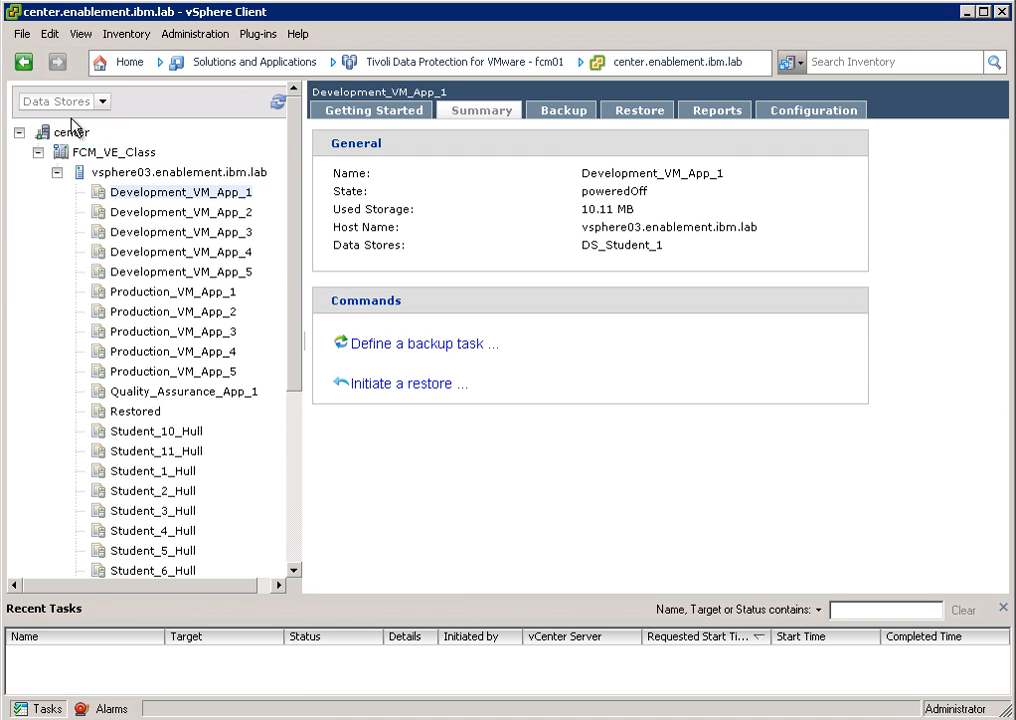
Step: List the inventory by datastores and expand center and FCM_VE_Class to show DS_Student datastores
click(20, 132)
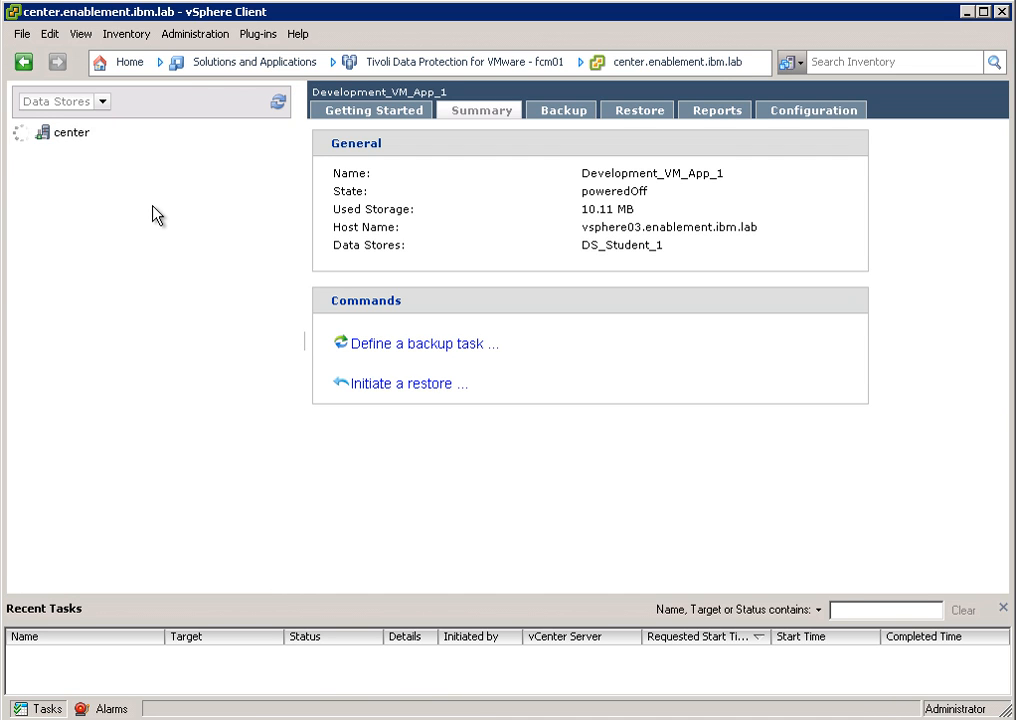
click(20, 132)
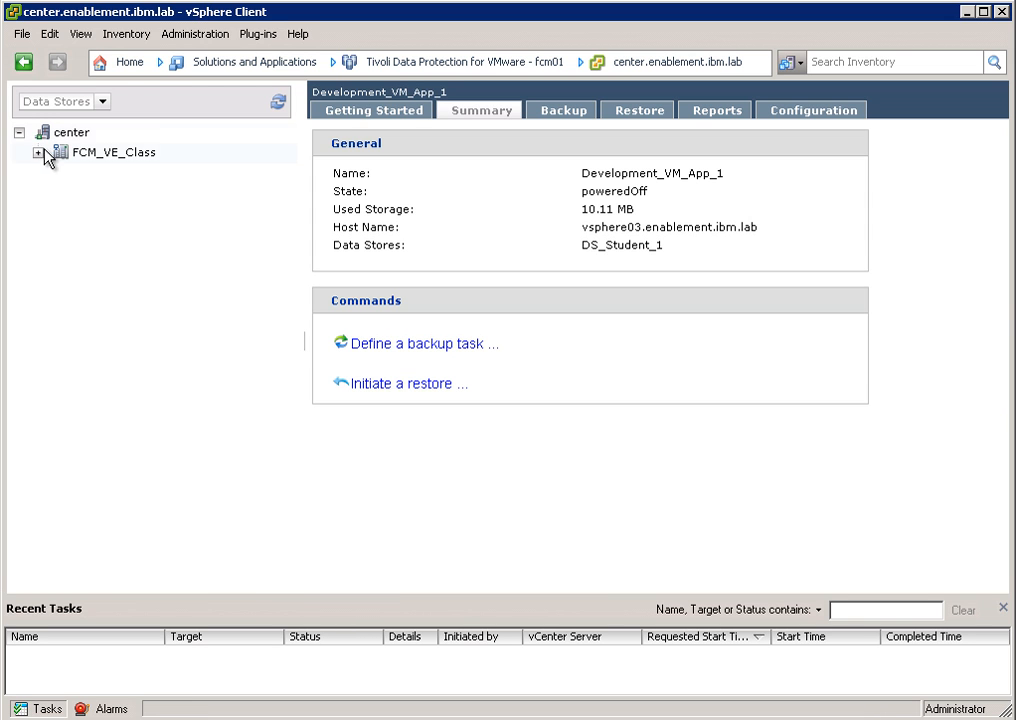
click(40, 152)
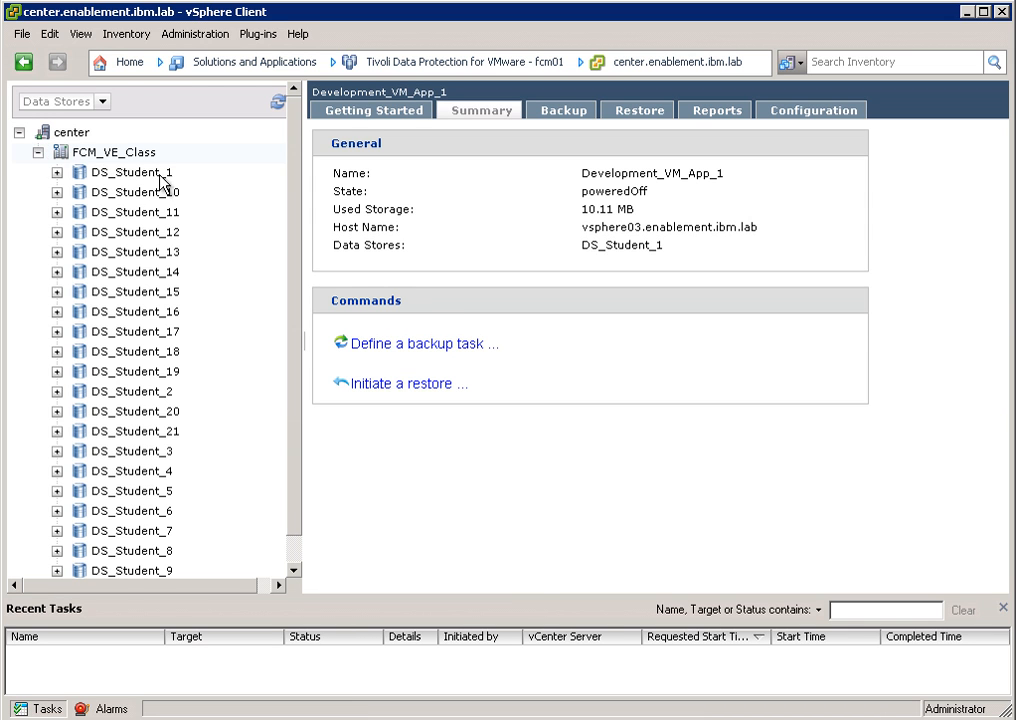
mouse_move(424, 352)
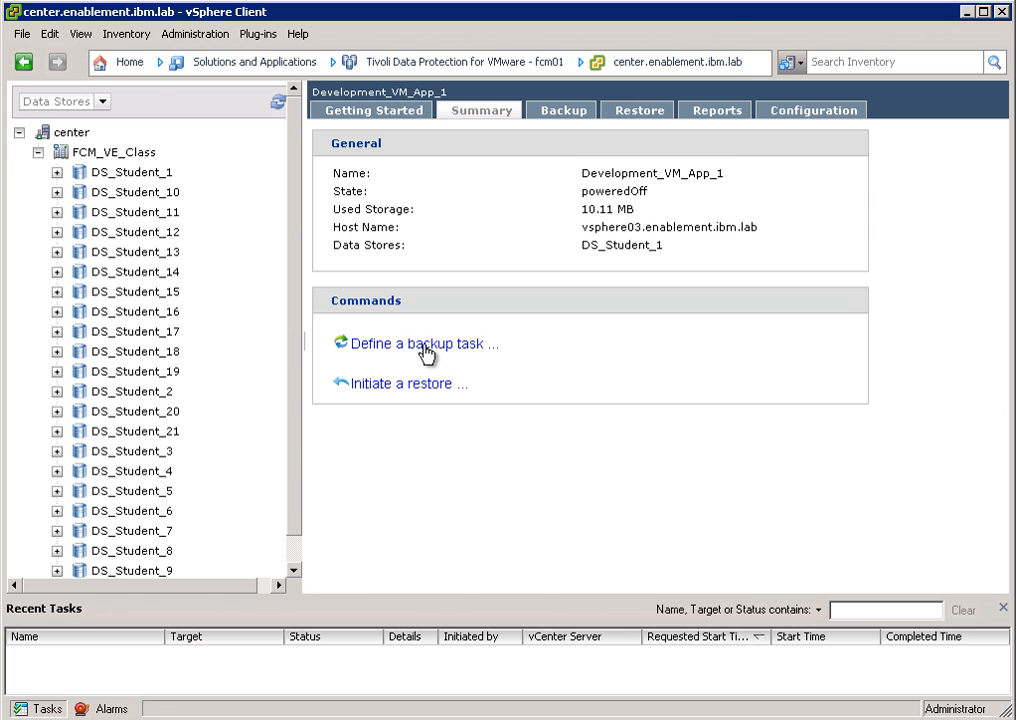
Step: Start a new backup task and advance to its General settings
click(418, 344)
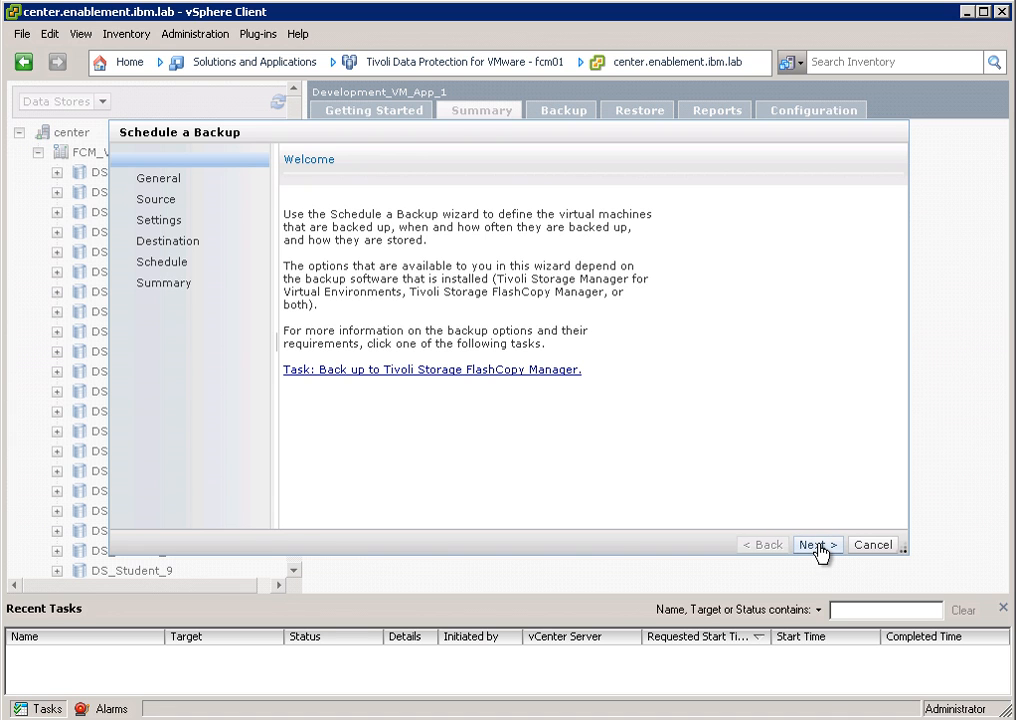
click(816, 544)
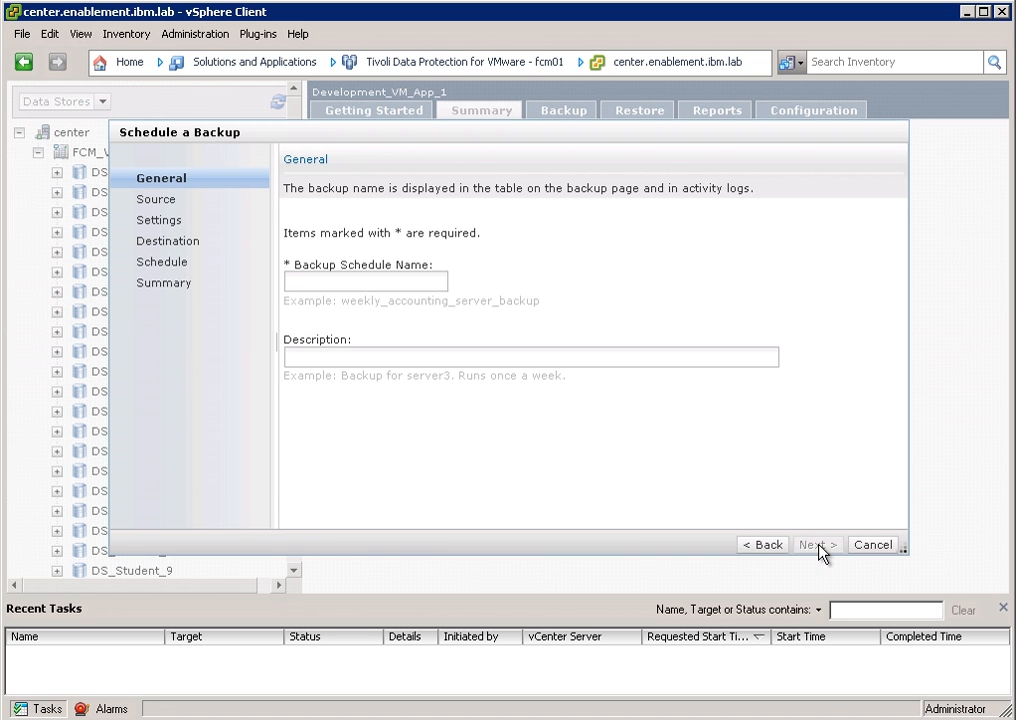
mouse_move(430, 300)
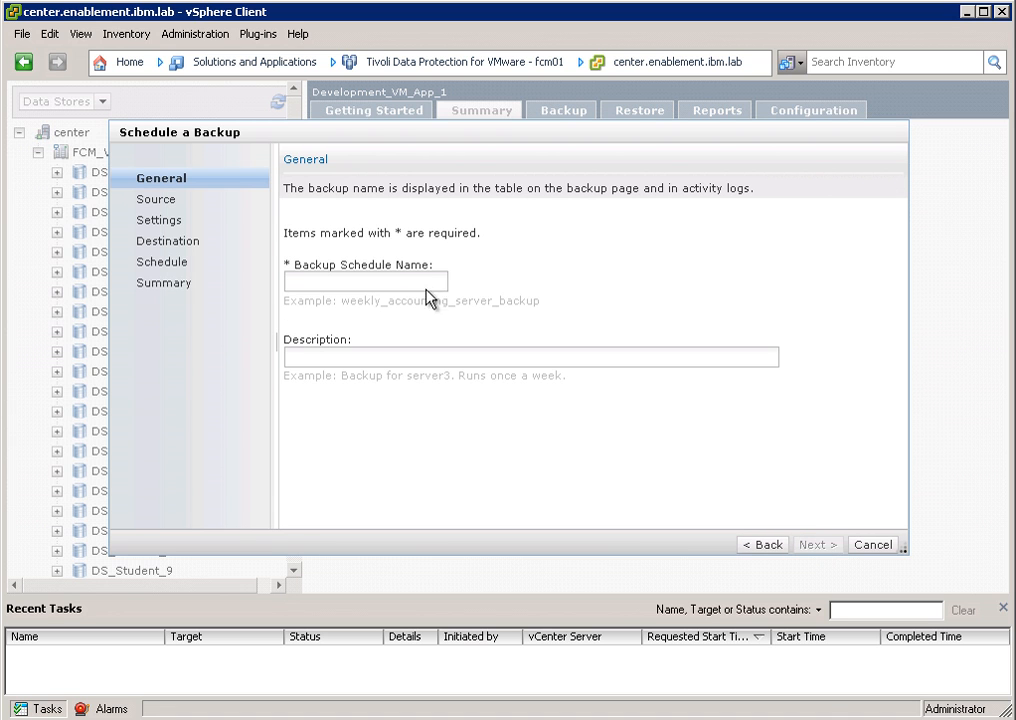
Step: Enter Daily_Production as the backup schedule name and as its description
click(366, 280)
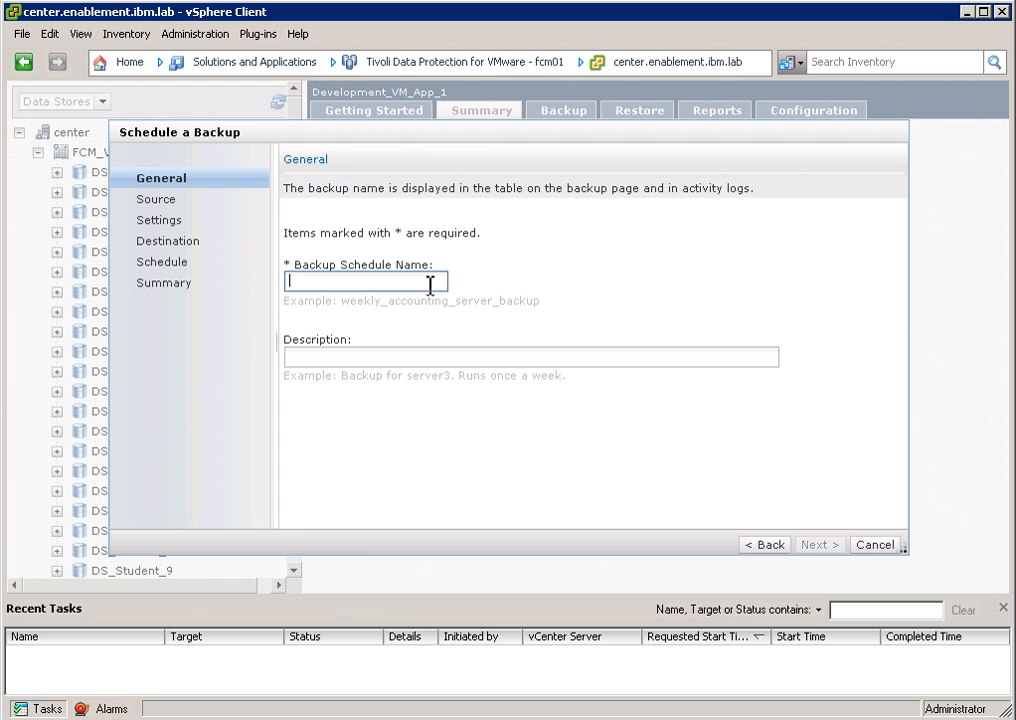
text(Daily)
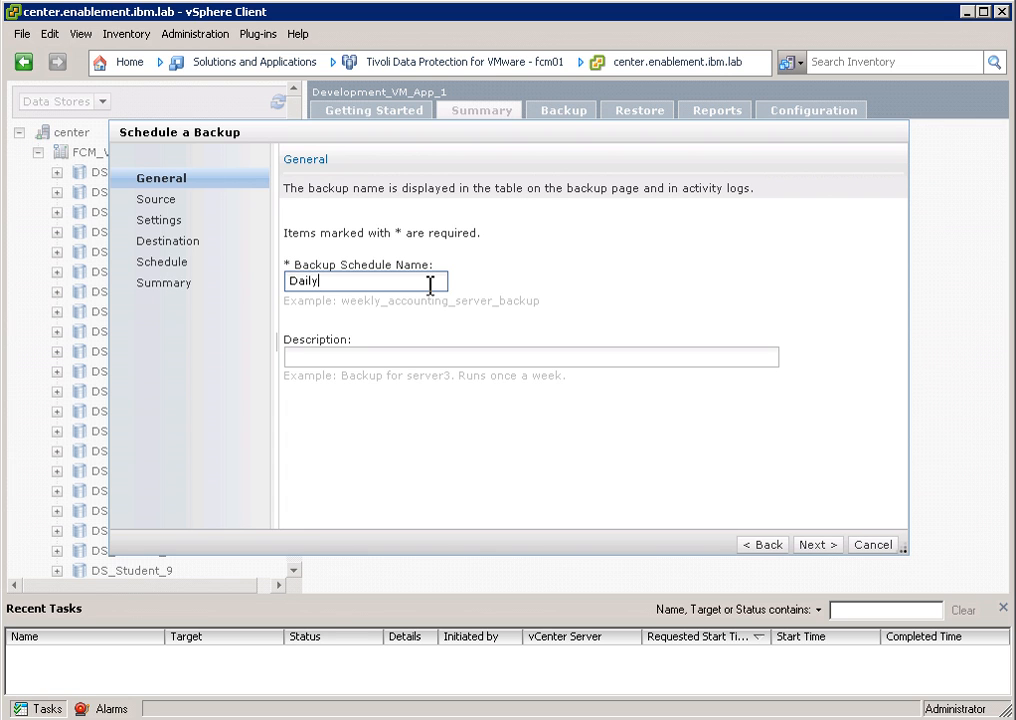
text(_P)
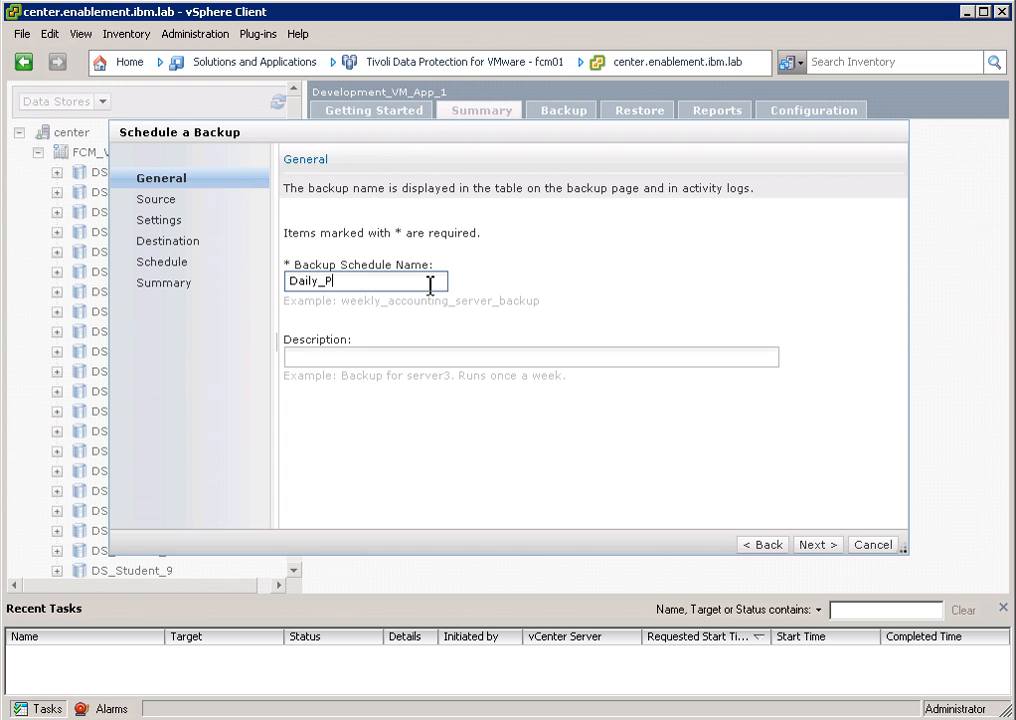
text(roduct)
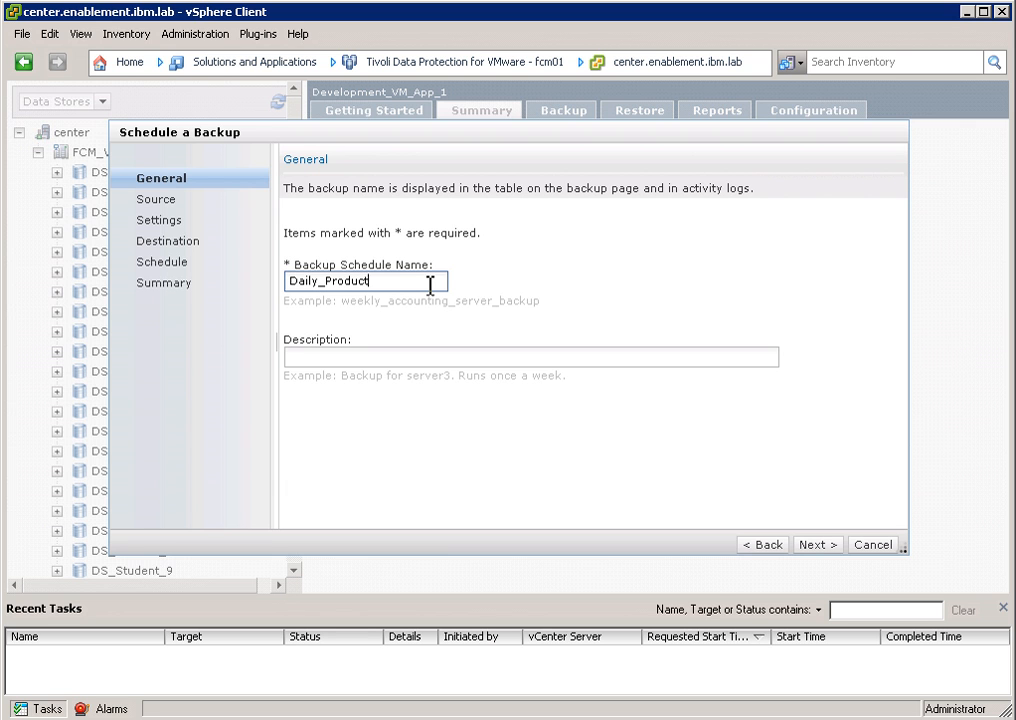
text(ion)
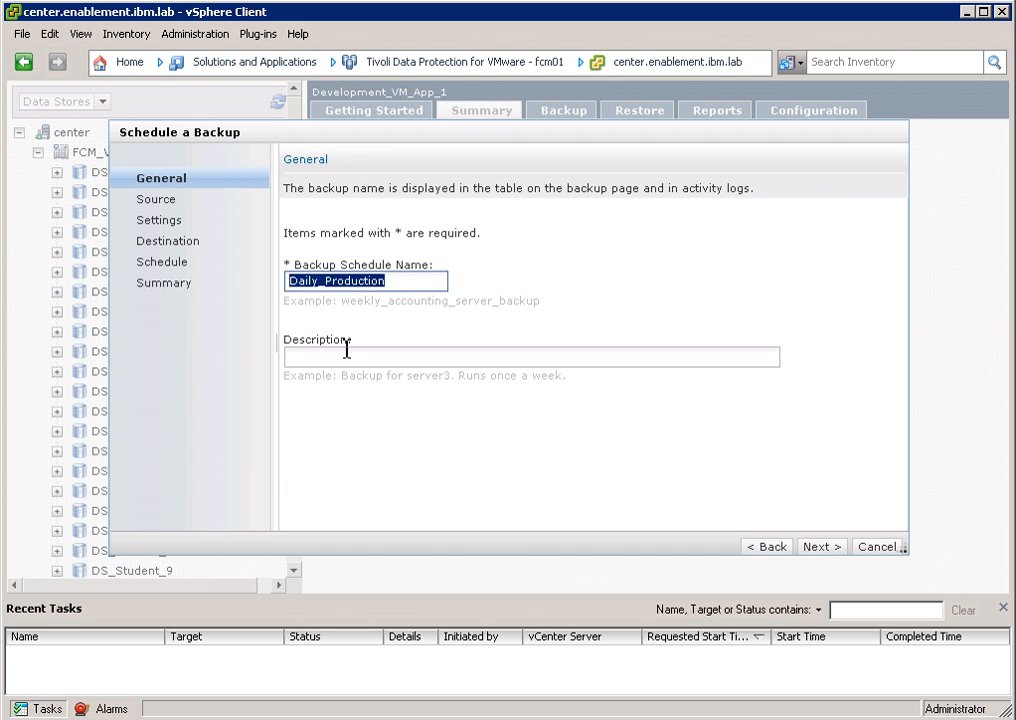
text(Daily_Production)
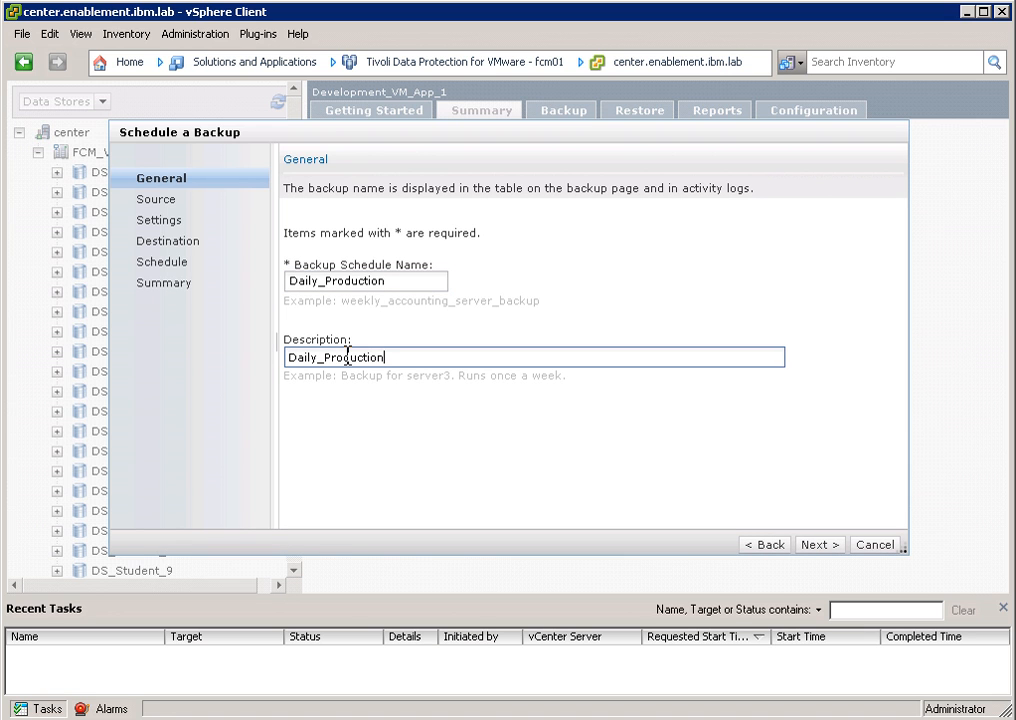
mouse_move(808, 560)
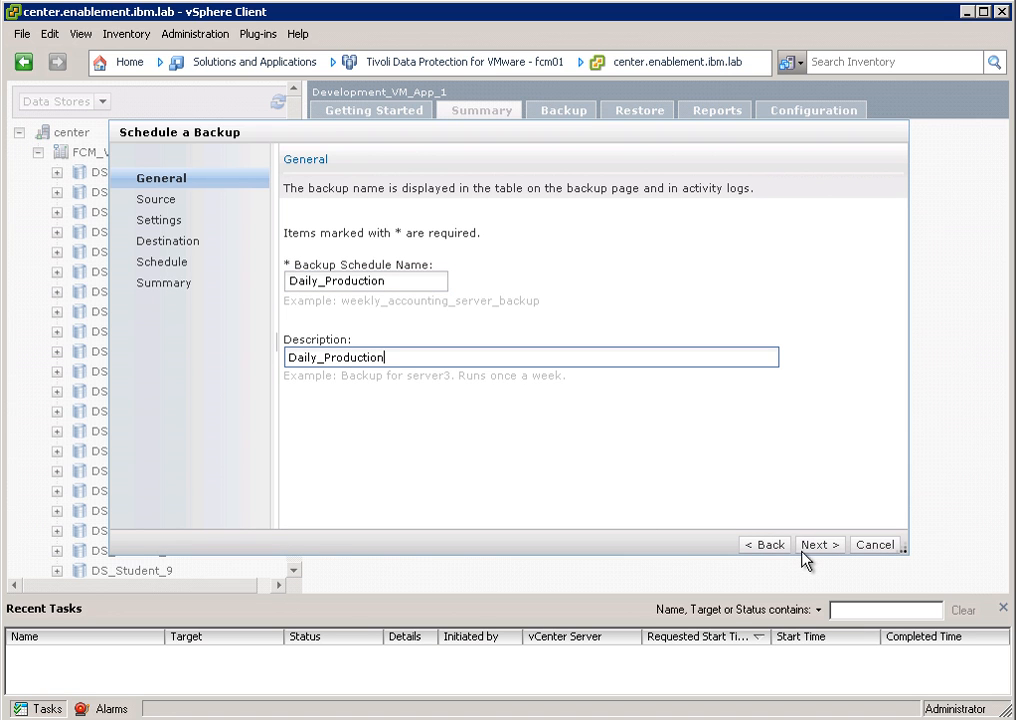
Step: Select Production_VM_App_1 from datastore DS_Student_1 under FCM_VE_Class as the backup source
click(820, 544)
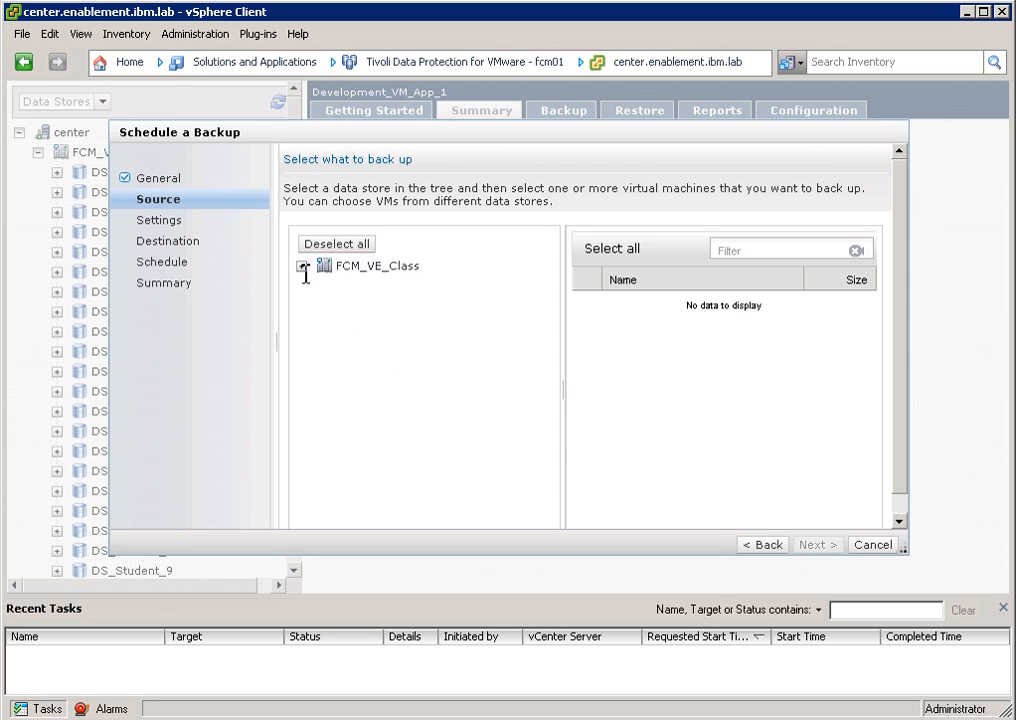
click(304, 266)
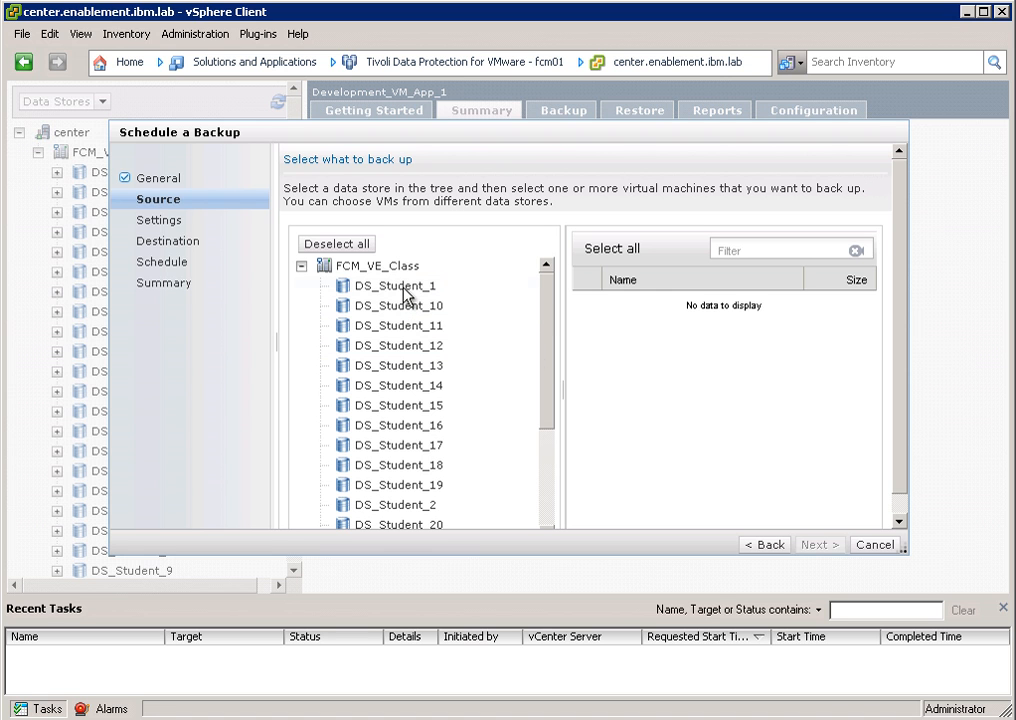
click(396, 286)
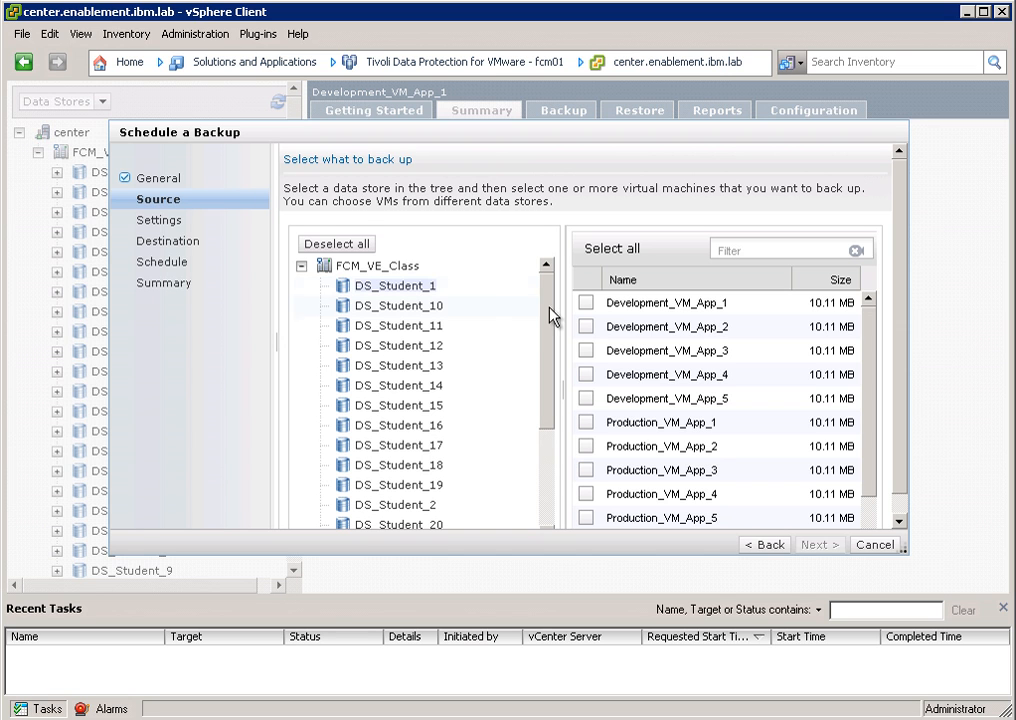
mouse_move(584, 342)
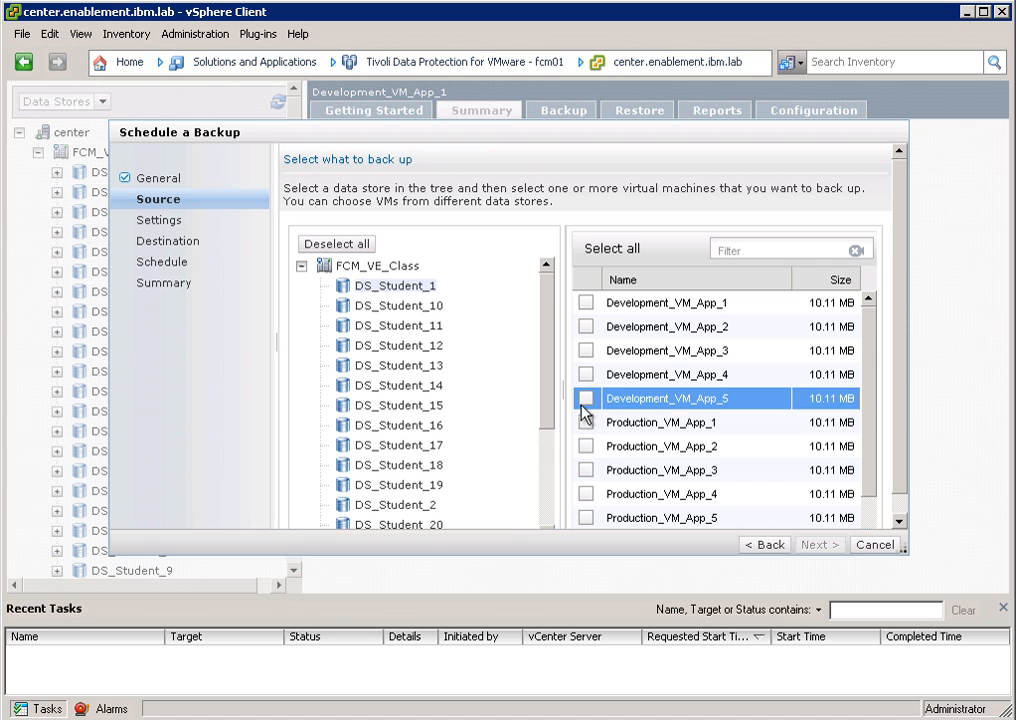
click(660, 422)
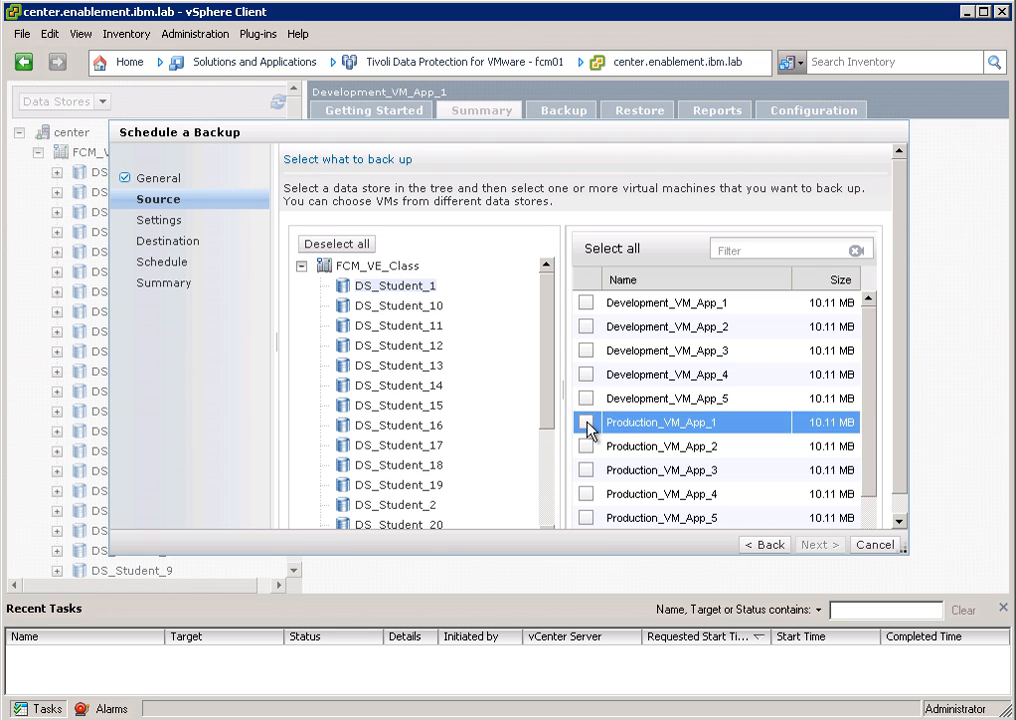
click(586, 422)
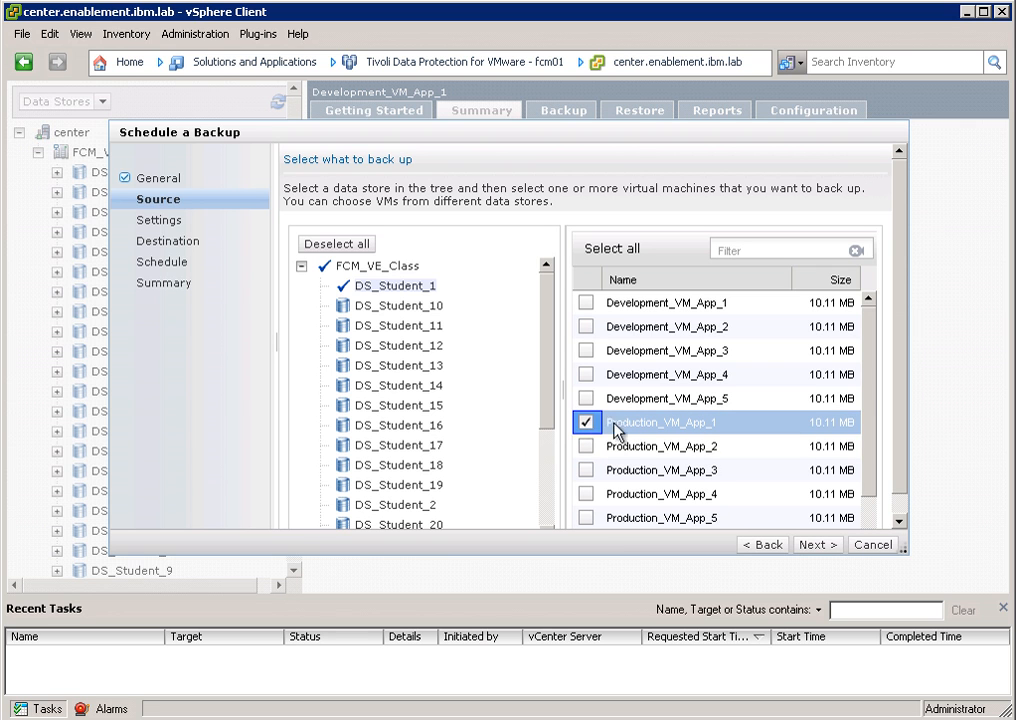
mouse_move(856, 544)
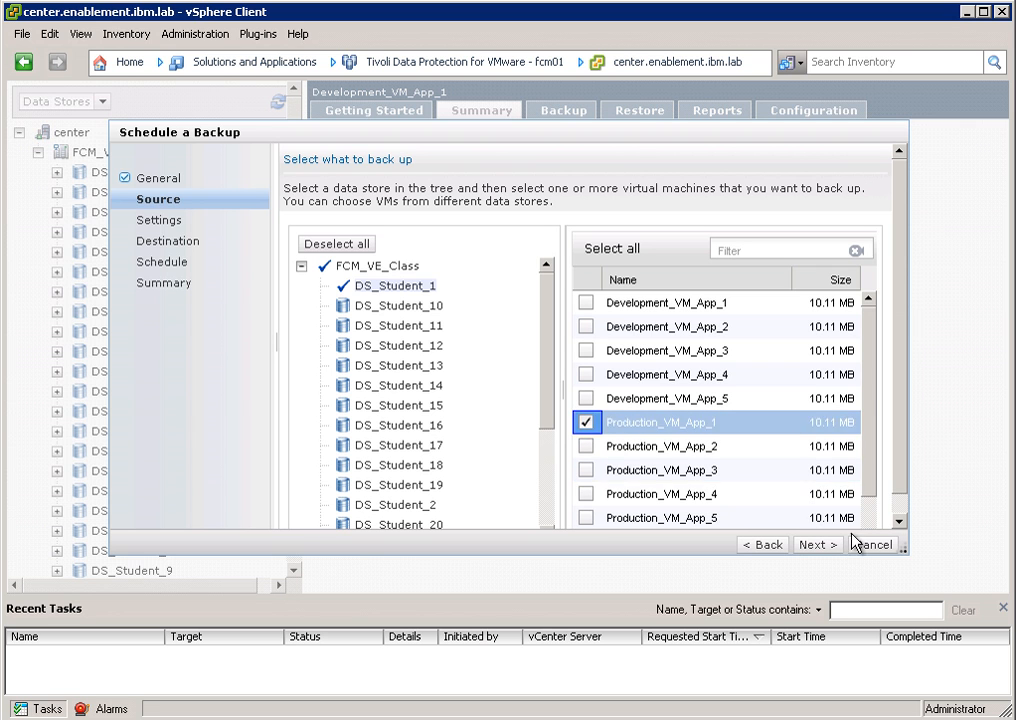
Step: Advance to Settings, keeping the VMware snapshot without memory option
click(816, 544)
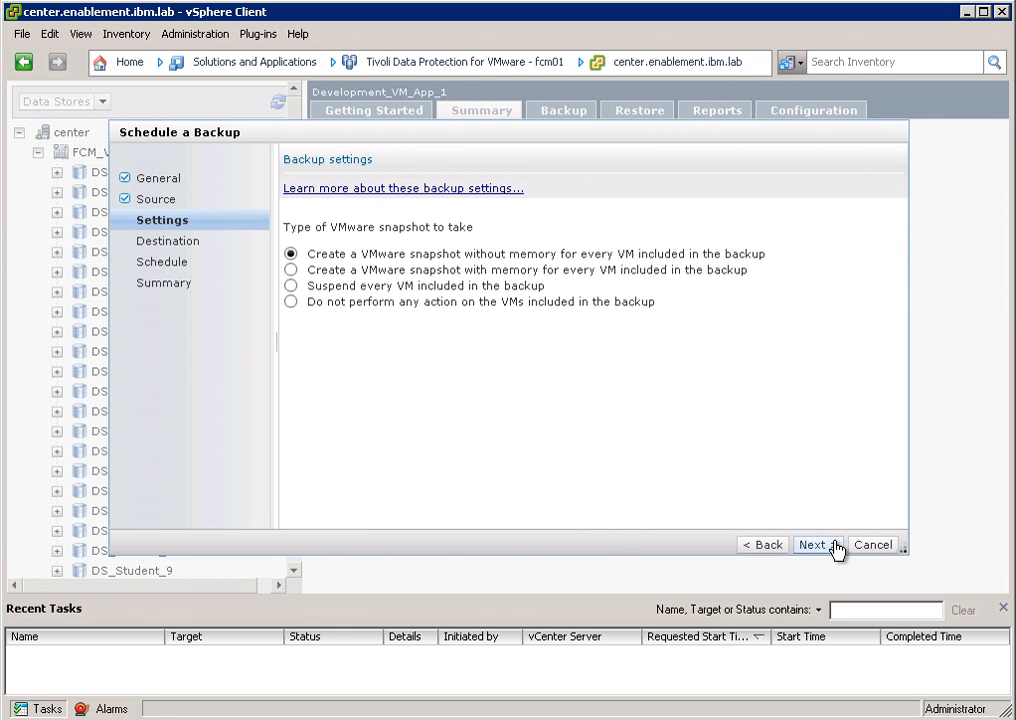
mouse_move(378, 288)
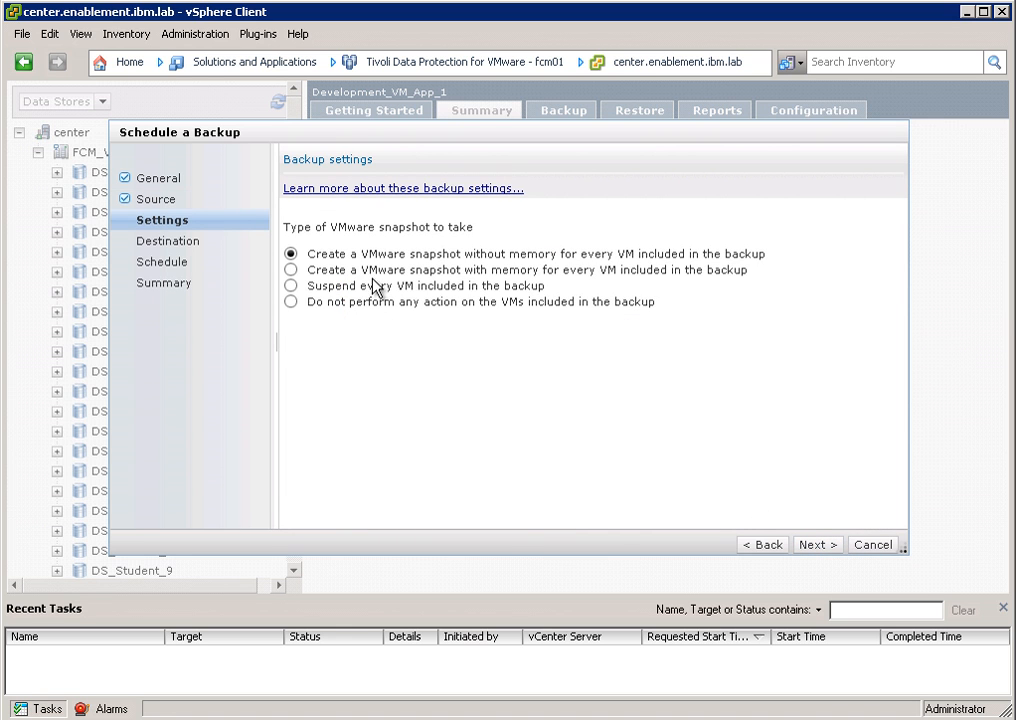
mouse_move(412, 300)
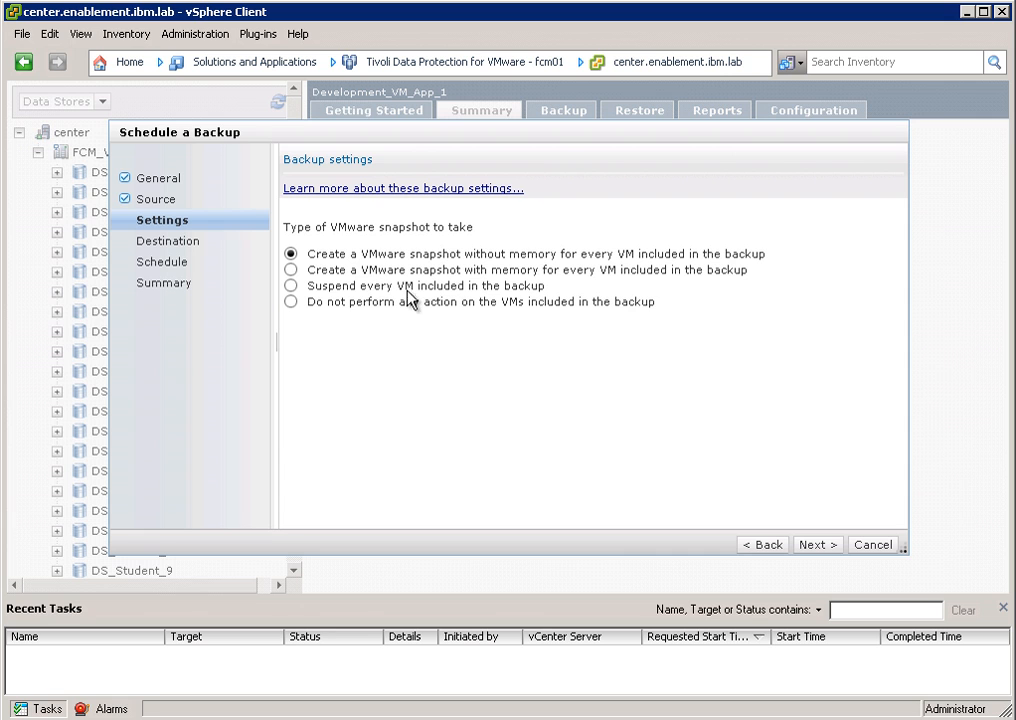
mouse_move(478, 364)
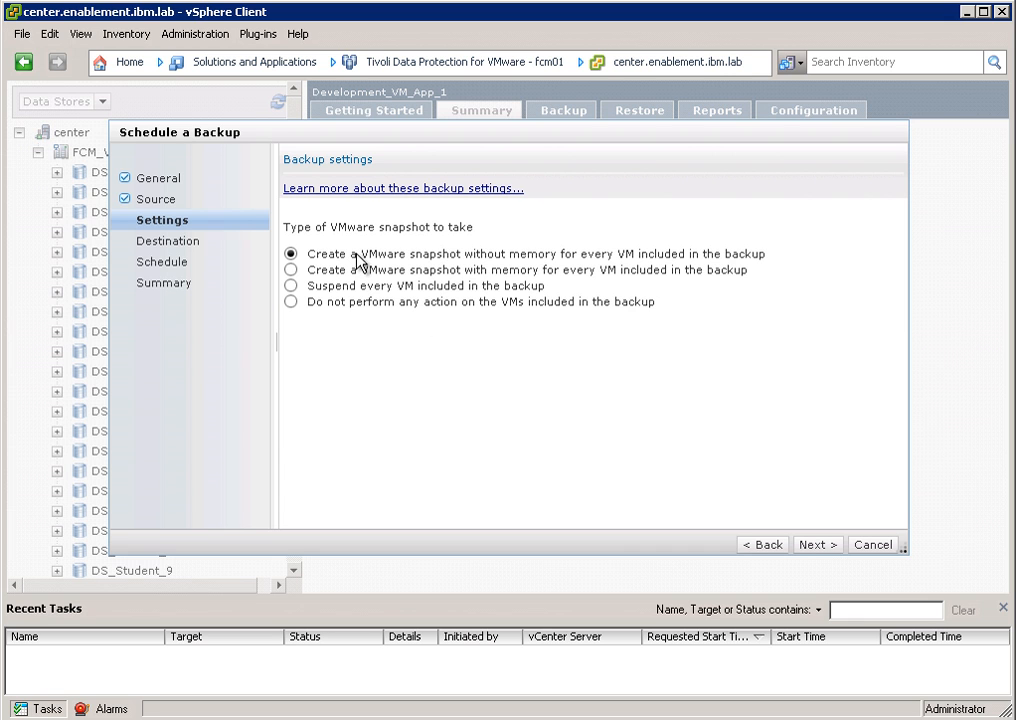
mouse_move(498, 258)
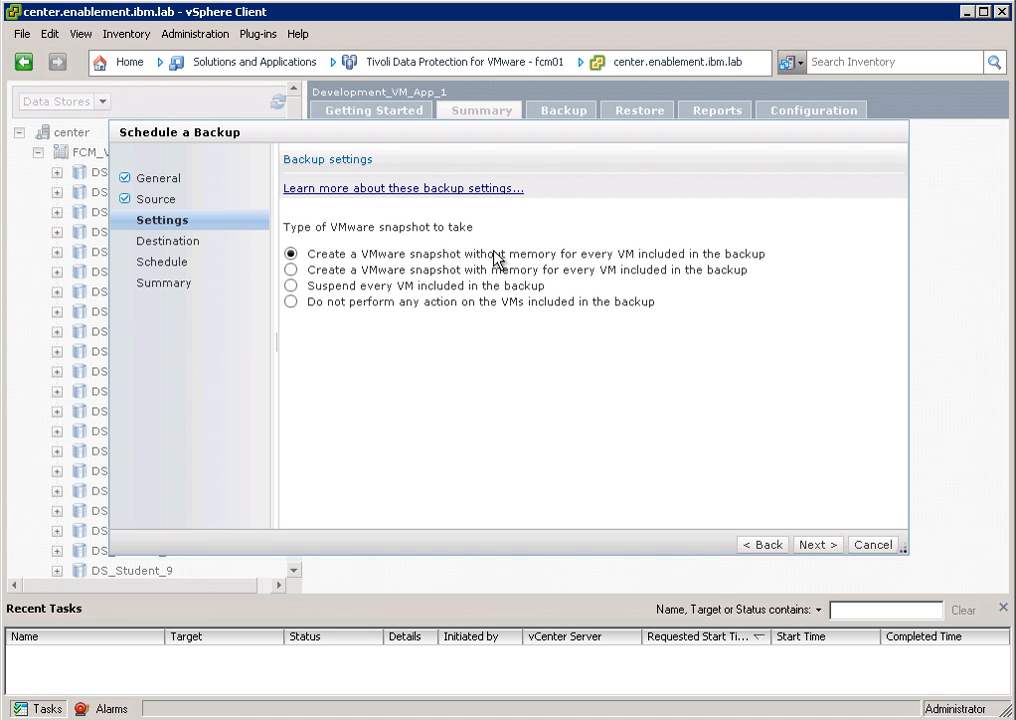
mouse_move(818, 544)
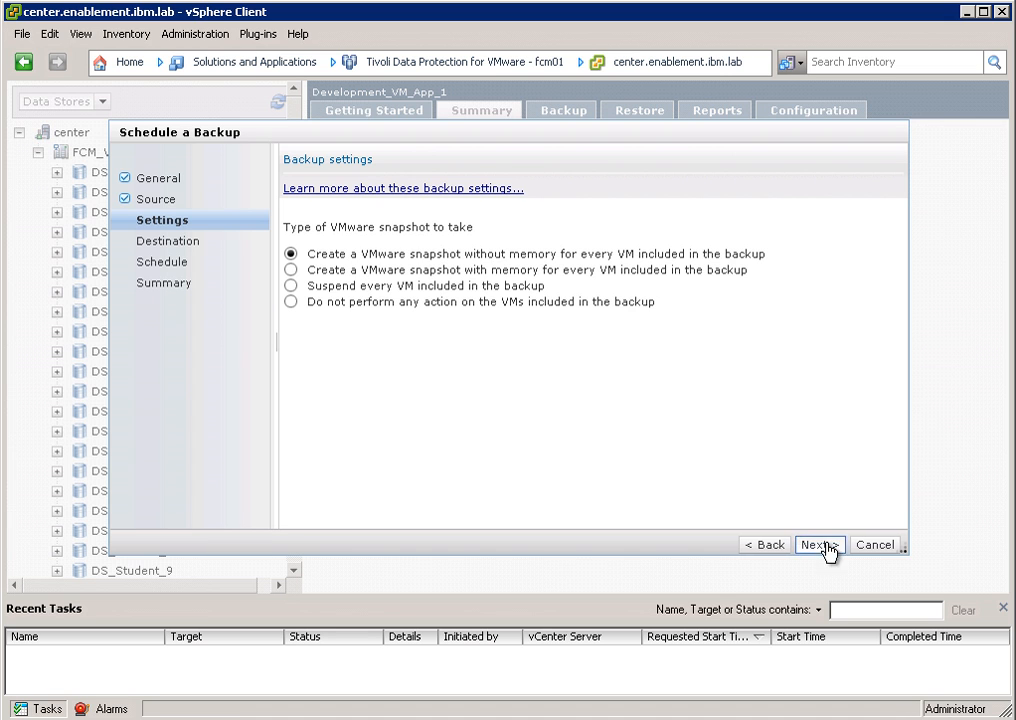
Step: Advance to Destination and review the STANDARD device class (SVC, NOCOPY)
click(818, 544)
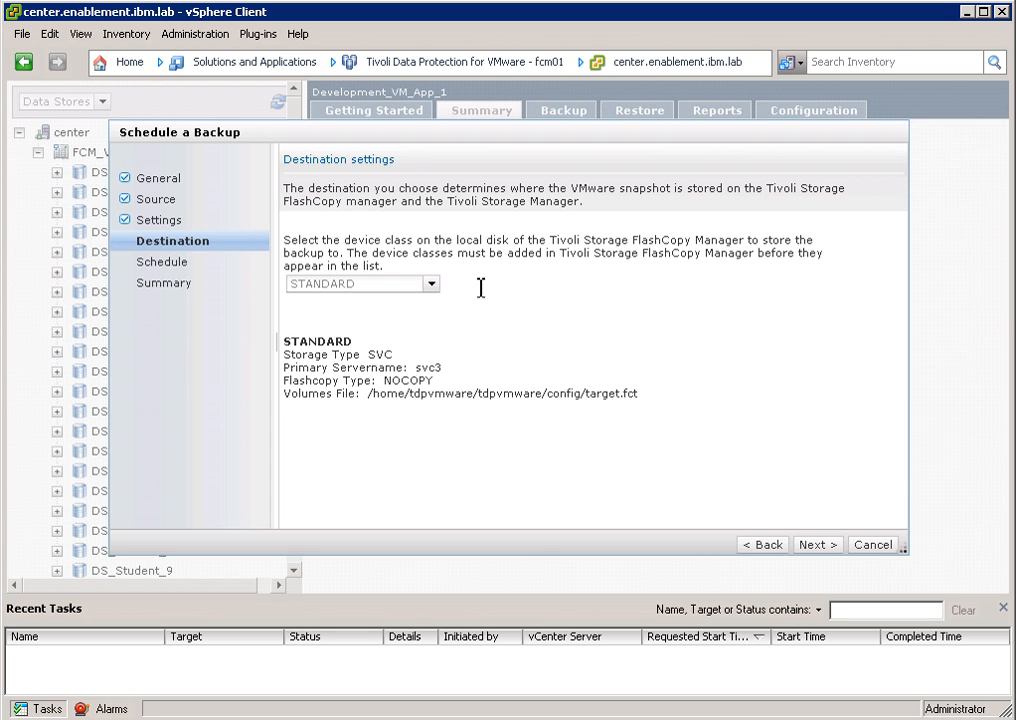
mouse_move(378, 356)
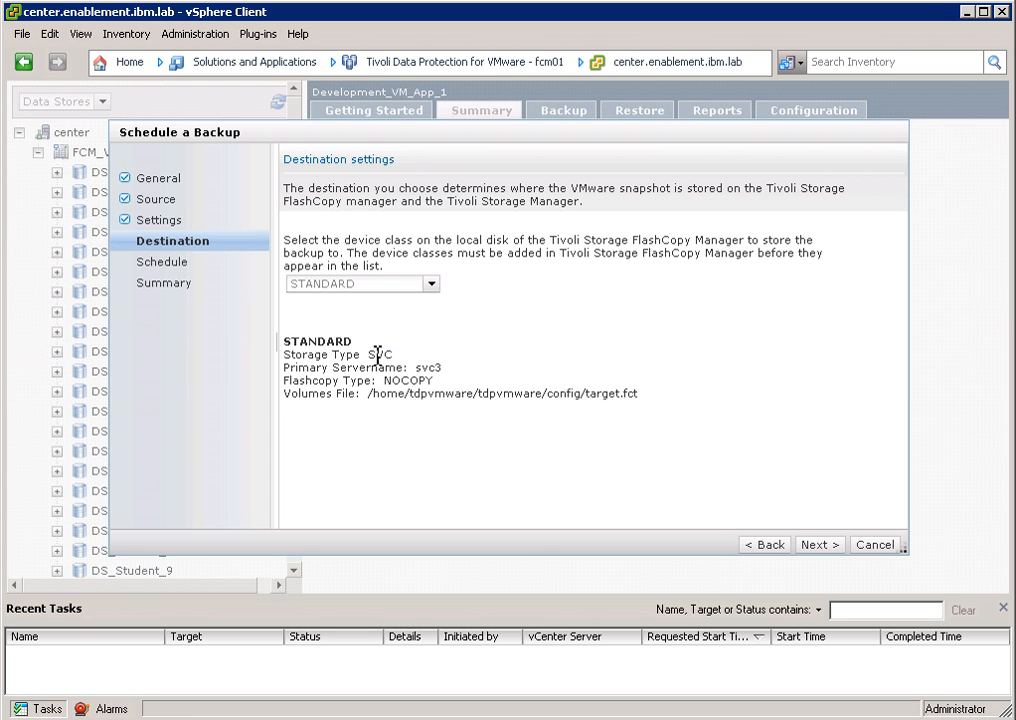
double_click(378, 354)
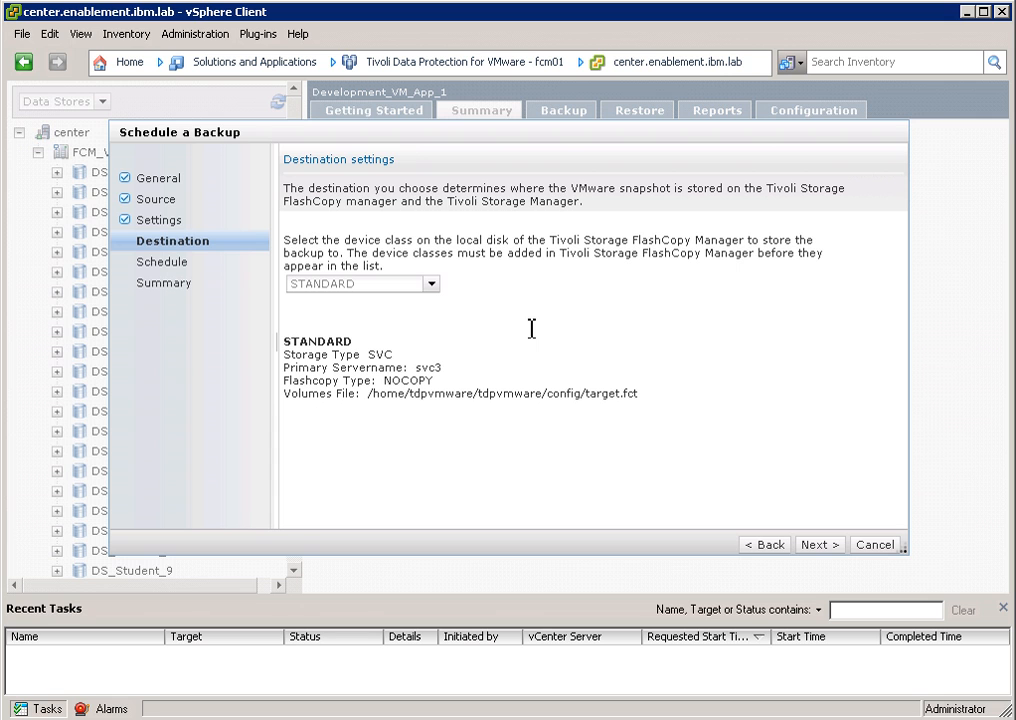
mouse_move(488, 360)
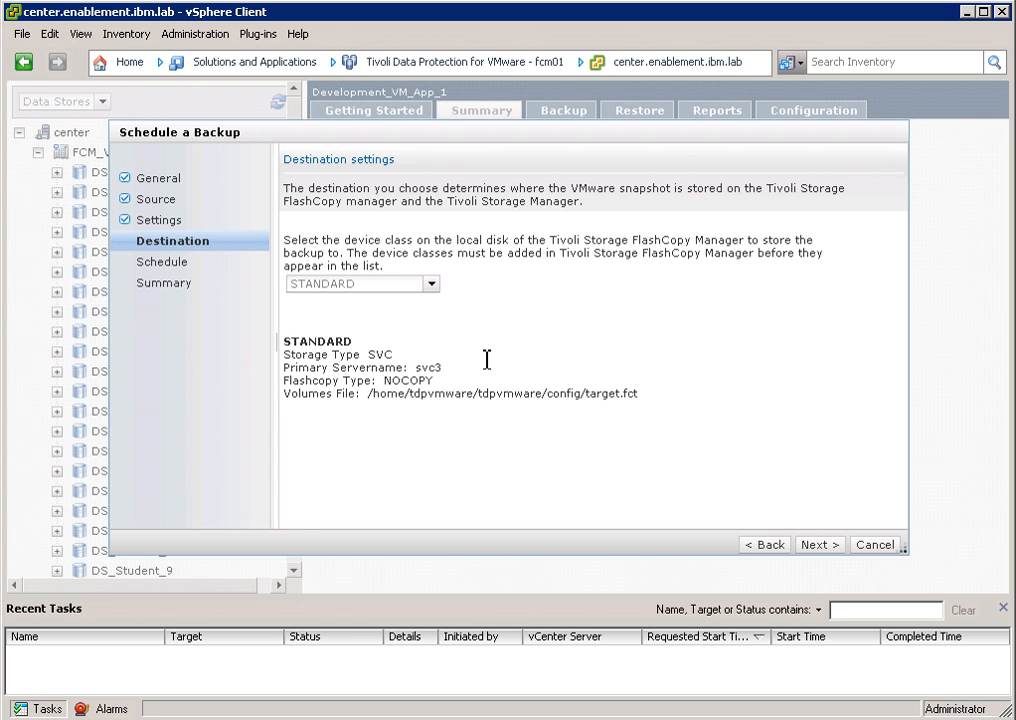
mouse_move(468, 378)
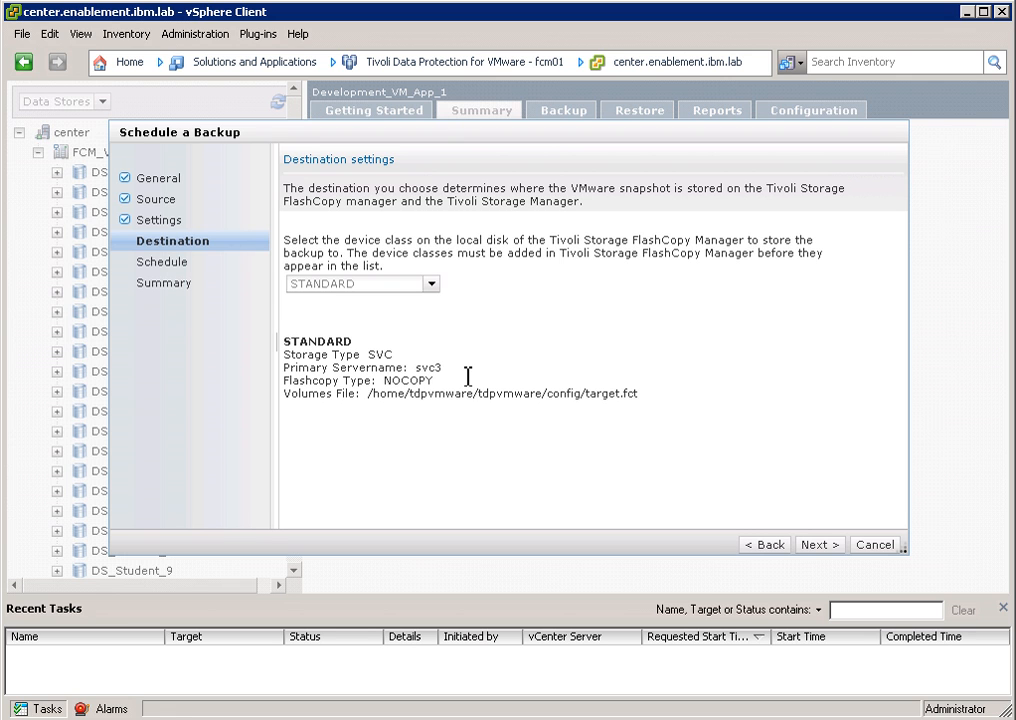
mouse_move(468, 480)
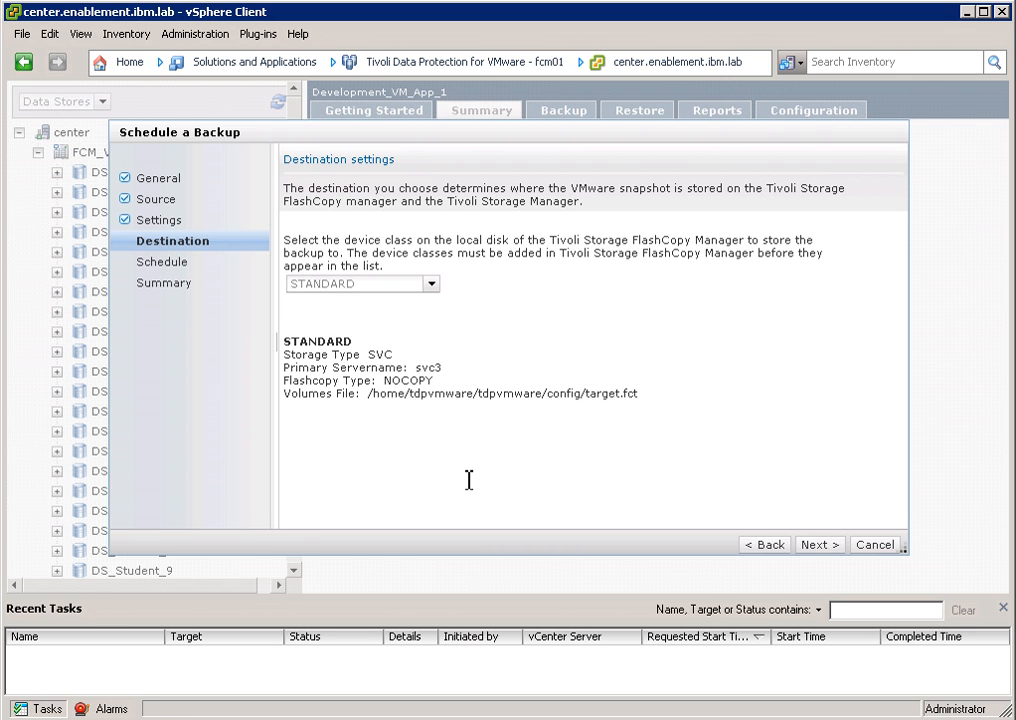
mouse_move(398, 396)
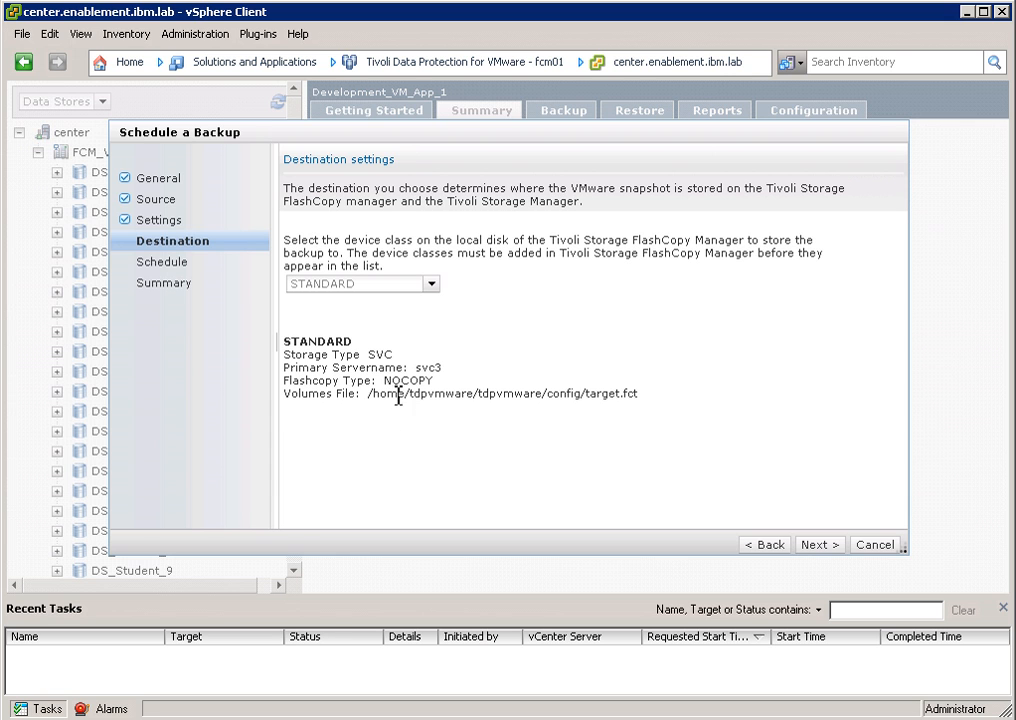
mouse_move(420, 458)
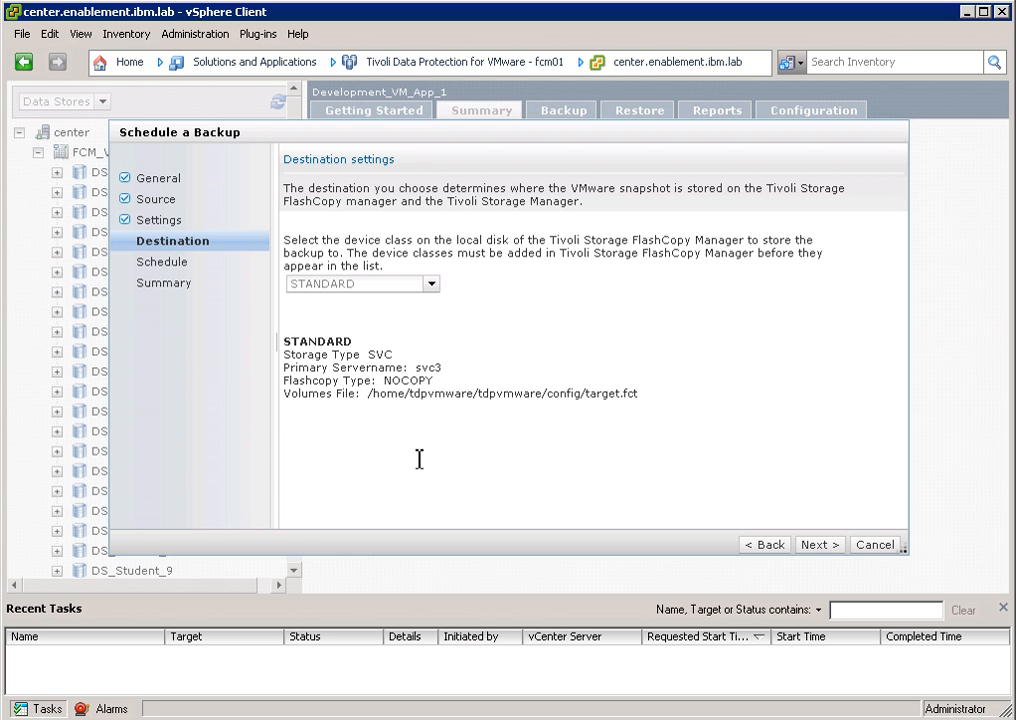
mouse_move(778, 548)
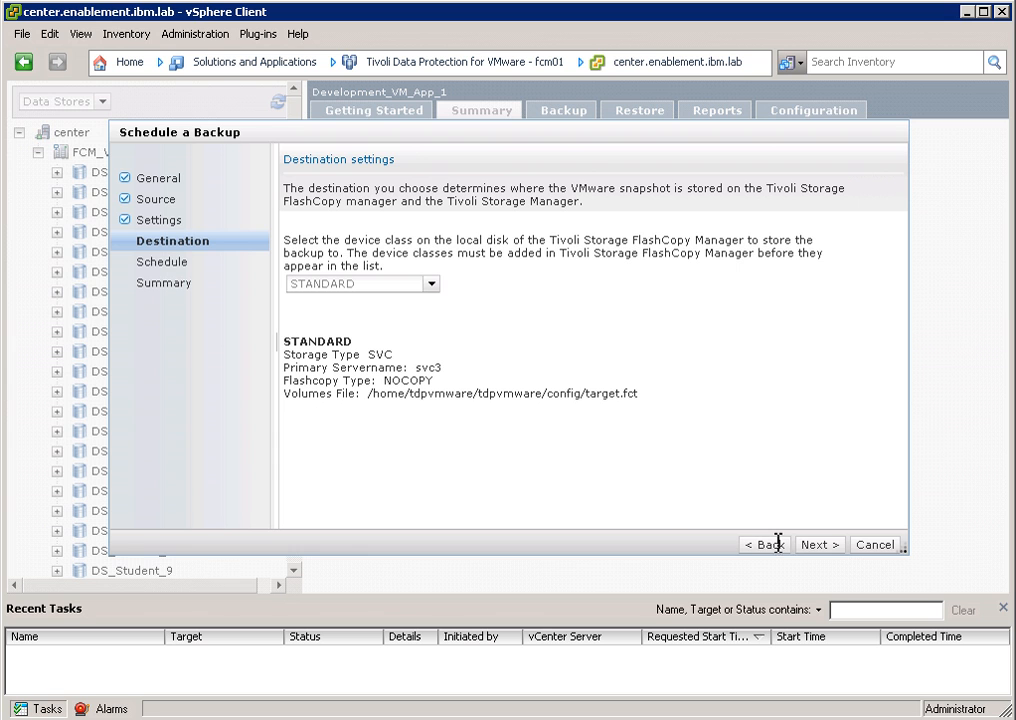
Step: Reach the Schedule step, try scheduling for later, then set the backup to execute immediately
click(816, 544)
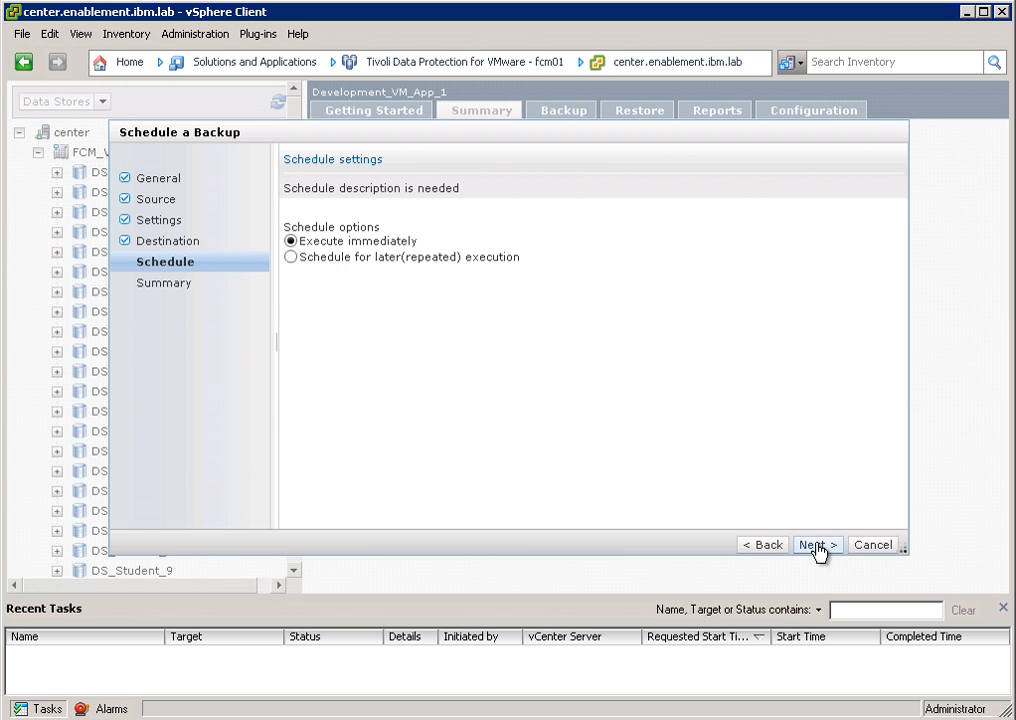
mouse_move(336, 296)
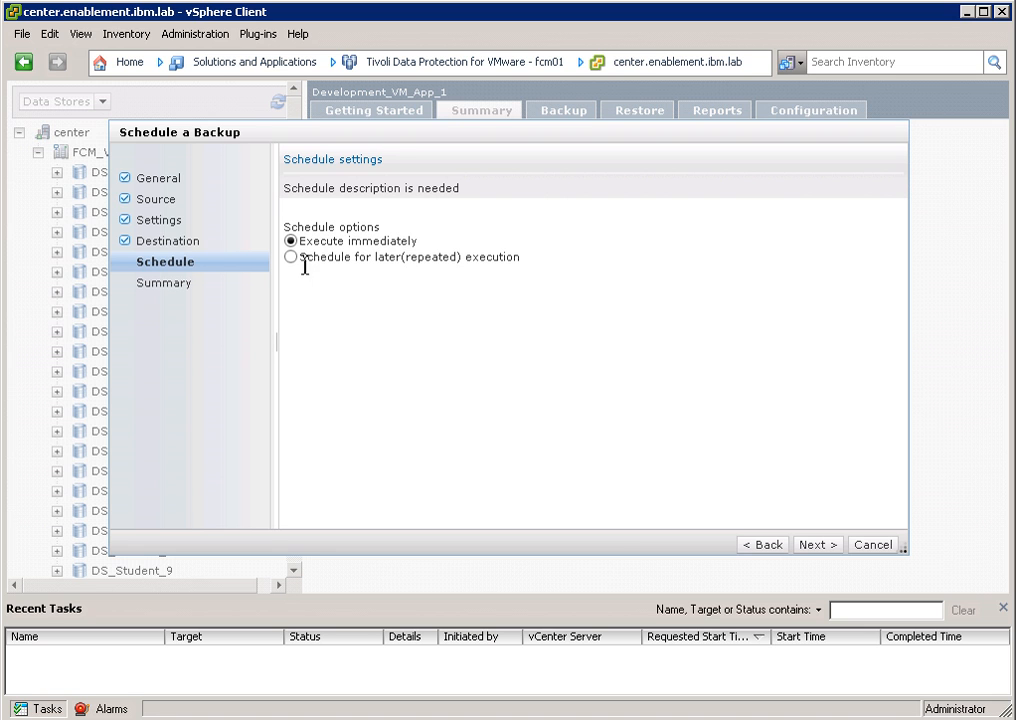
click(292, 256)
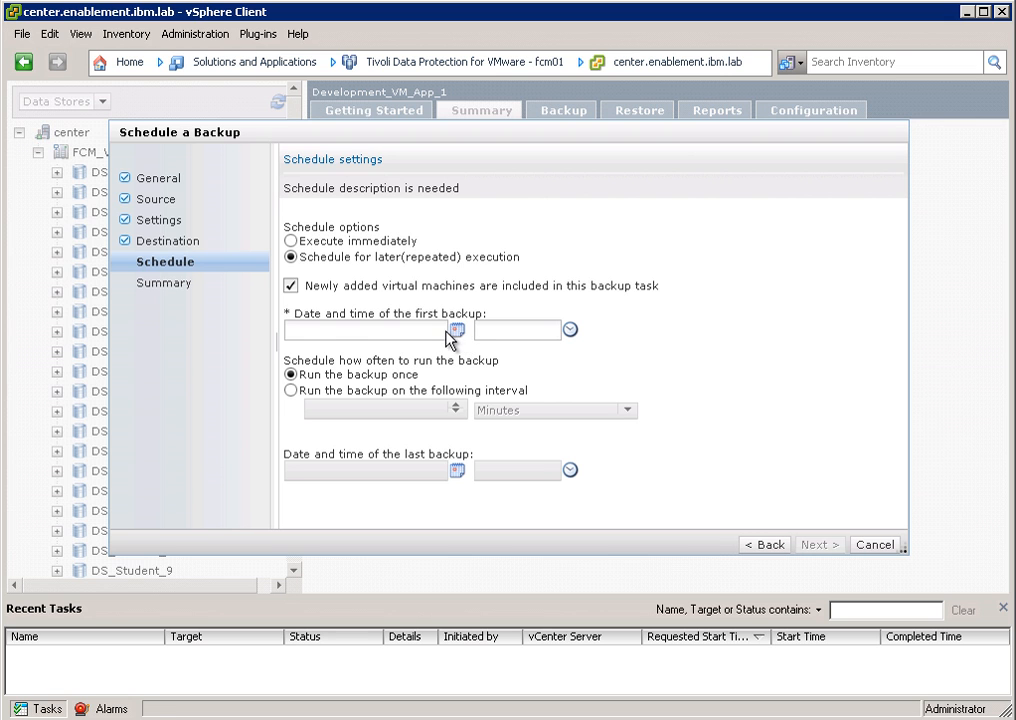
mouse_move(568, 336)
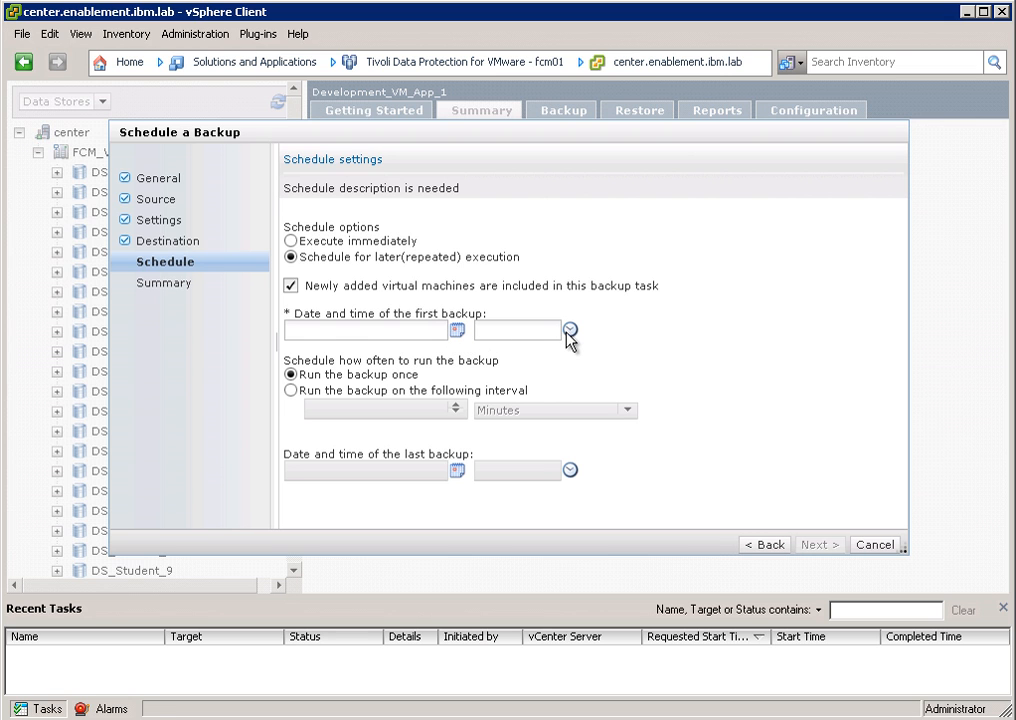
click(364, 328)
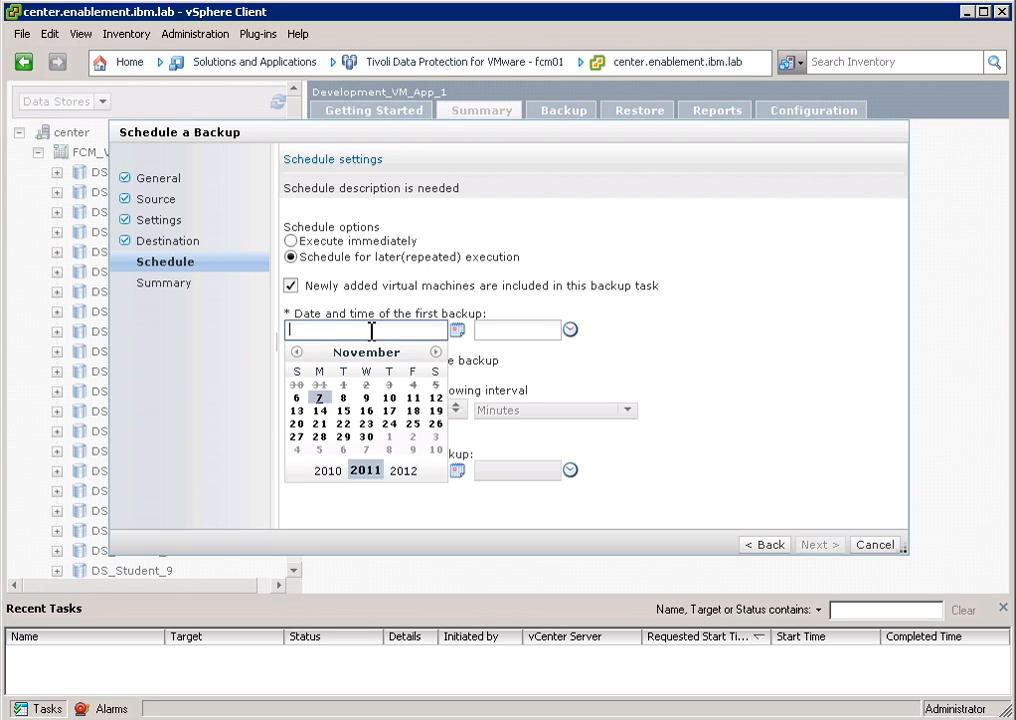
mouse_move(520, 268)
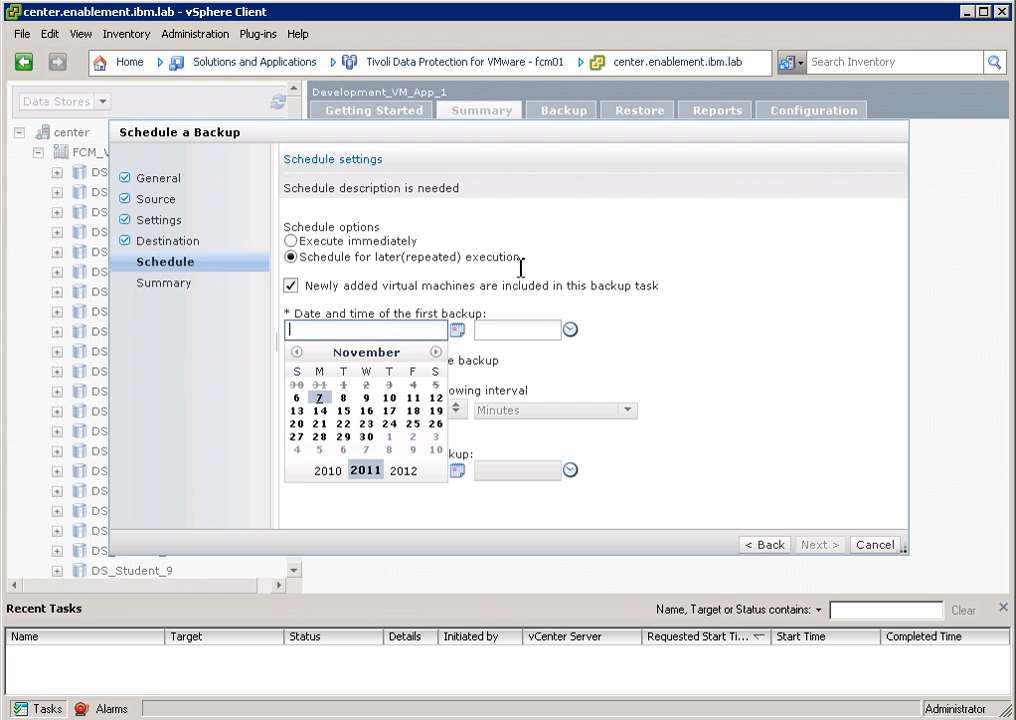
mouse_move(518, 256)
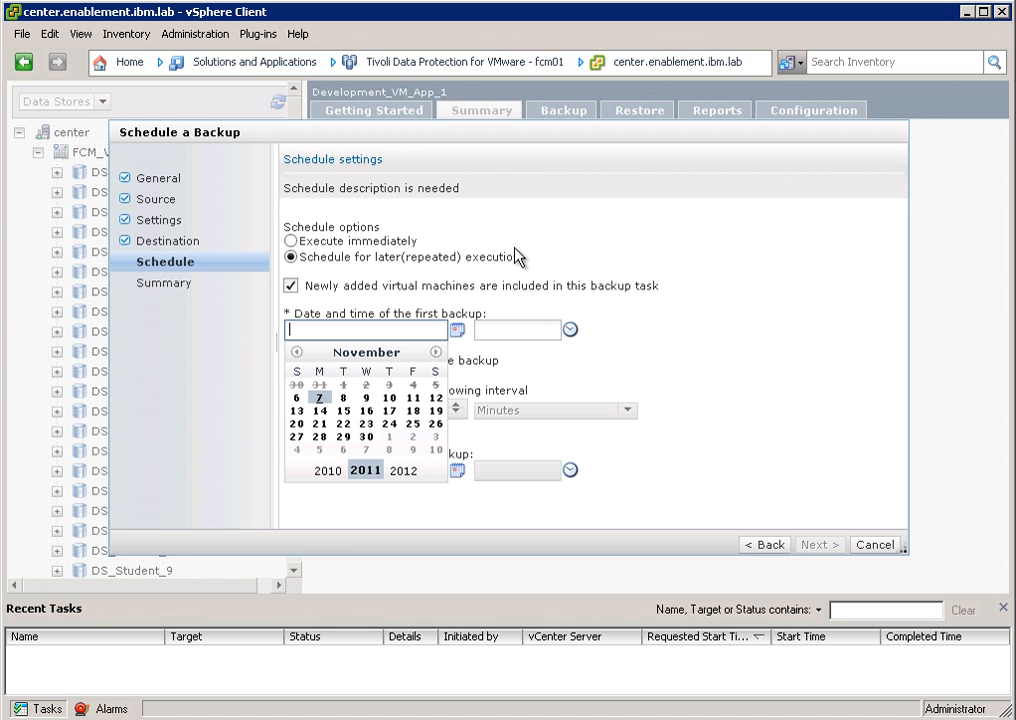
mouse_move(436, 260)
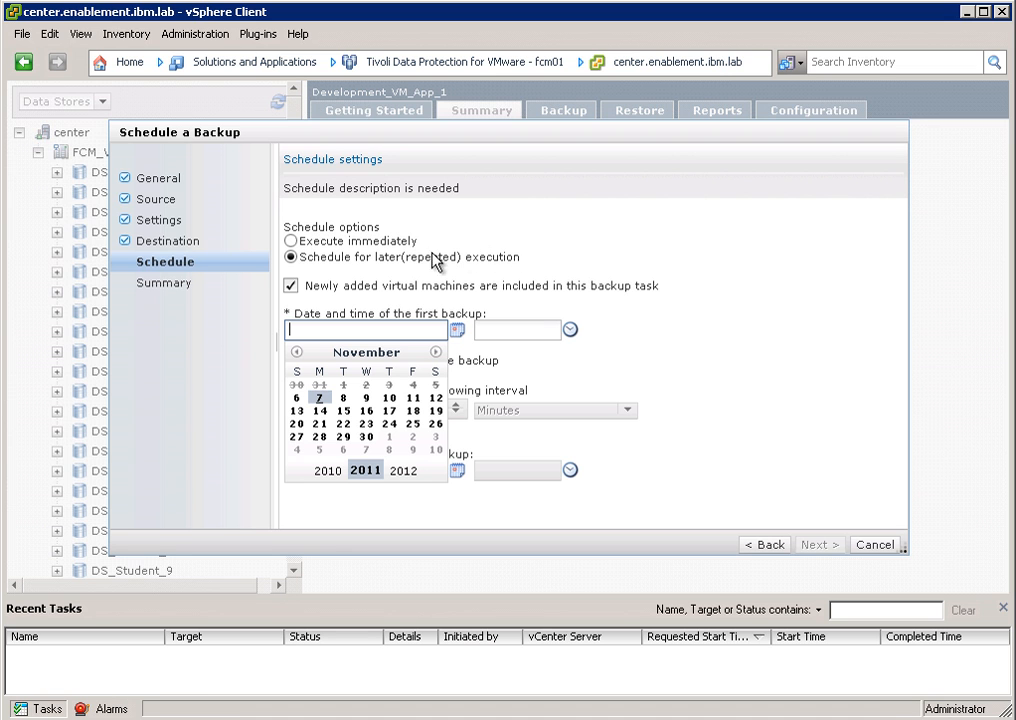
click(292, 240)
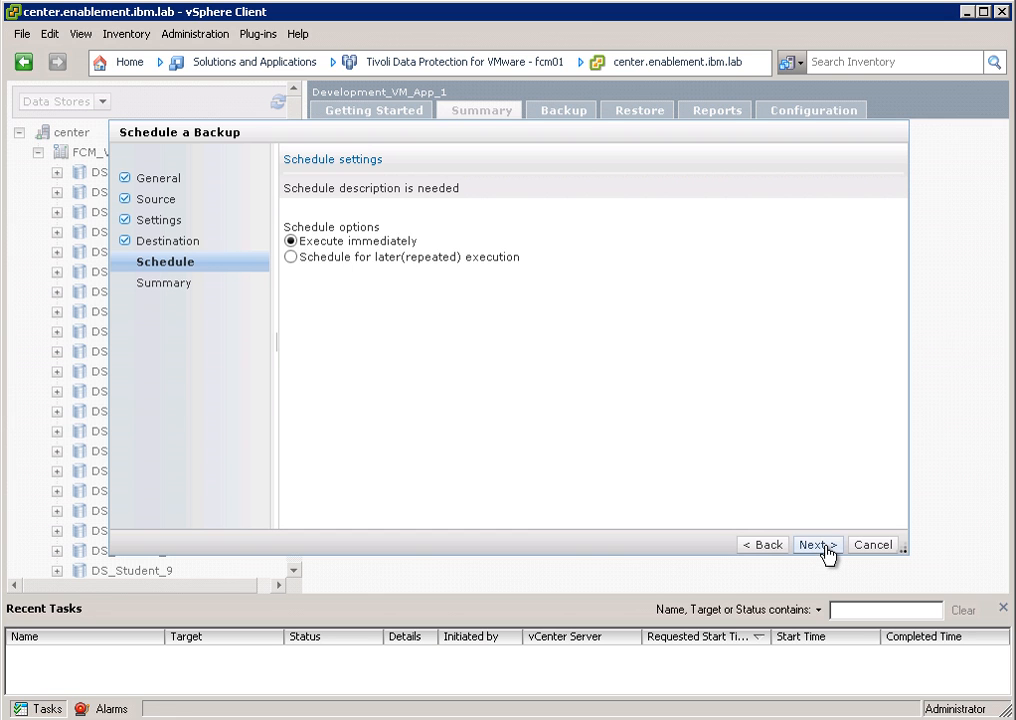
Step: Advance to the Summary showing Production_VM_App_1, STANDARD class and FCM backup type
click(816, 544)
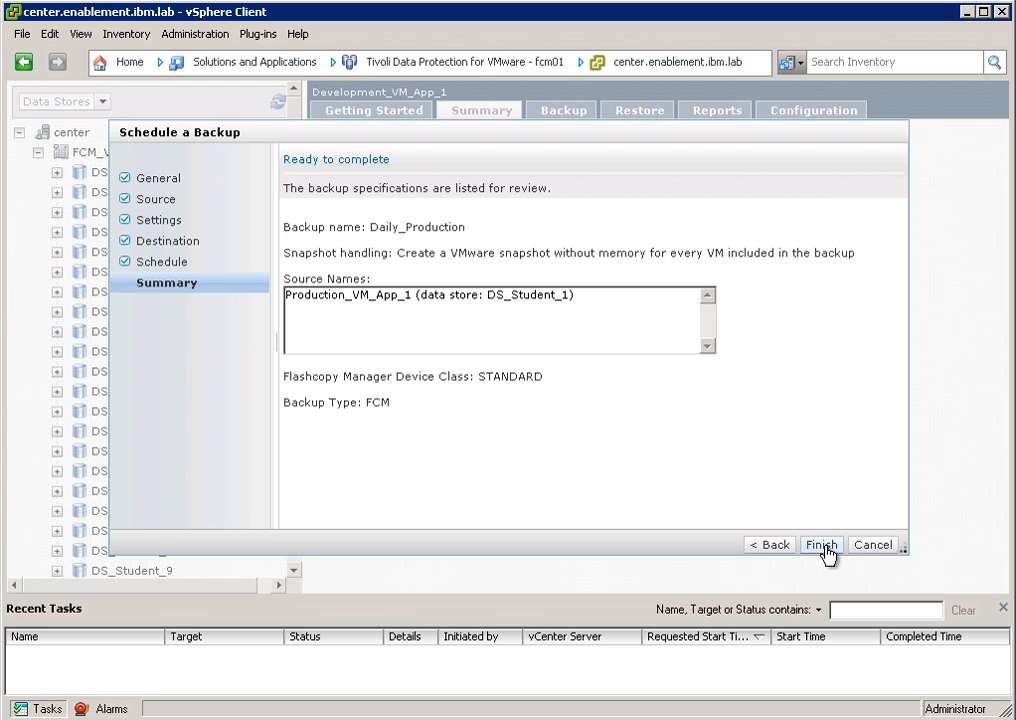
mouse_move(412, 322)
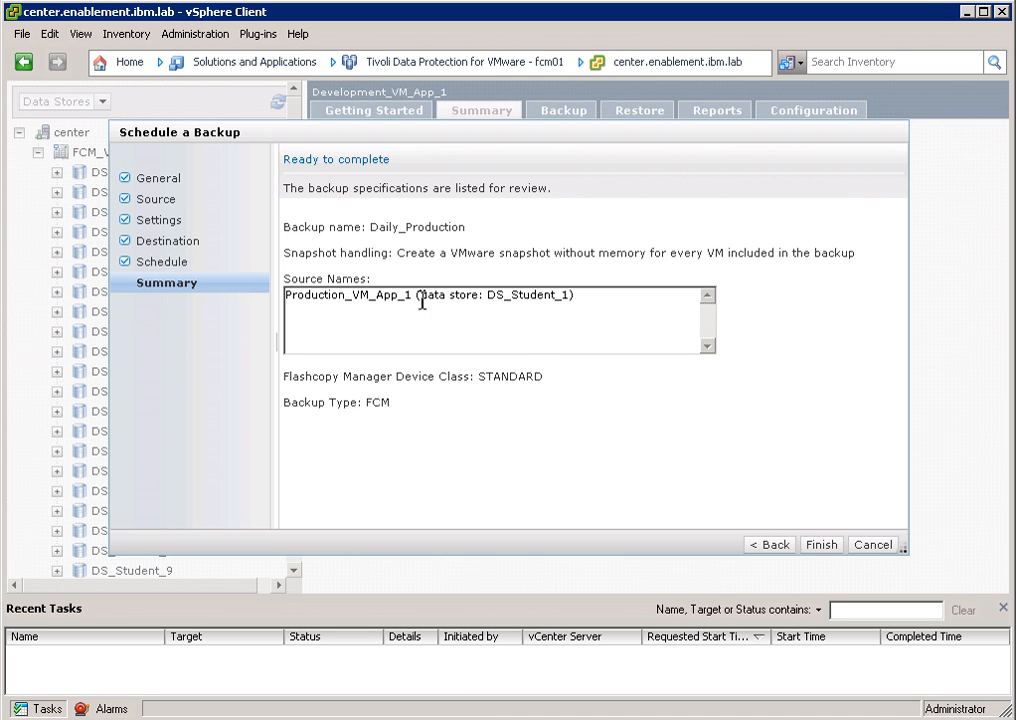
mouse_move(512, 336)
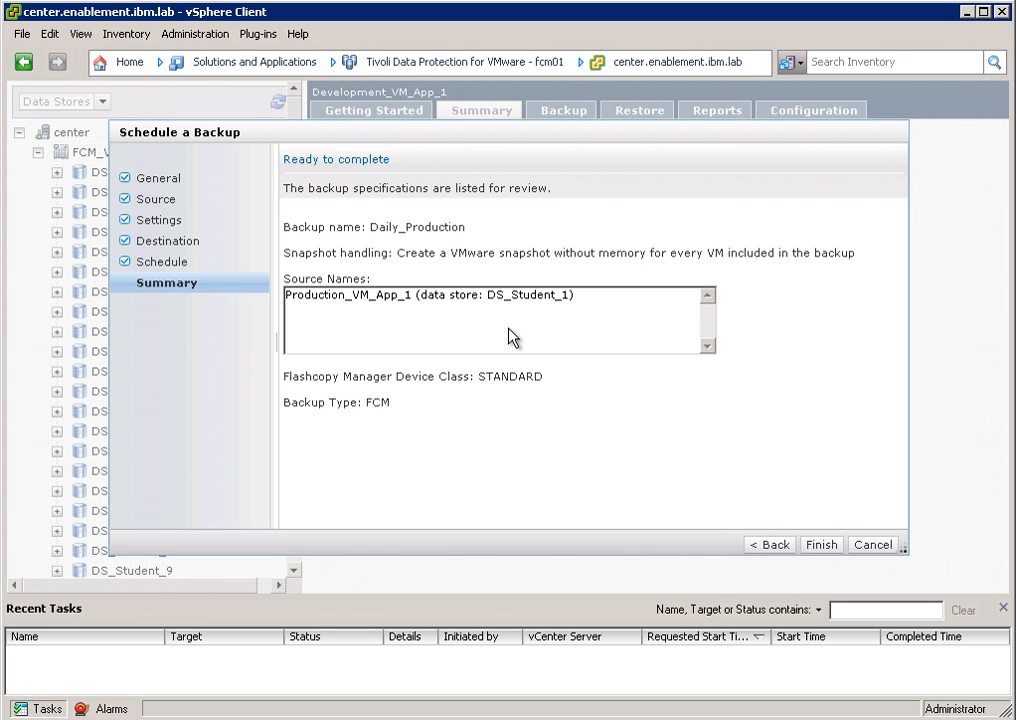
mouse_move(564, 390)
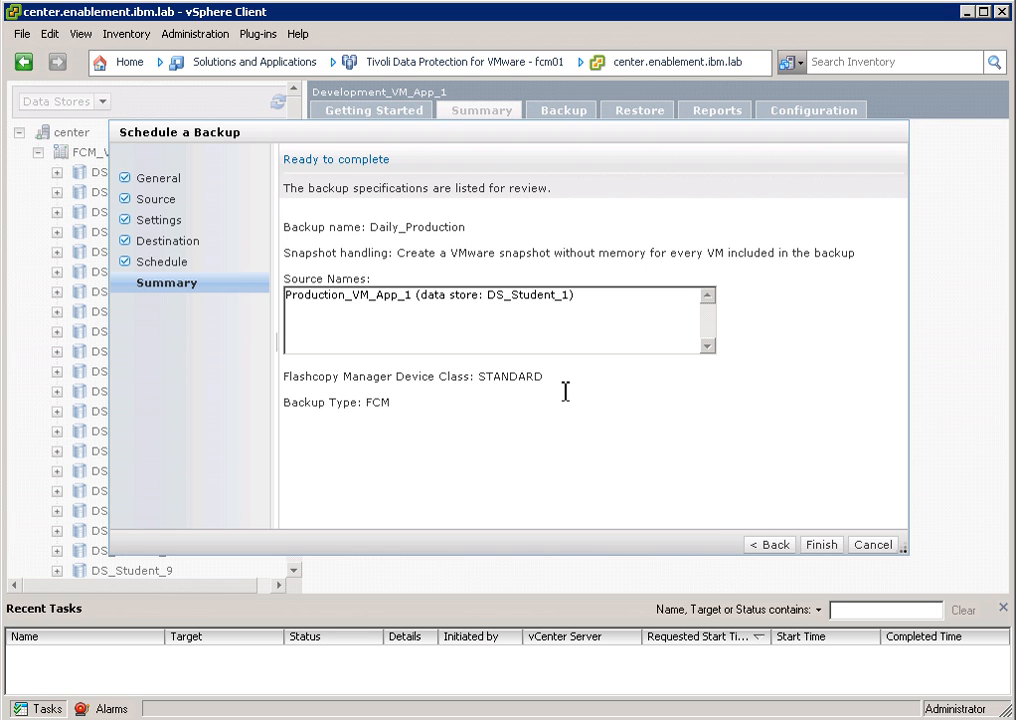
mouse_move(648, 420)
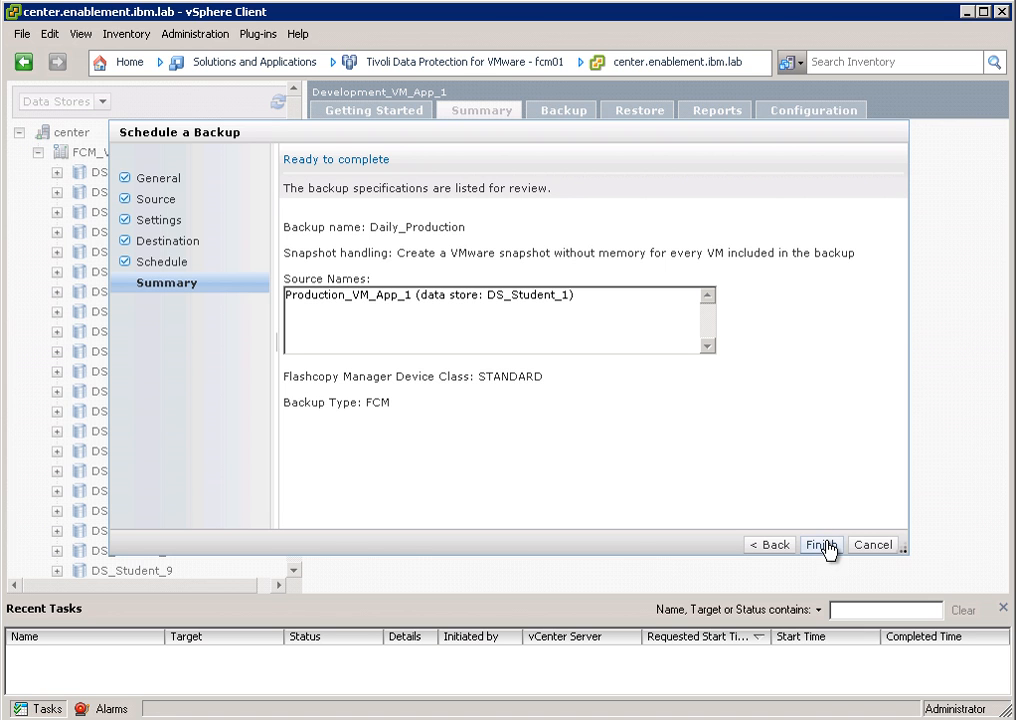
Step: Finish the wizard to start the Daily_Production backup task
click(820, 544)
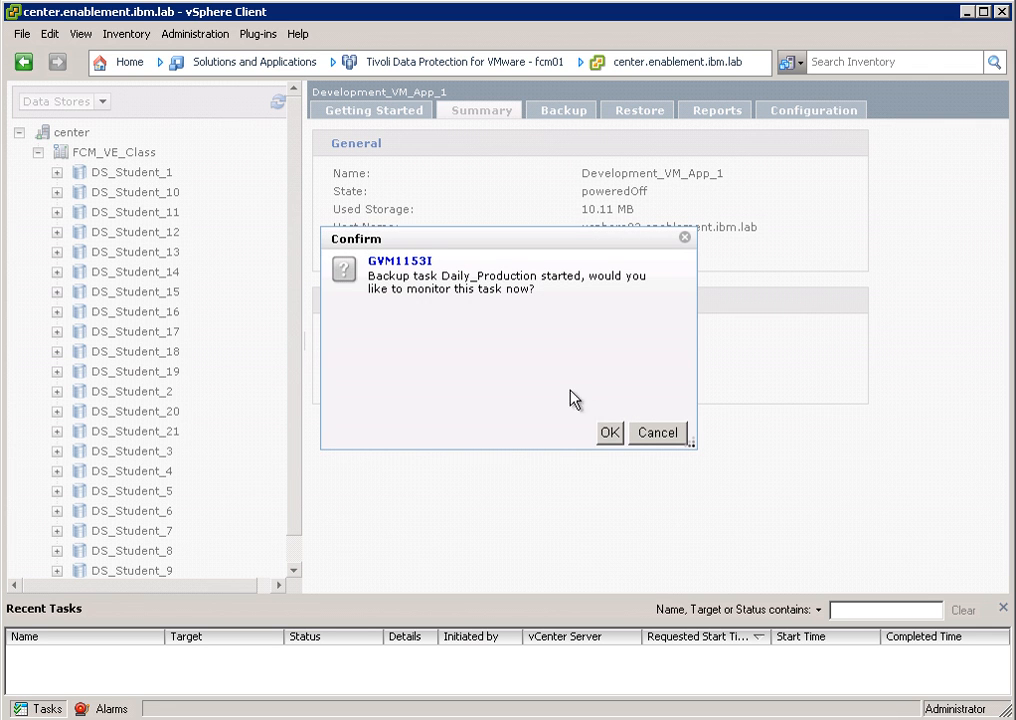
mouse_move(502, 292)
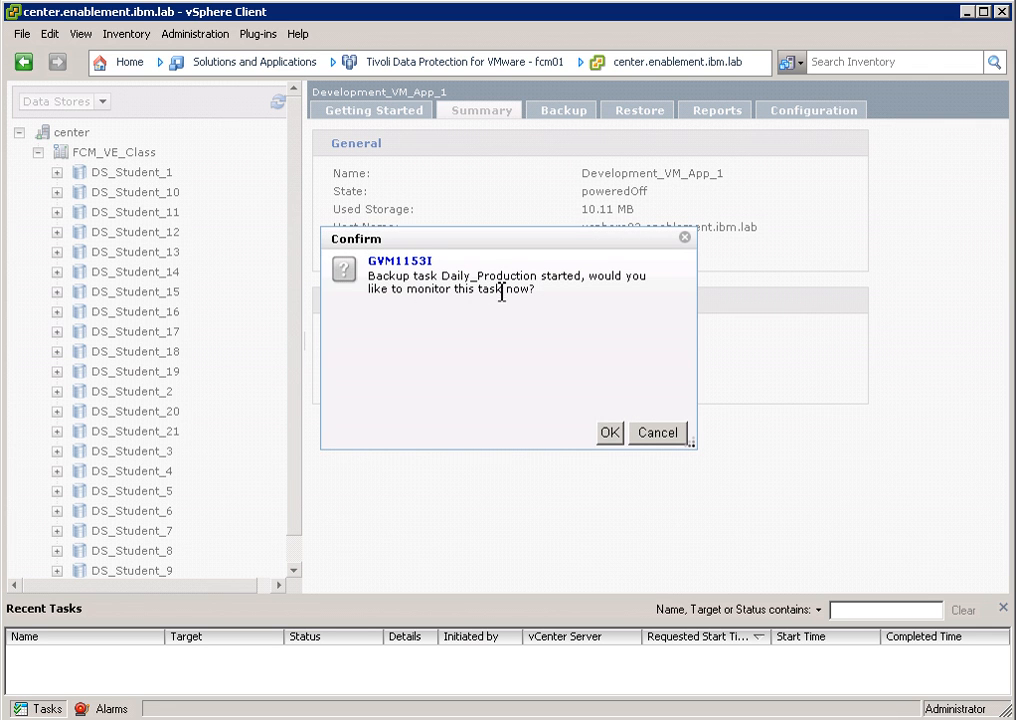
mouse_move(594, 398)
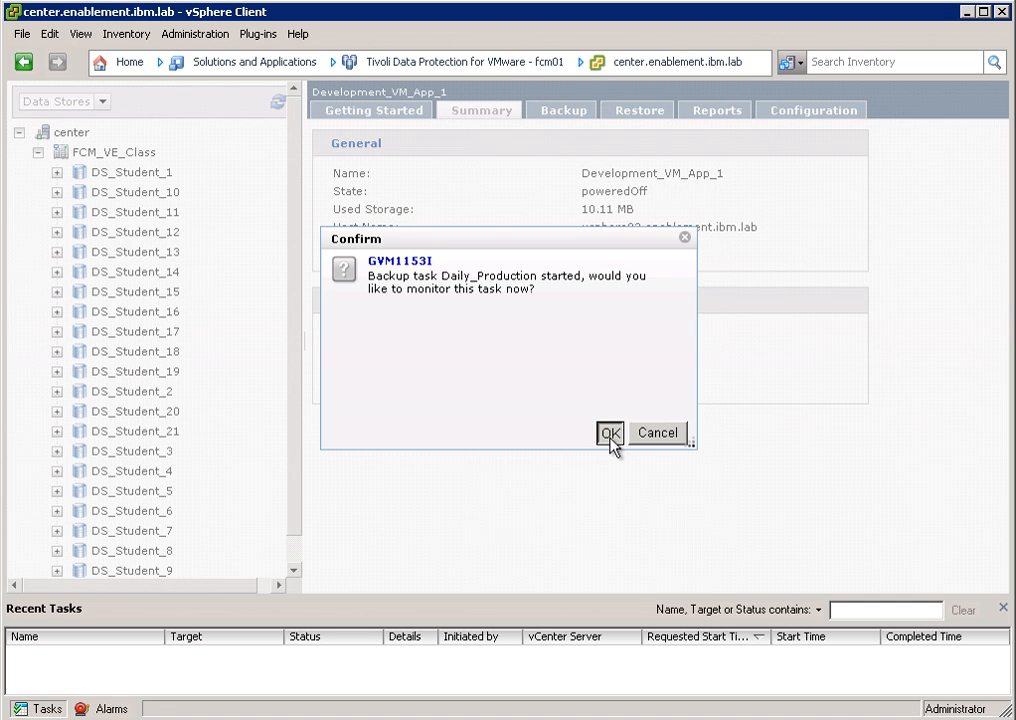
Step: Monitor the running Daily_Production backup in the Active Tasks report
click(610, 432)
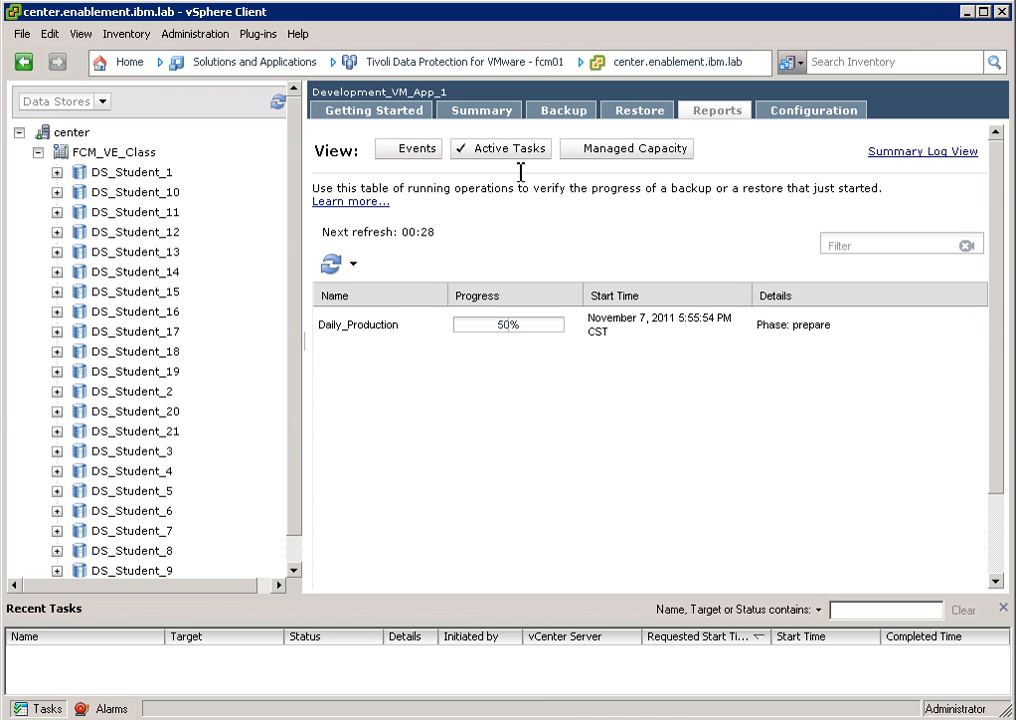
mouse_move(556, 352)
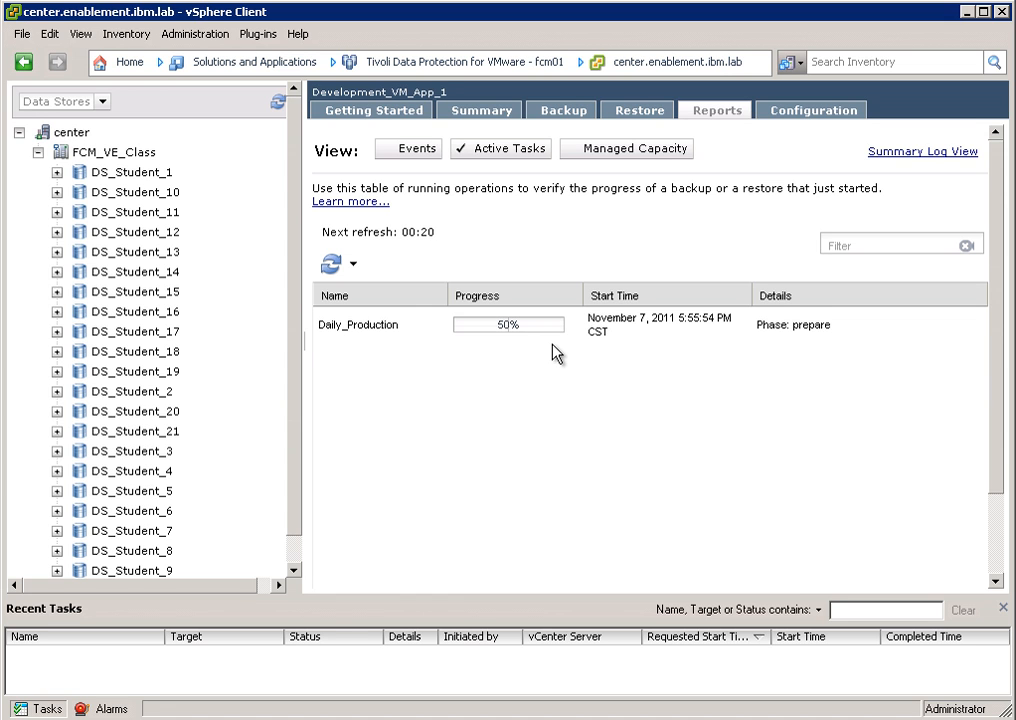
click(650, 324)
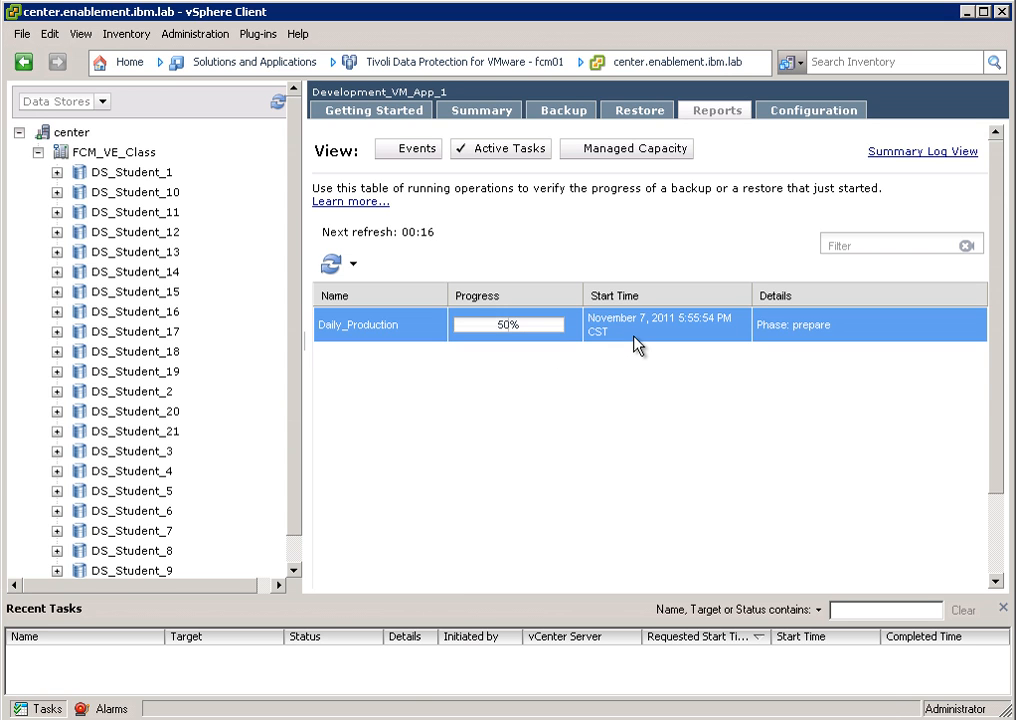
mouse_move(808, 344)
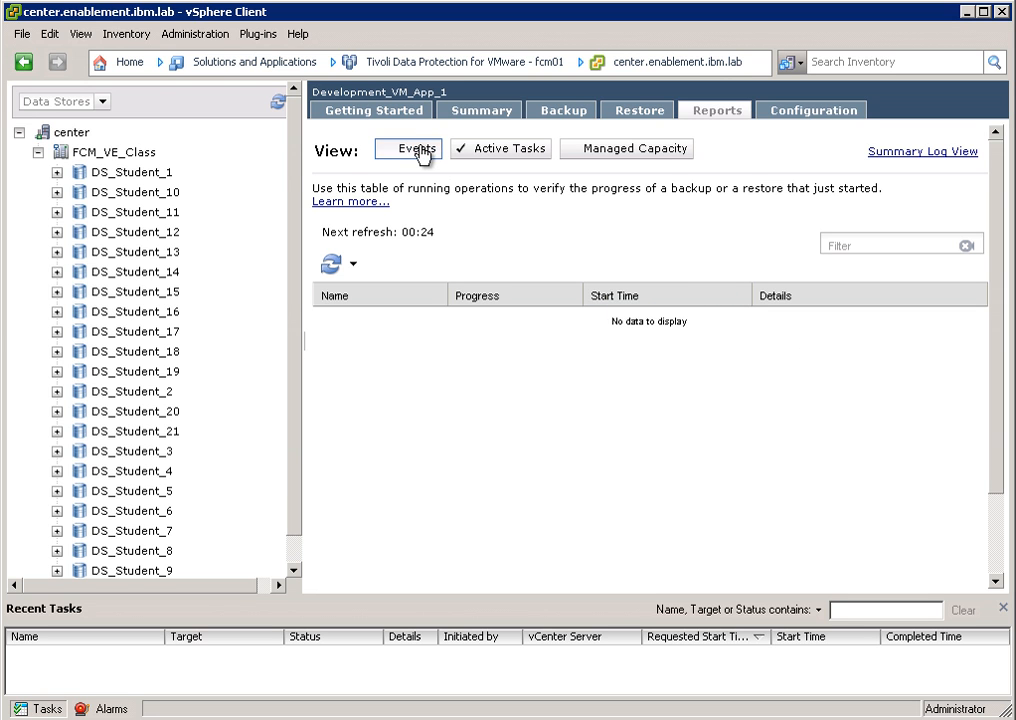
Step: List the completed operations in Reports > Events and inspect the Daily_Production and restore rows
click(412, 148)
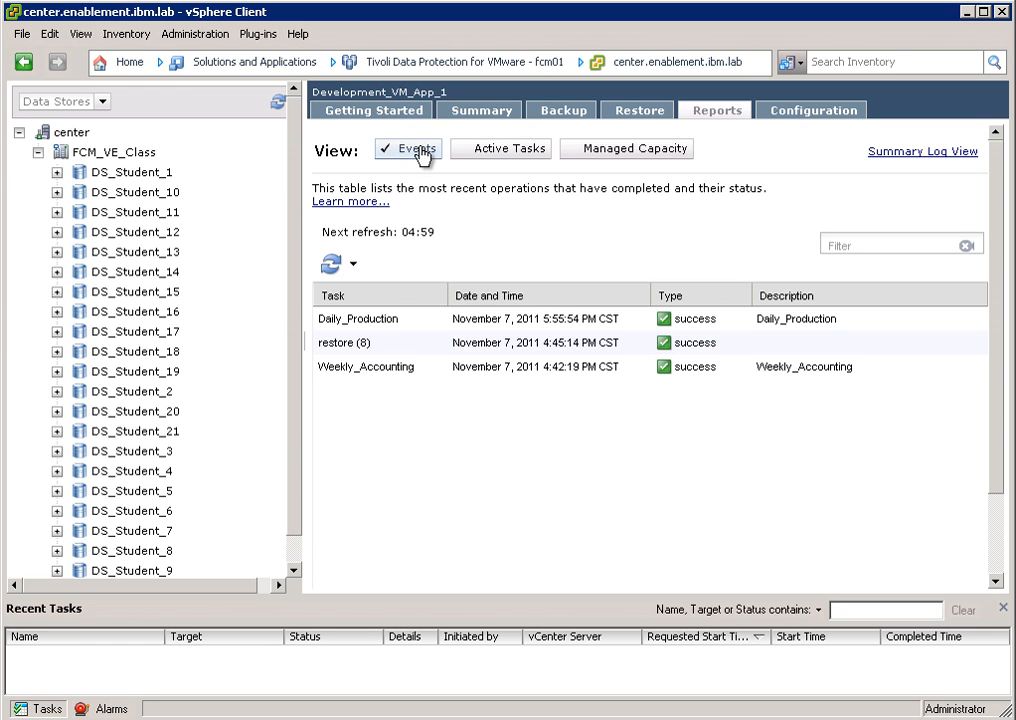
click(358, 318)
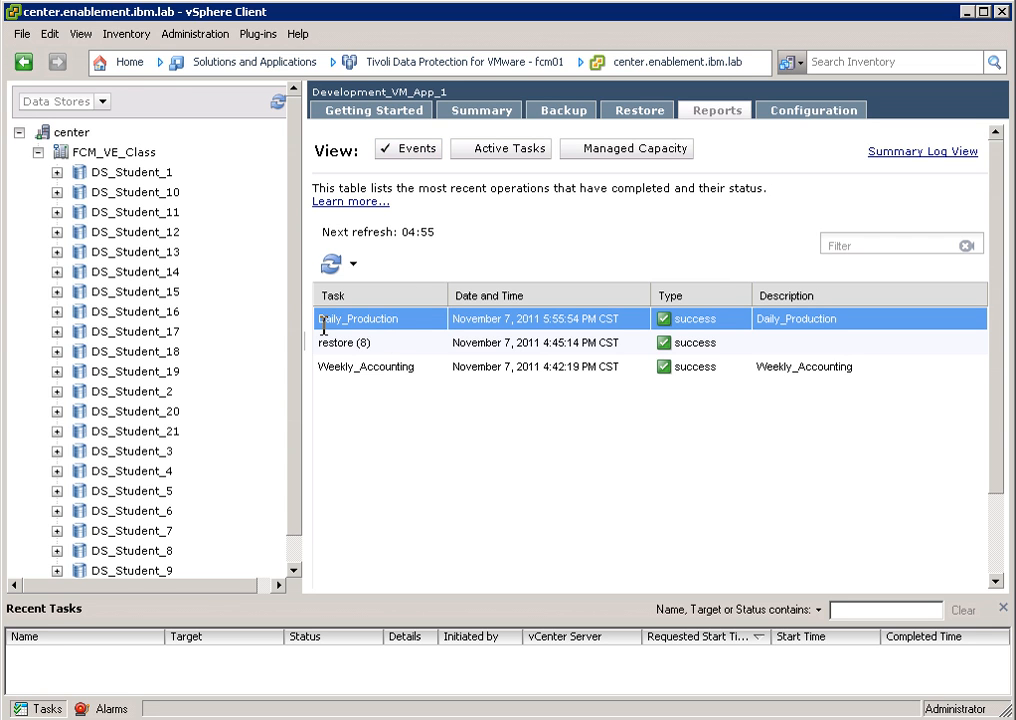
click(344, 342)
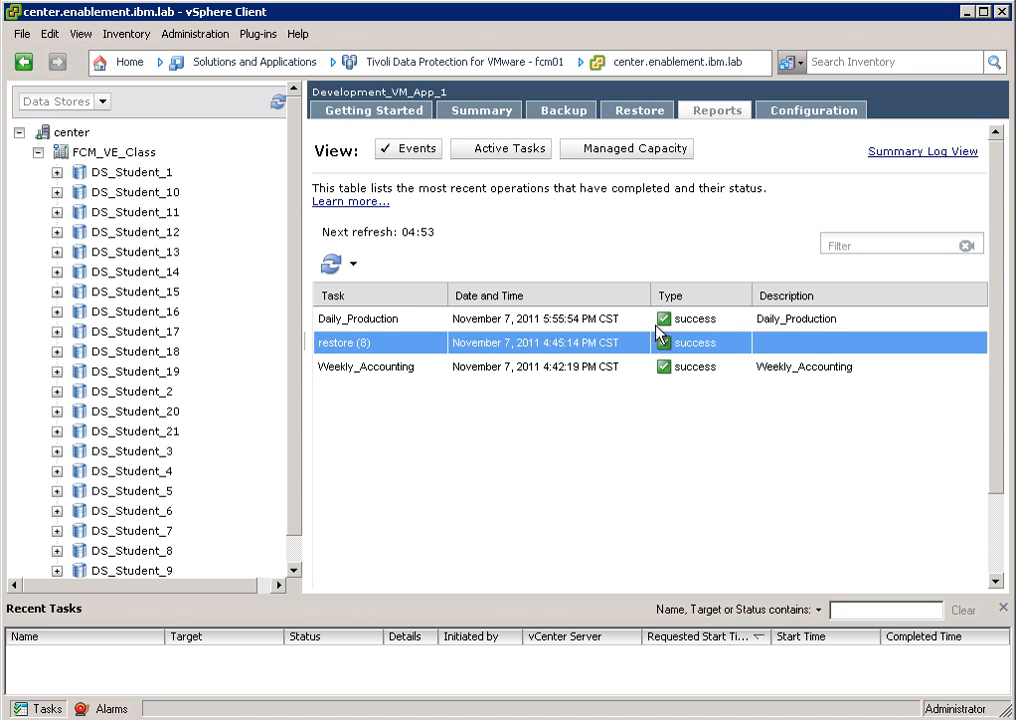
click(358, 318)
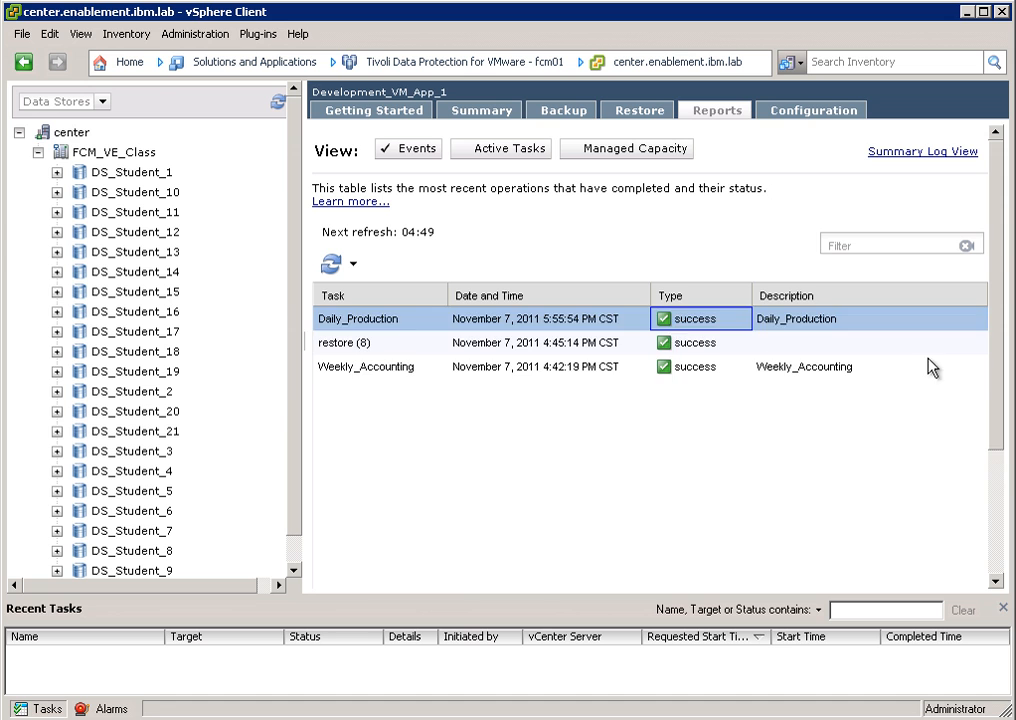
Step: Show the Daily_Production event details: FCM backup, task ID 9, status success
click(356, 318)
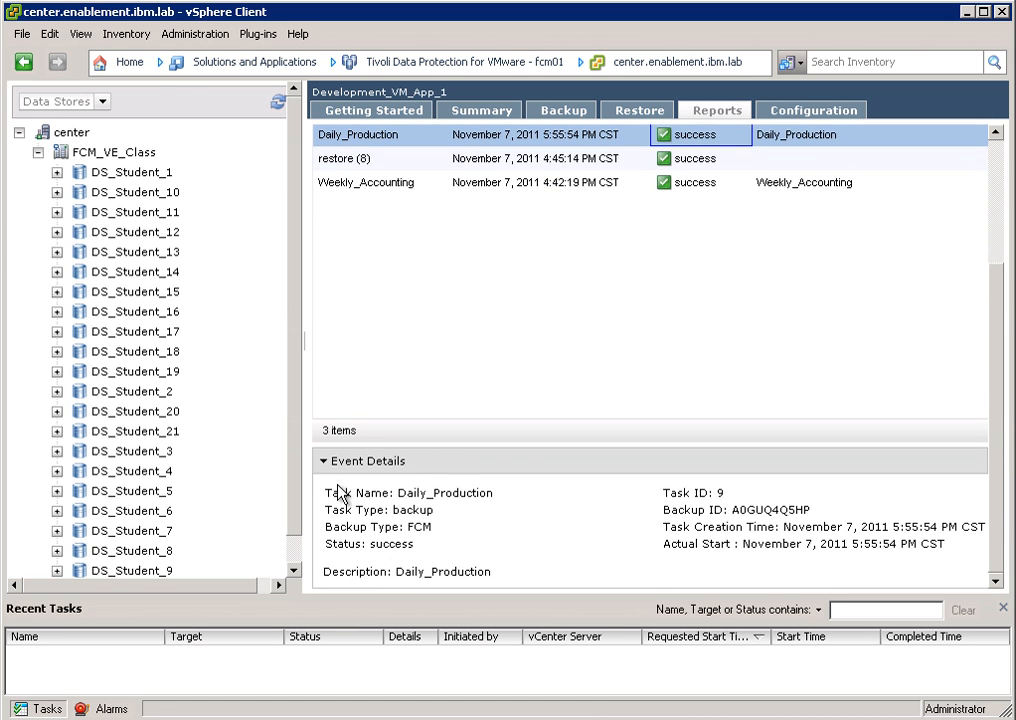
mouse_move(572, 556)
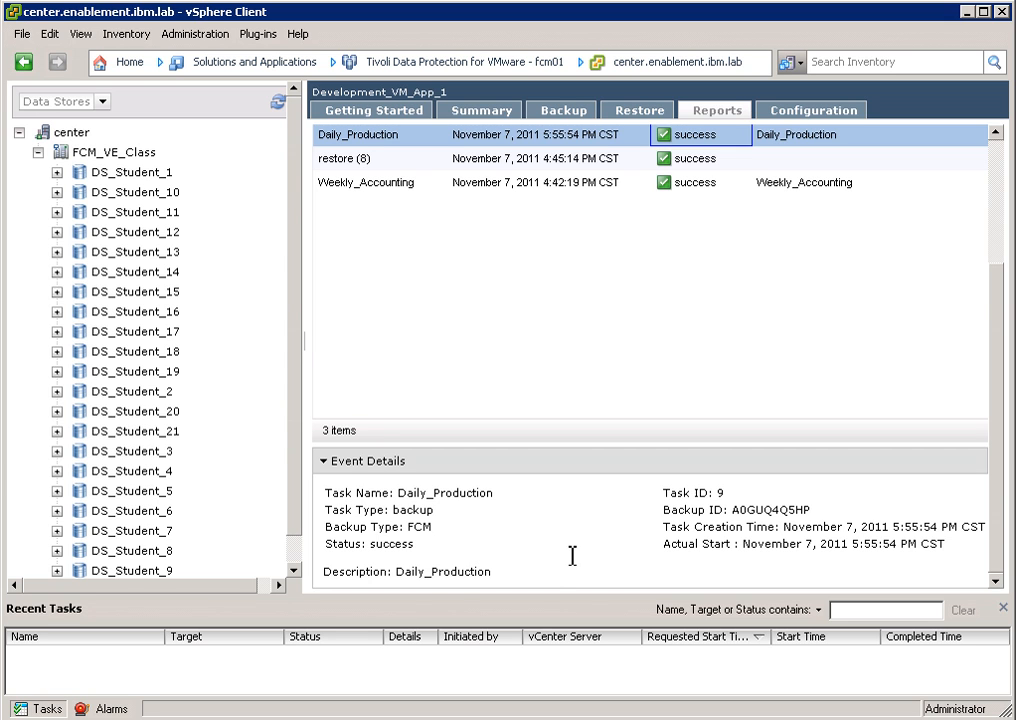
mouse_move(370, 496)
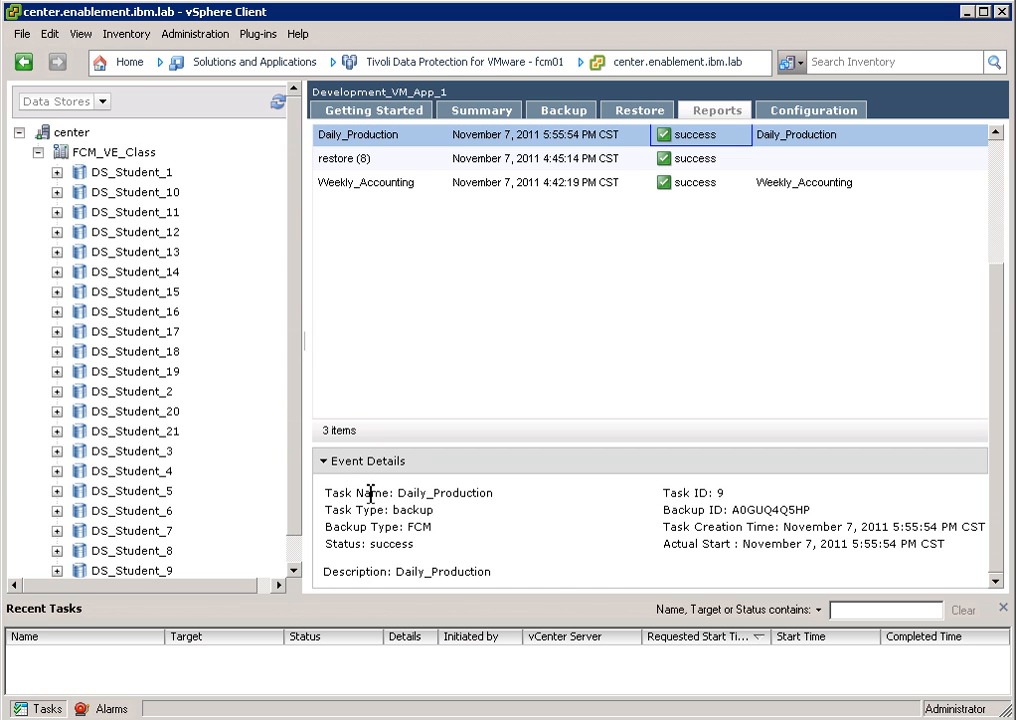
mouse_move(888, 520)
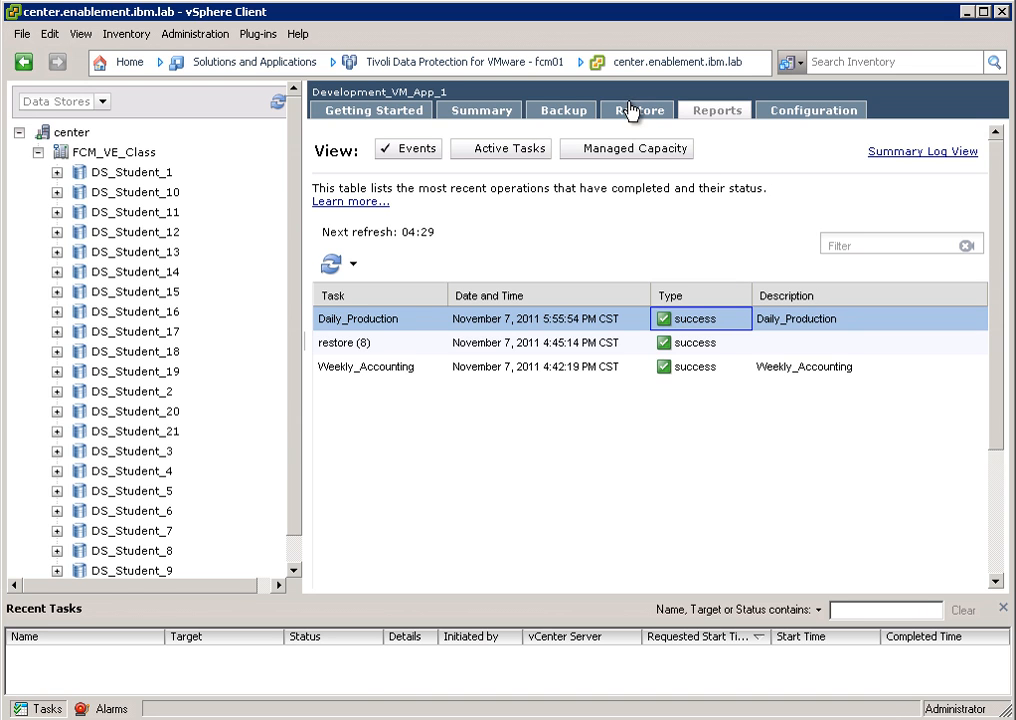
Step: Switch to the Restore view and expand FCM_VE_Class and host vsphere03 to Production_VM_App_1
click(636, 110)
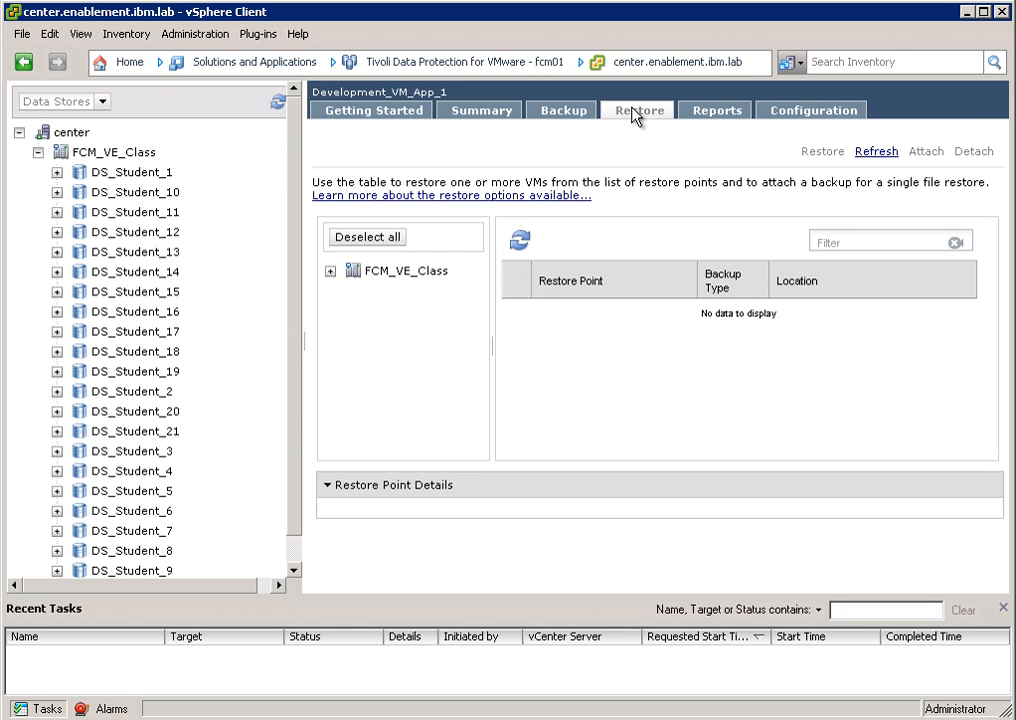
mouse_move(434, 262)
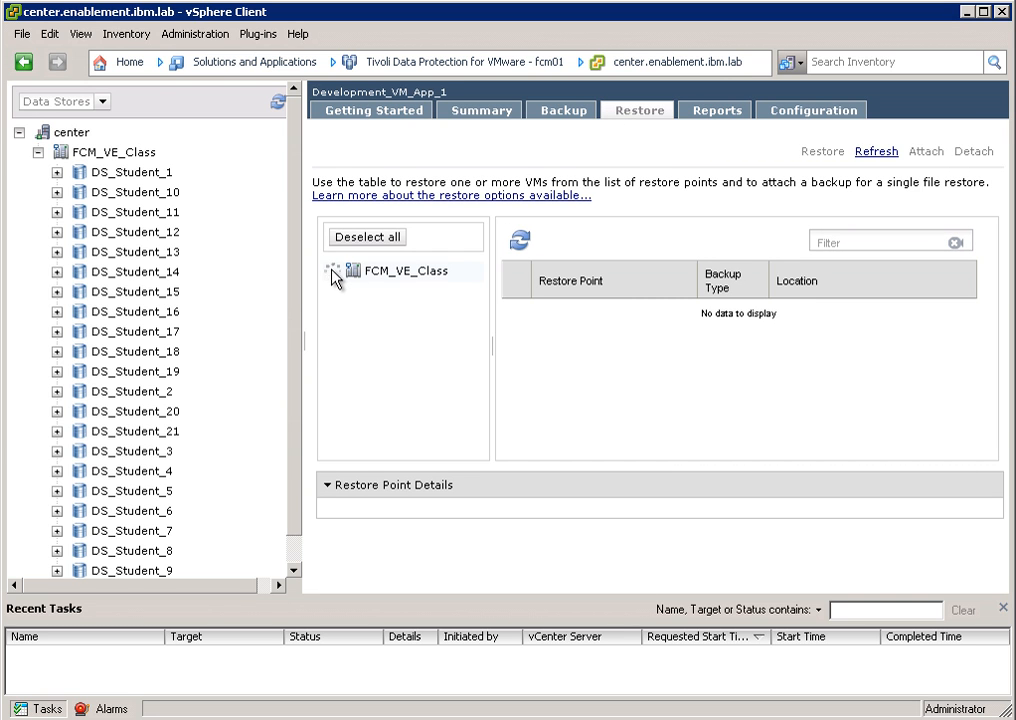
click(334, 272)
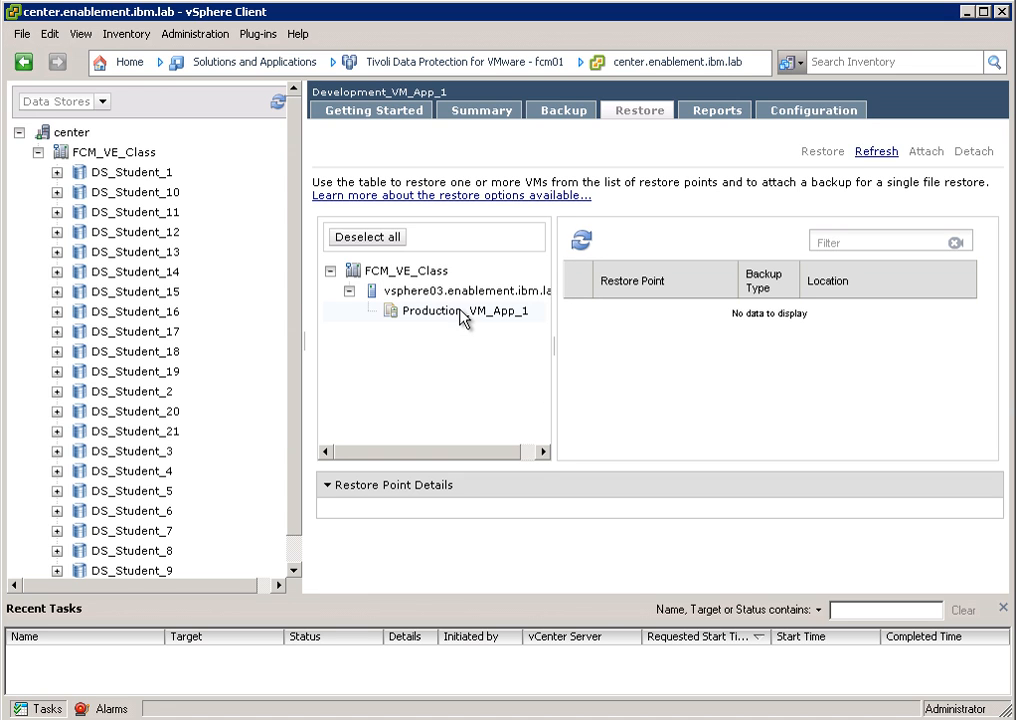
Step: Select Production_VM_App_1 and its November 7, 5:55:54 PM FCM restore point, task ID 9
click(464, 310)
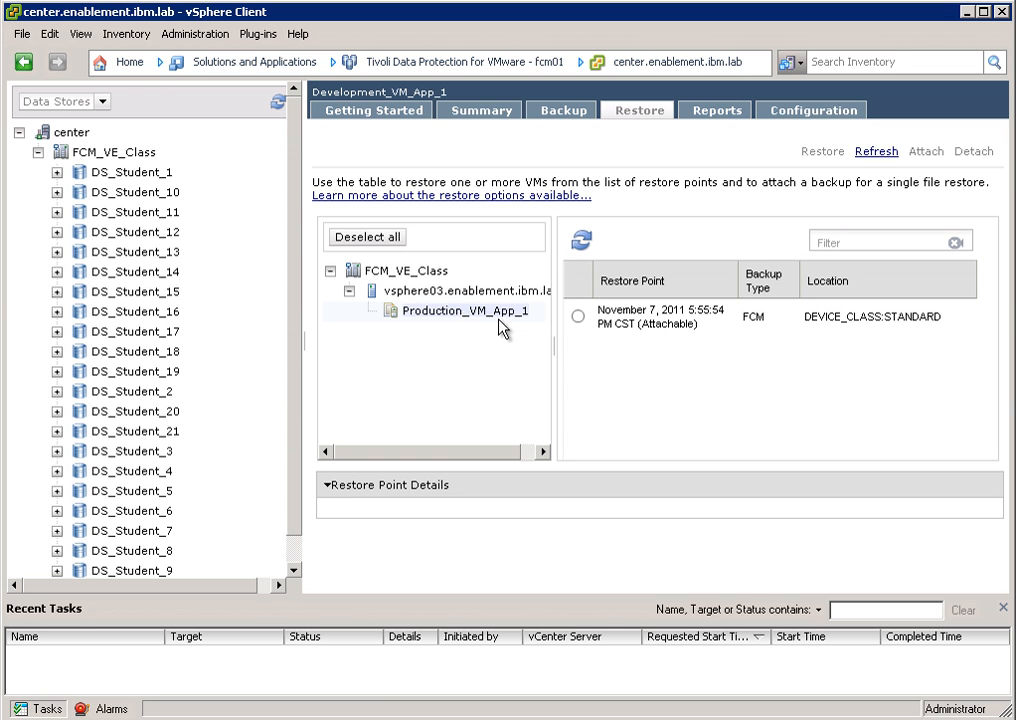
click(578, 316)
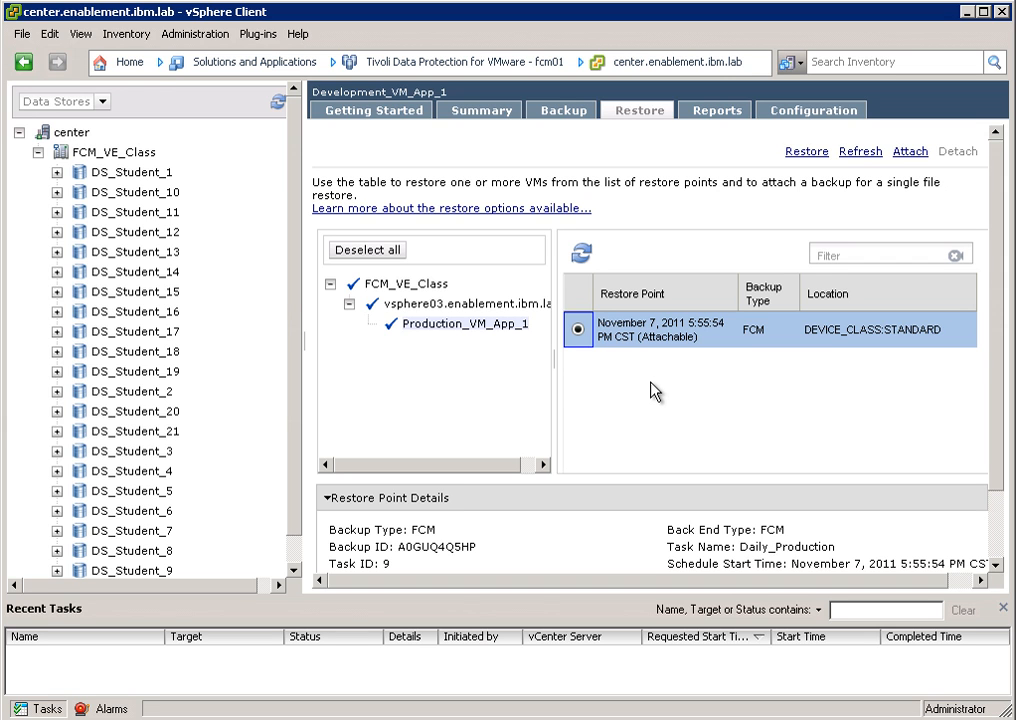
mouse_move(820, 244)
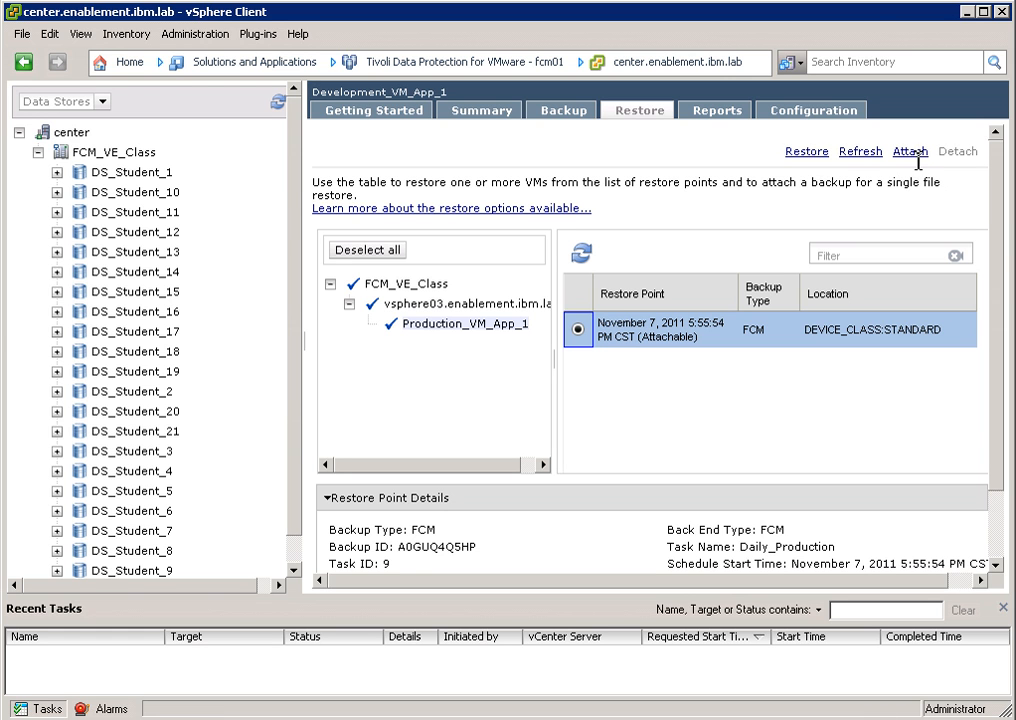
click(908, 152)
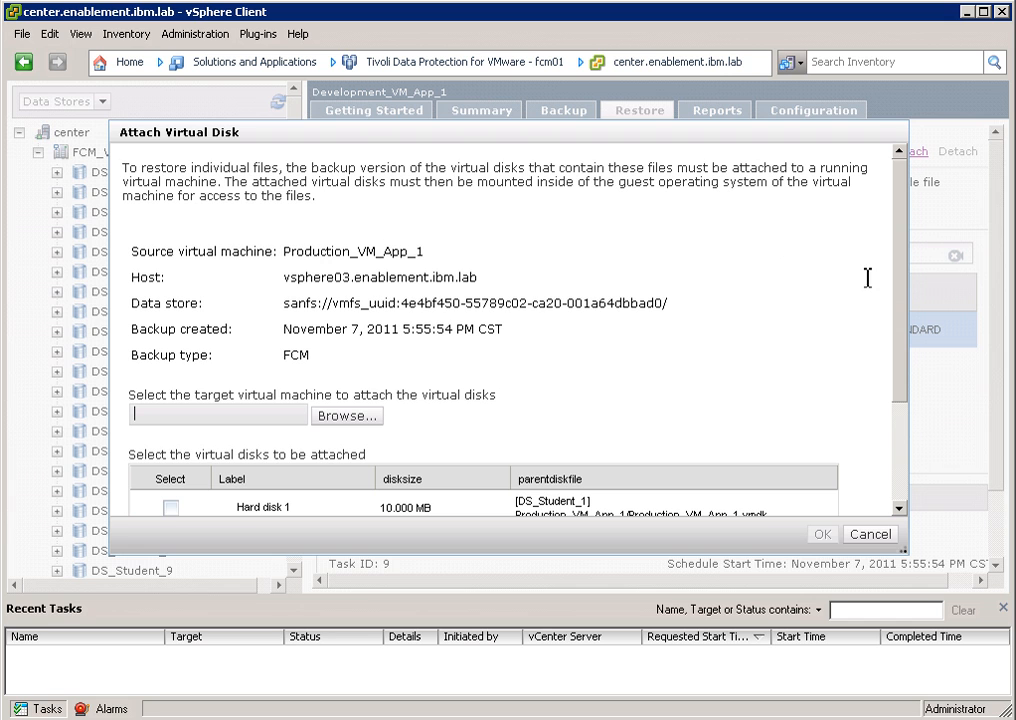
mouse_move(896, 284)
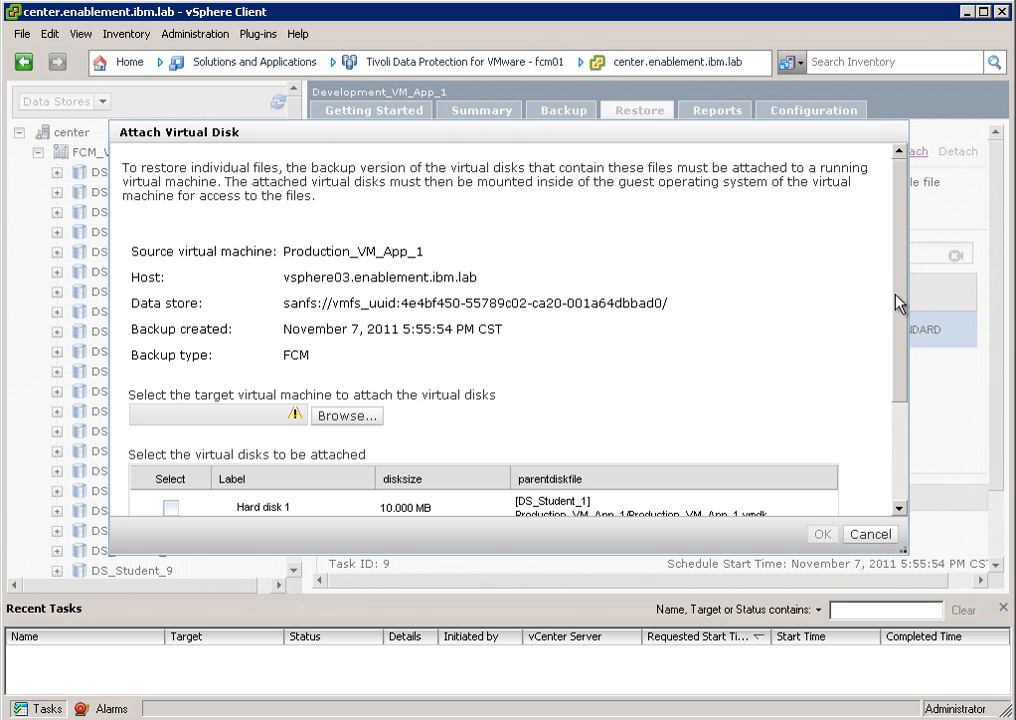
mouse_move(906, 436)
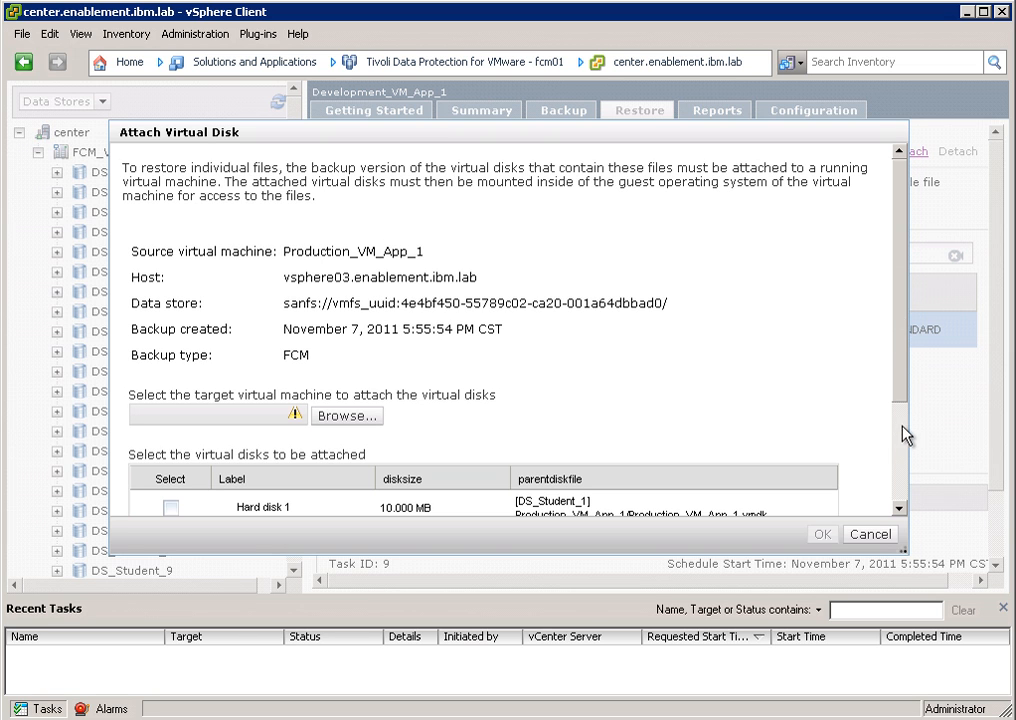
mouse_move(264, 522)
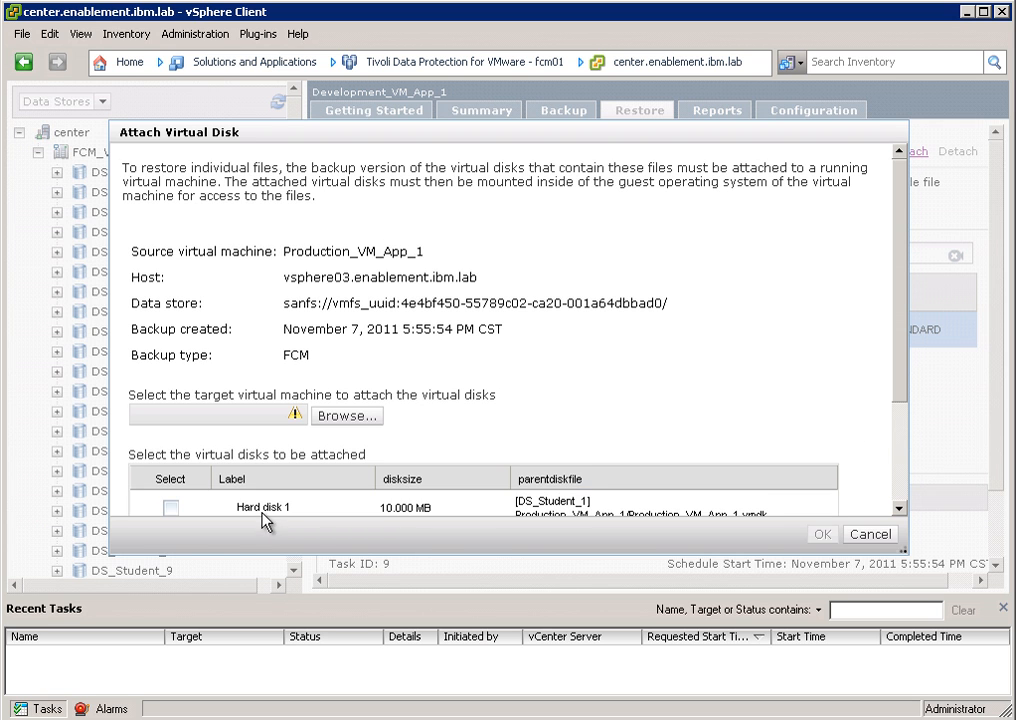
click(290, 506)
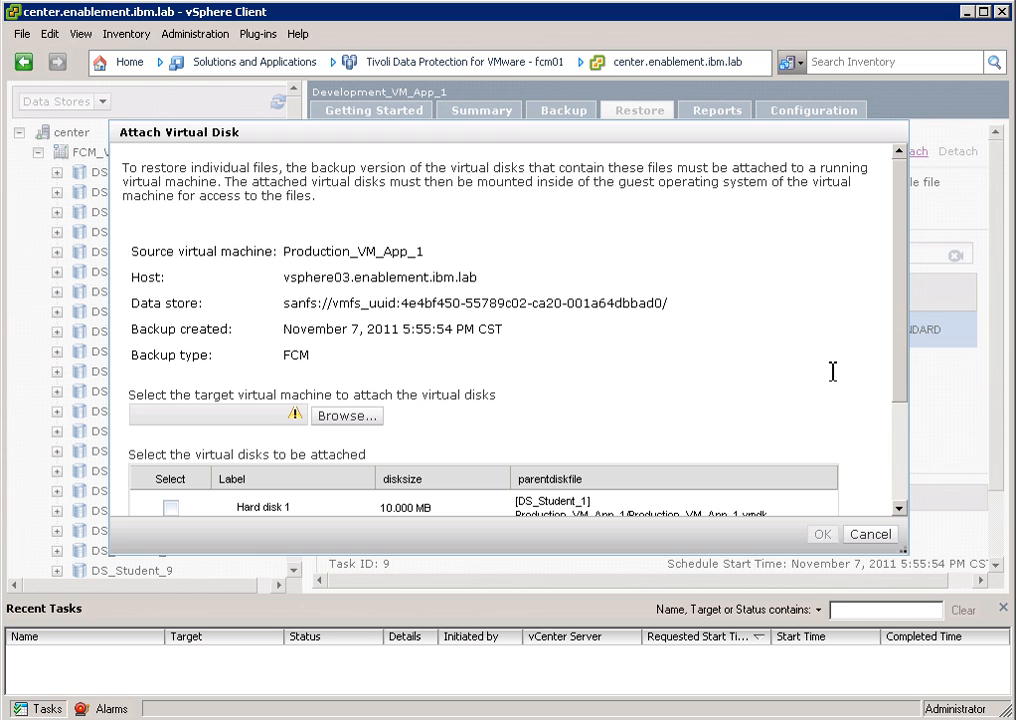
mouse_move(840, 428)
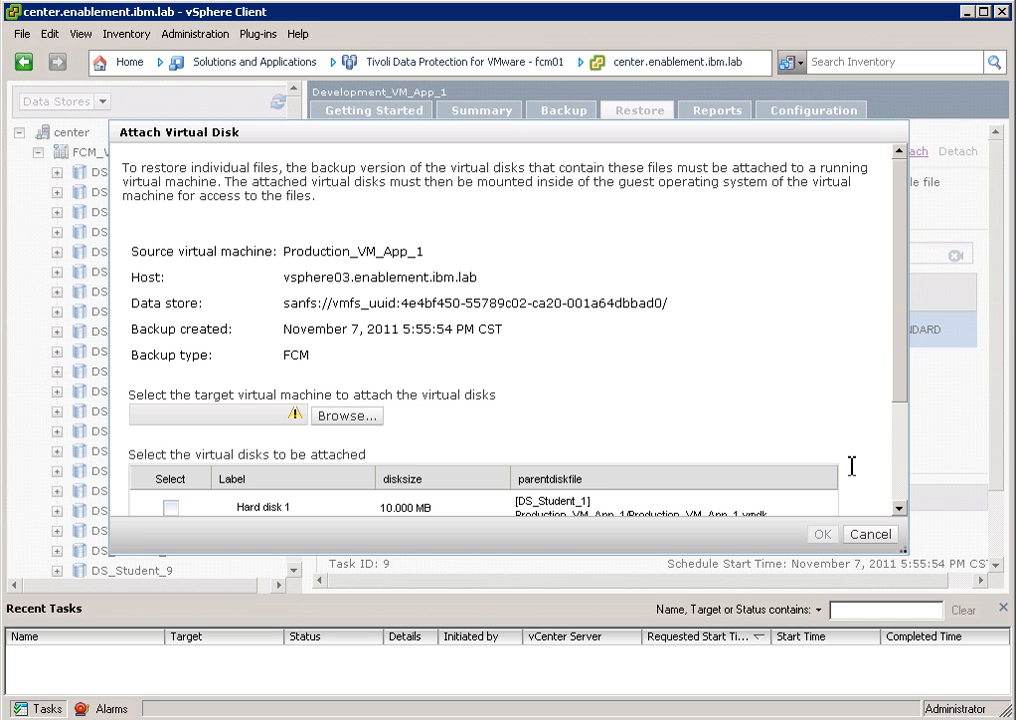
click(868, 532)
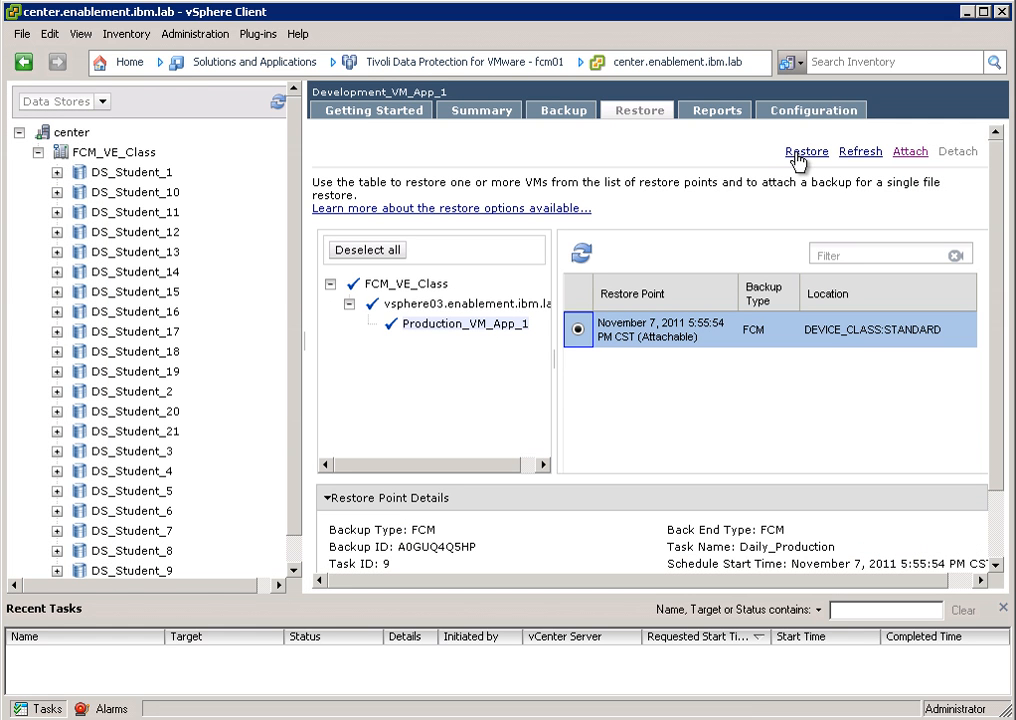
Step: Launch the single-VM restore wizard and reach source settings with full restore of Production_VM_App_1
click(806, 152)
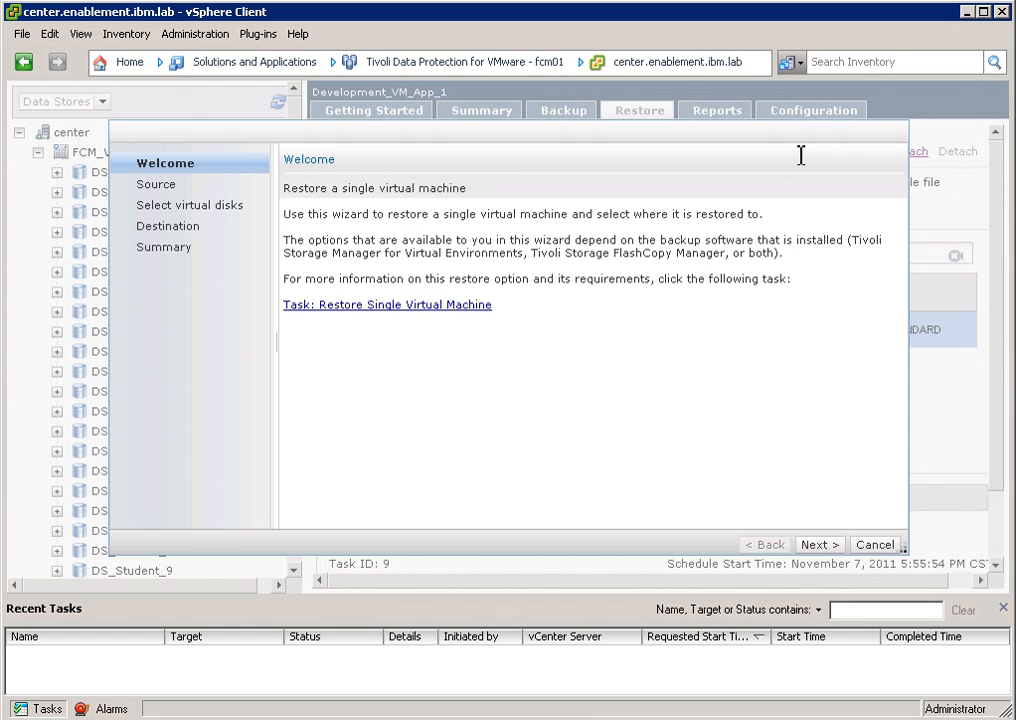
mouse_move(668, 488)
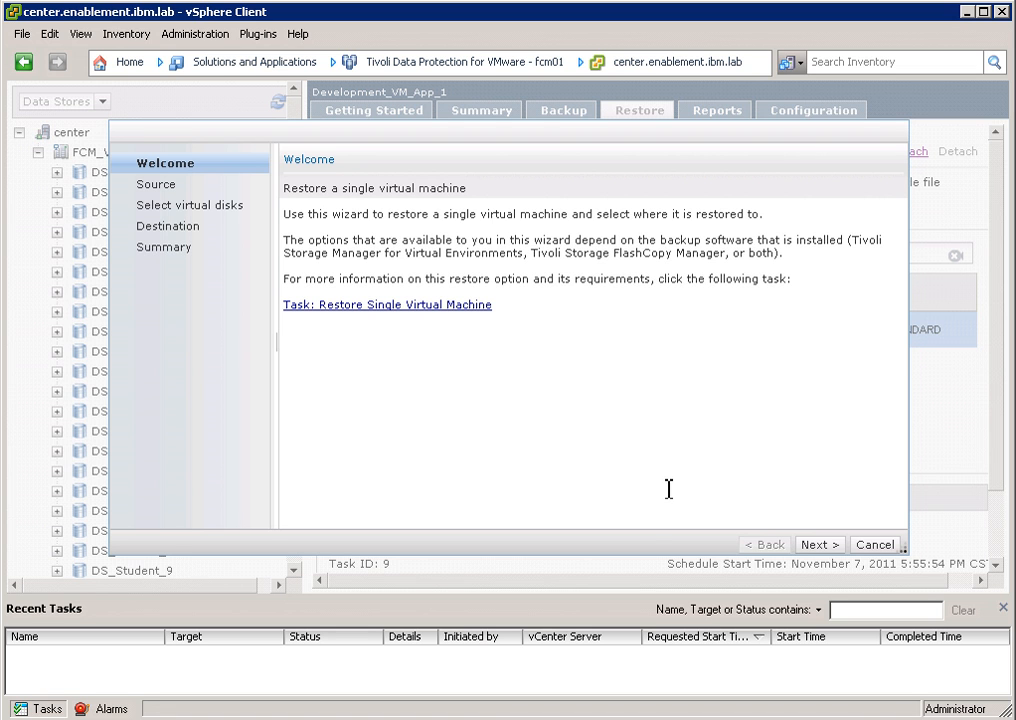
mouse_move(832, 544)
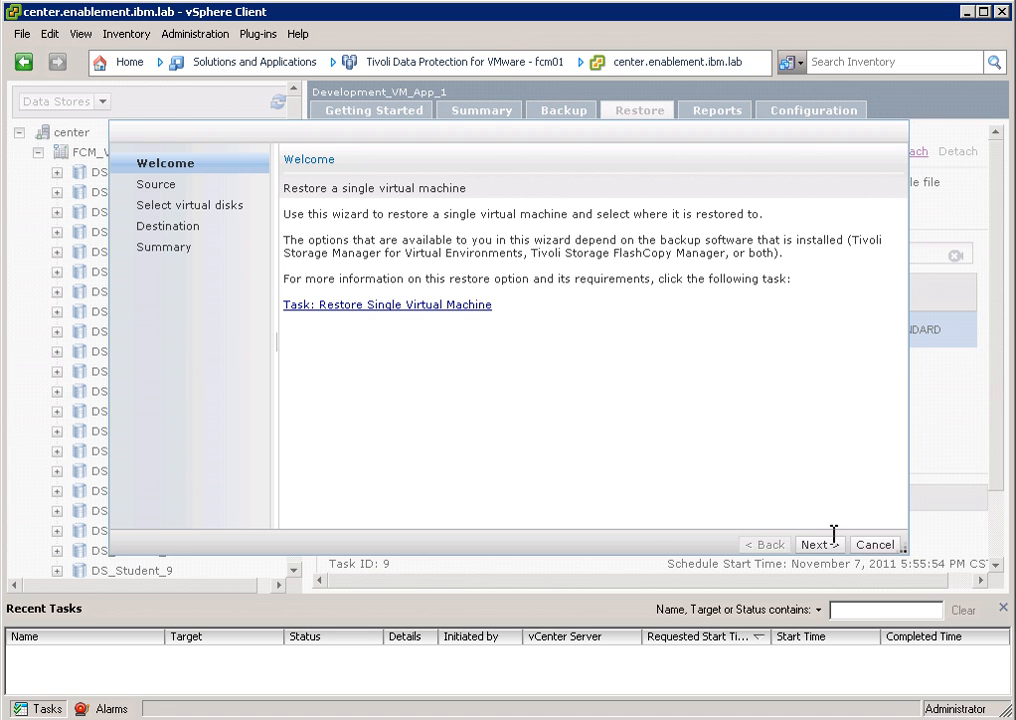
click(812, 544)
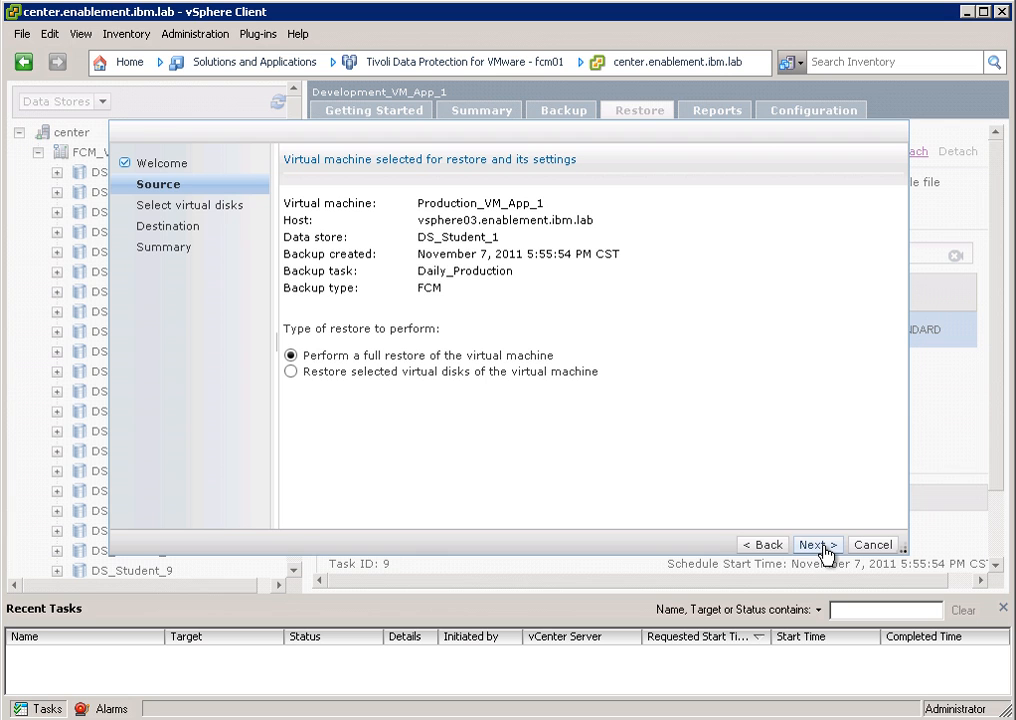
mouse_move(696, 384)
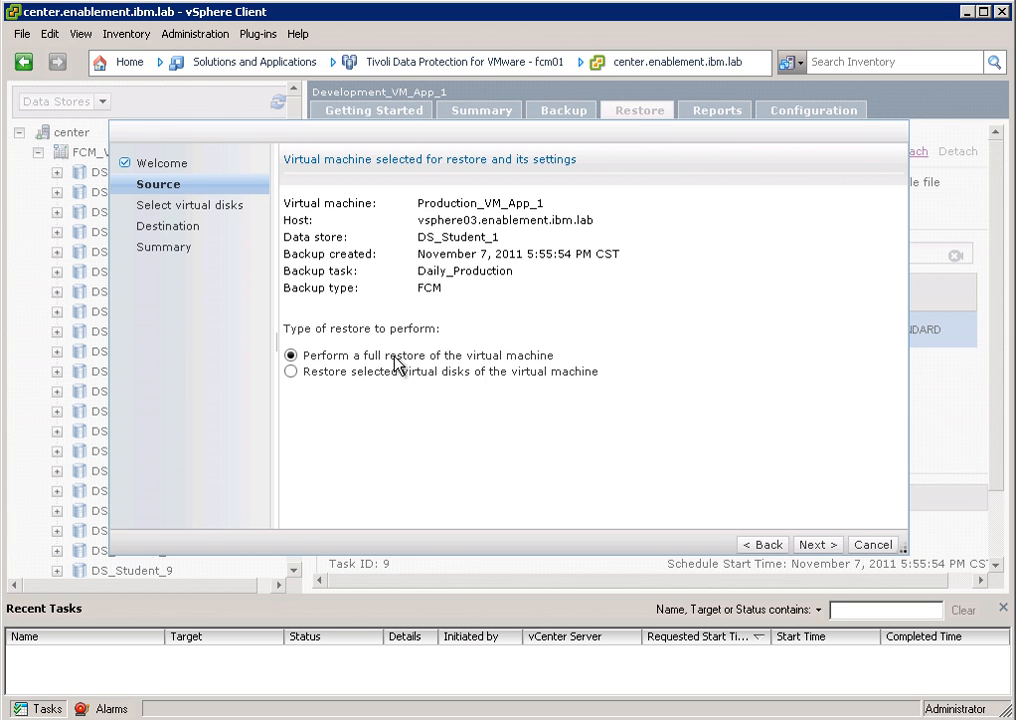
mouse_move(608, 328)
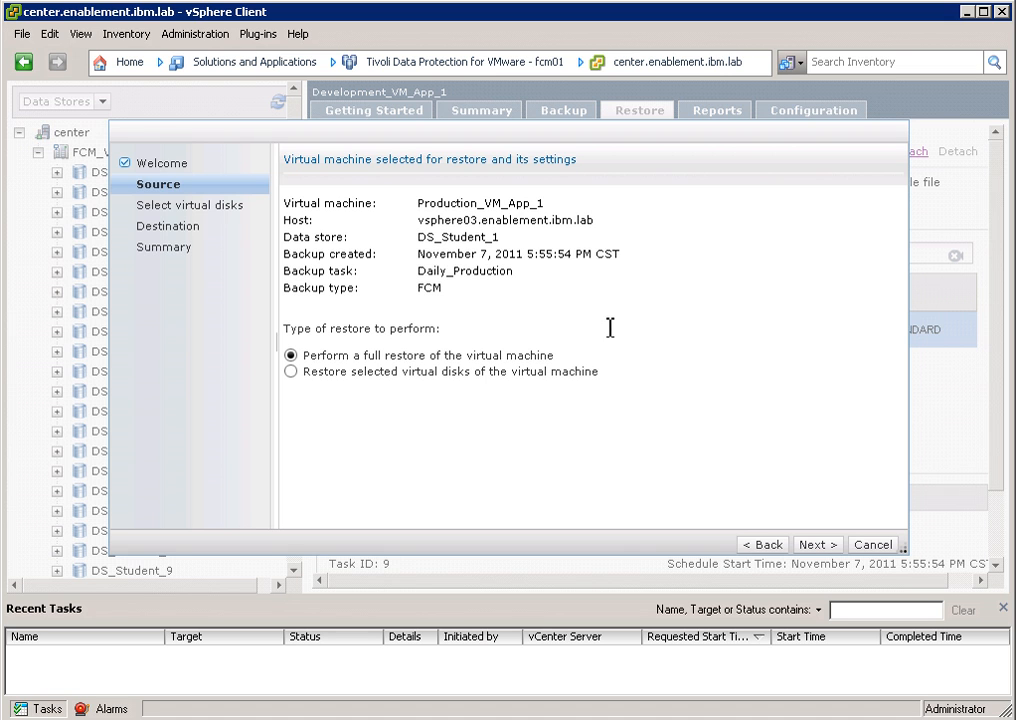
mouse_move(466, 388)
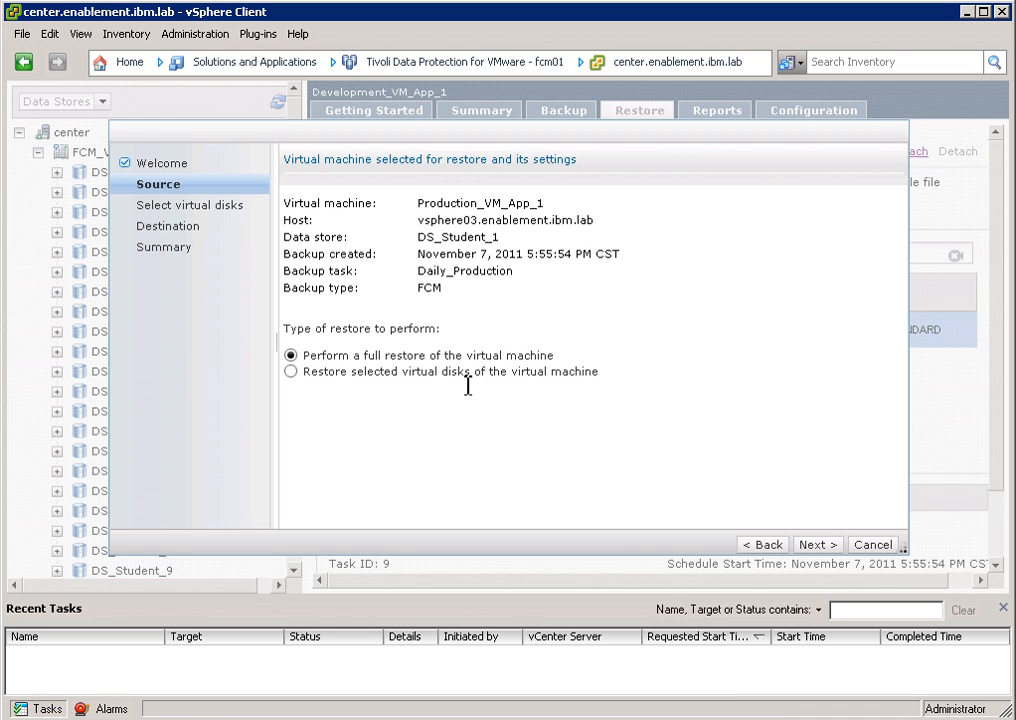
mouse_move(472, 388)
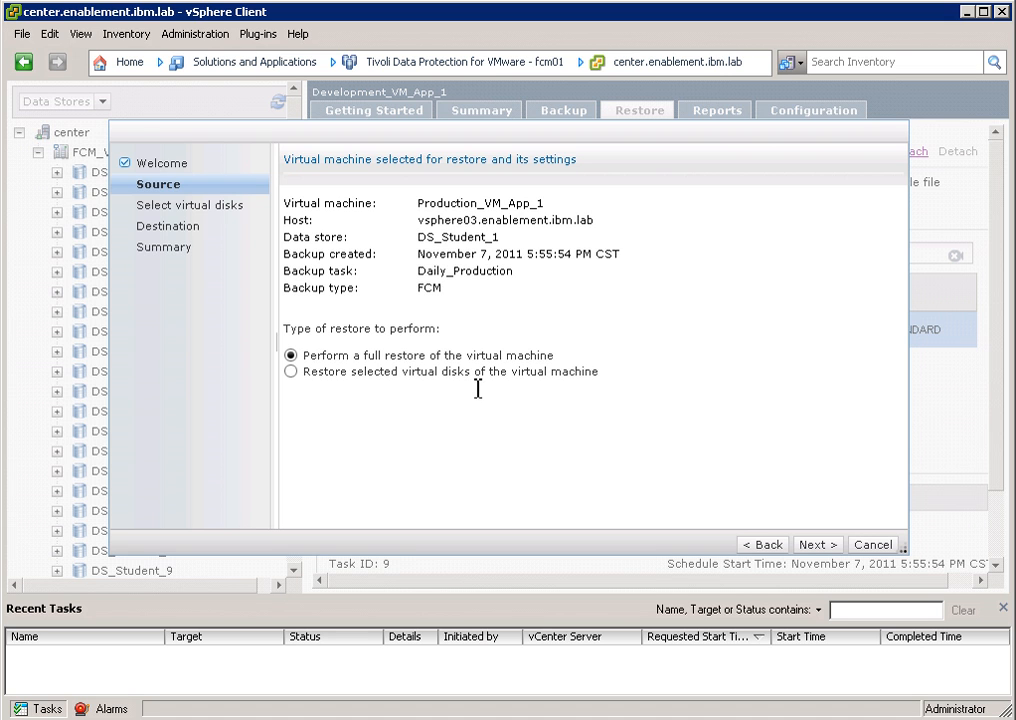
mouse_move(540, 450)
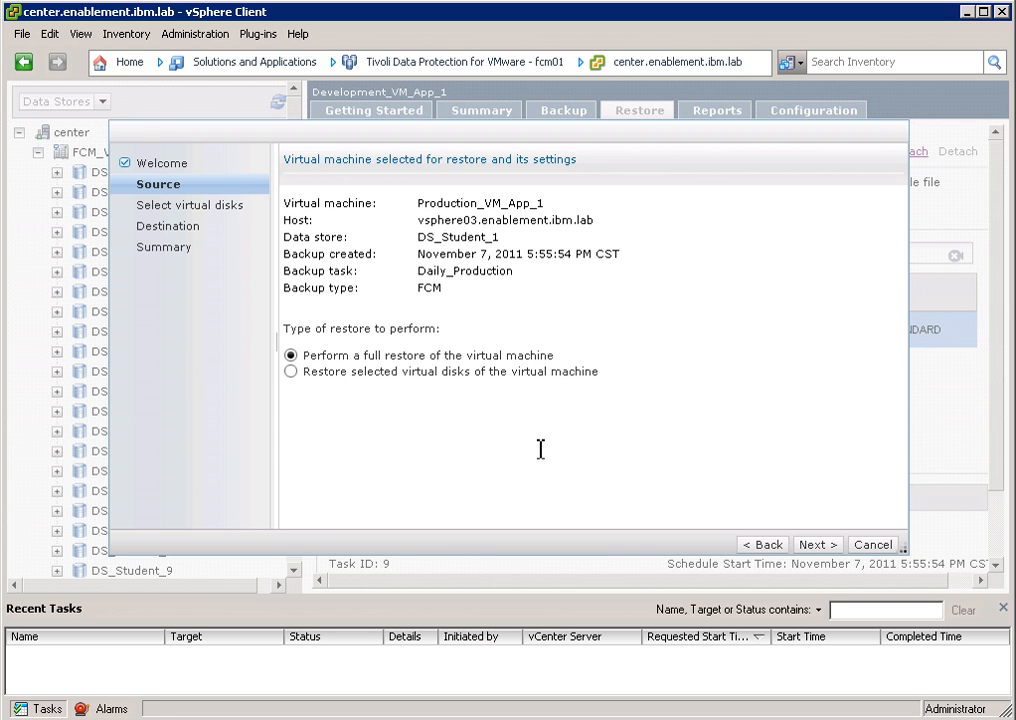
mouse_move(820, 548)
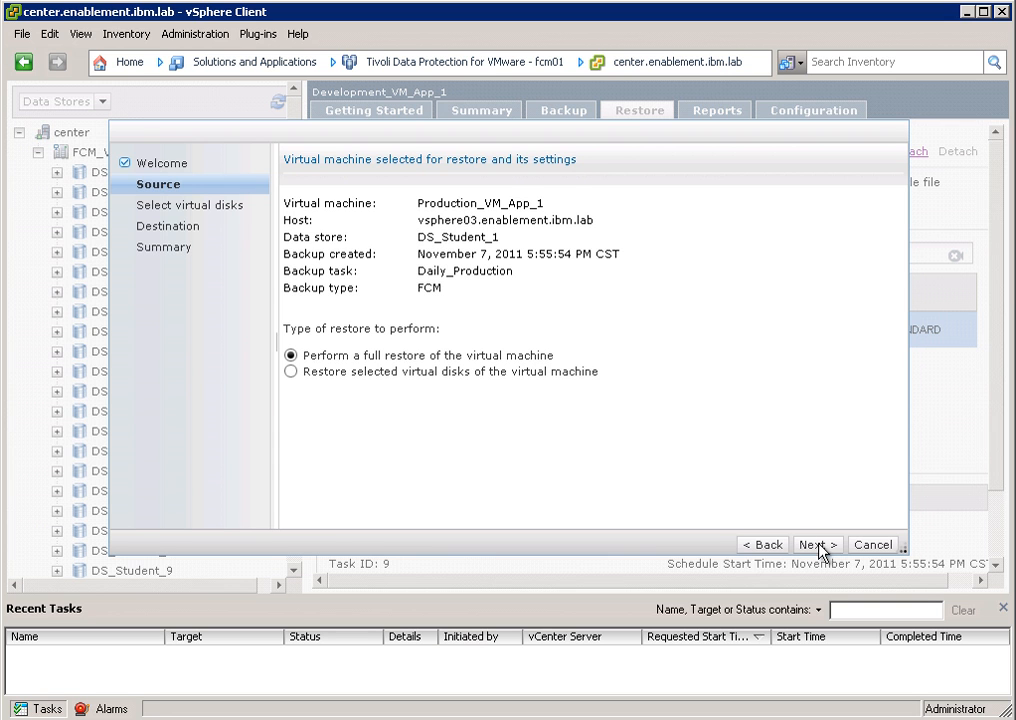
Step: Restore to an alternate location as a new VM named Restore_Production
click(816, 544)
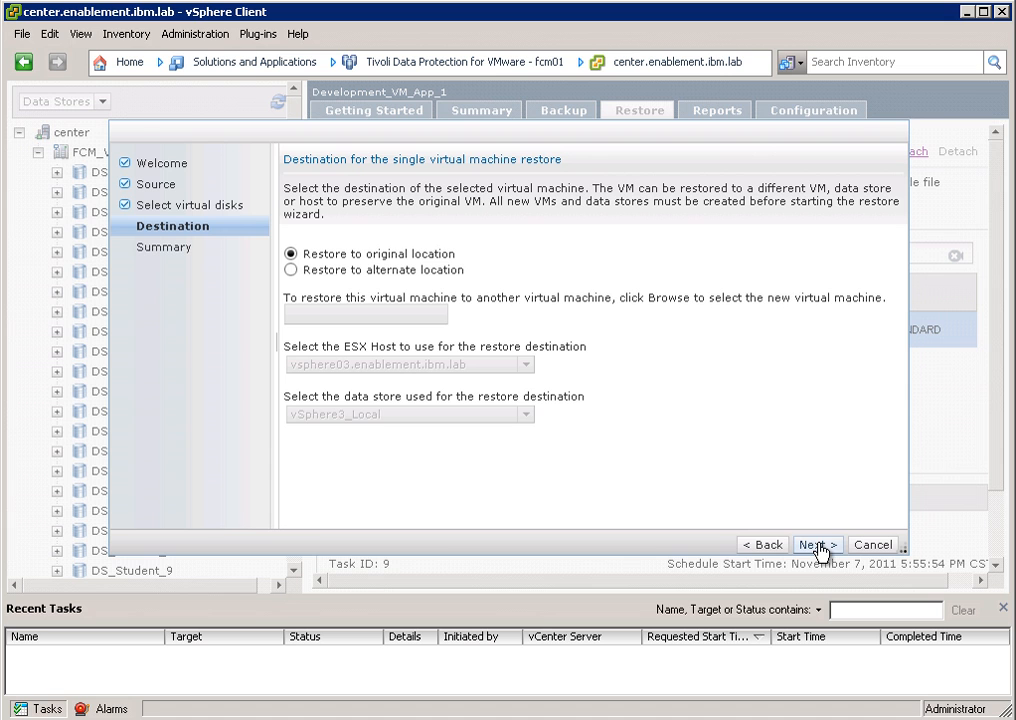
mouse_move(312, 262)
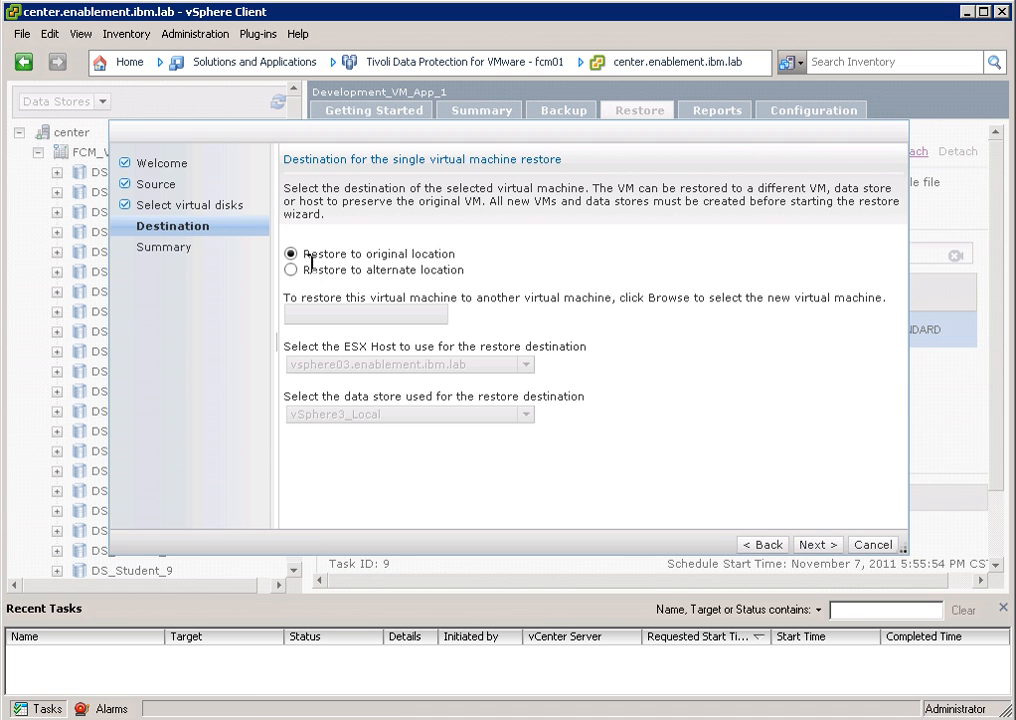
mouse_move(360, 264)
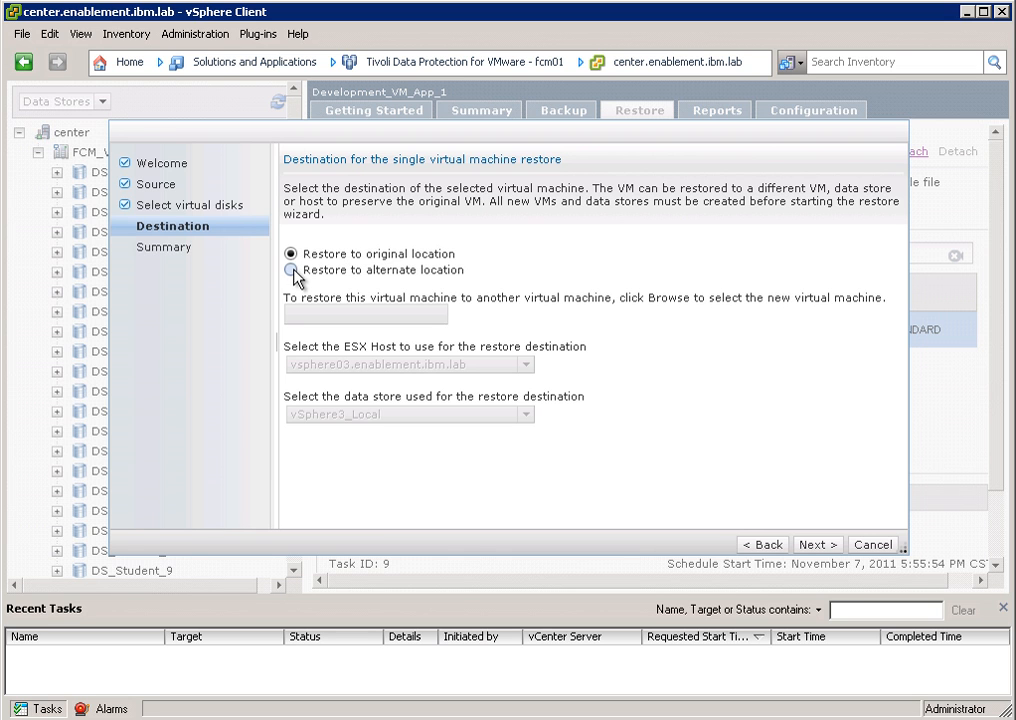
click(292, 270)
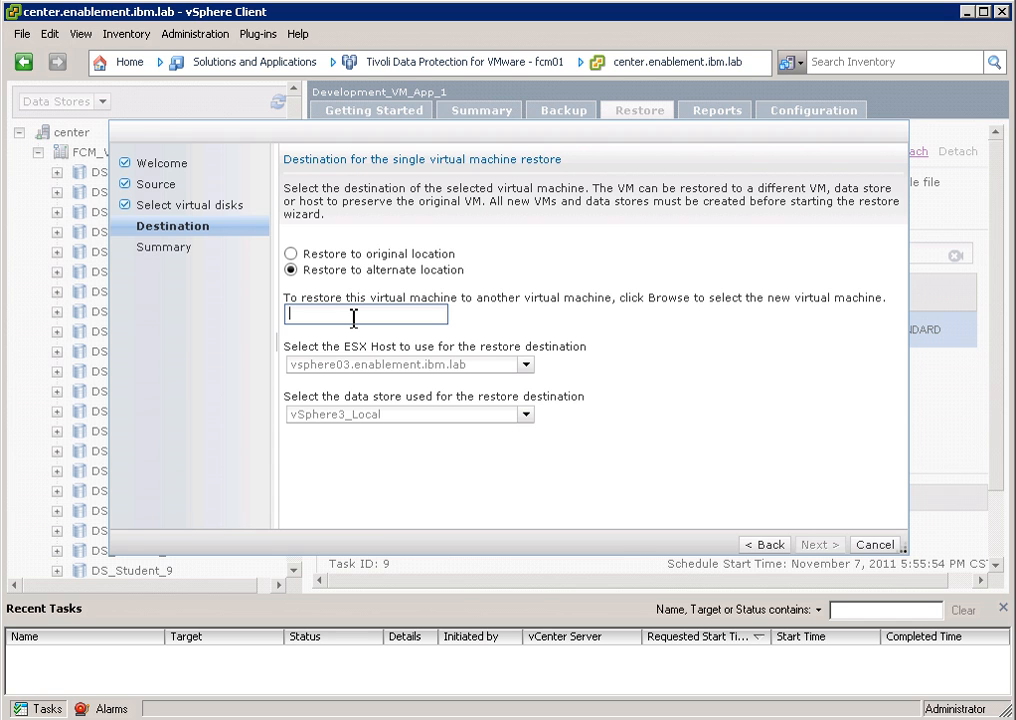
text(Re)
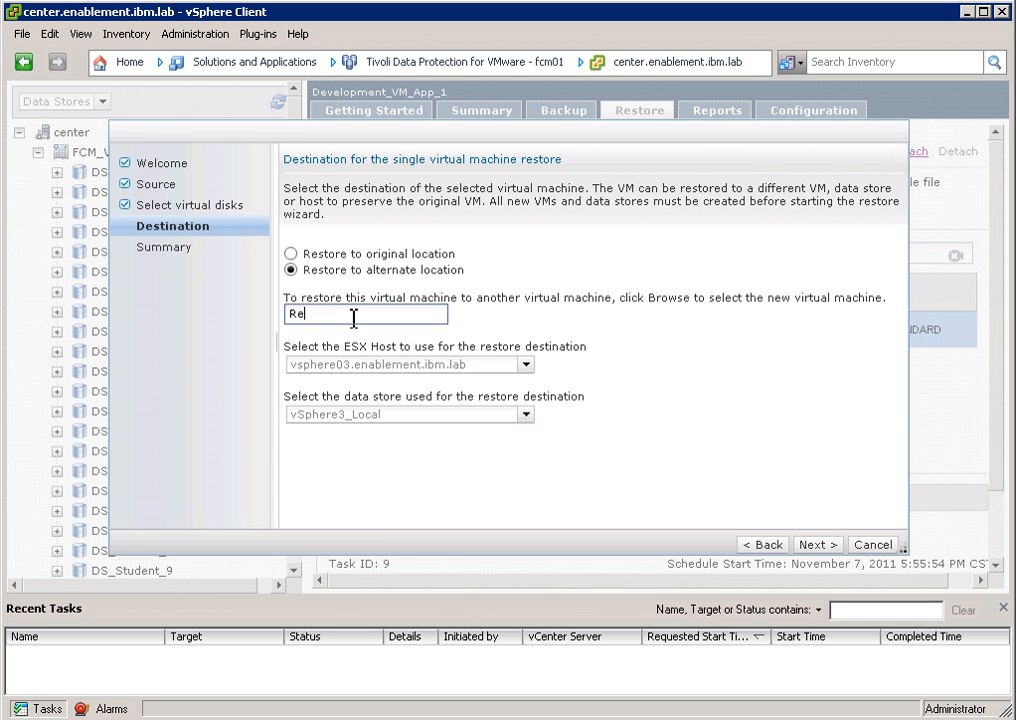
text(store)
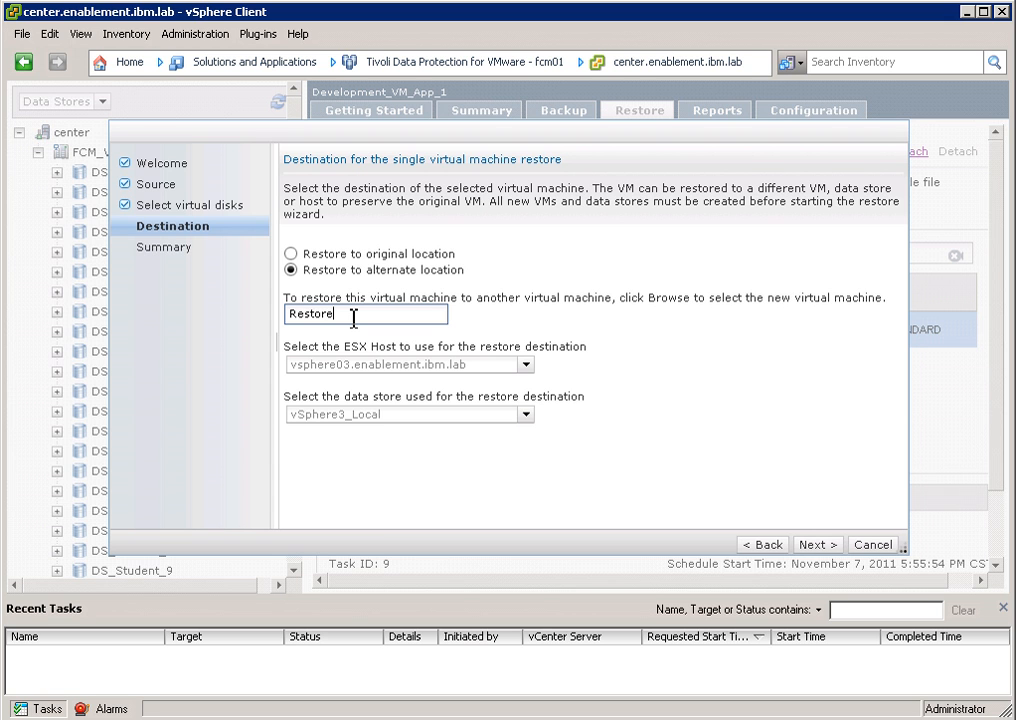
text(_Pl)
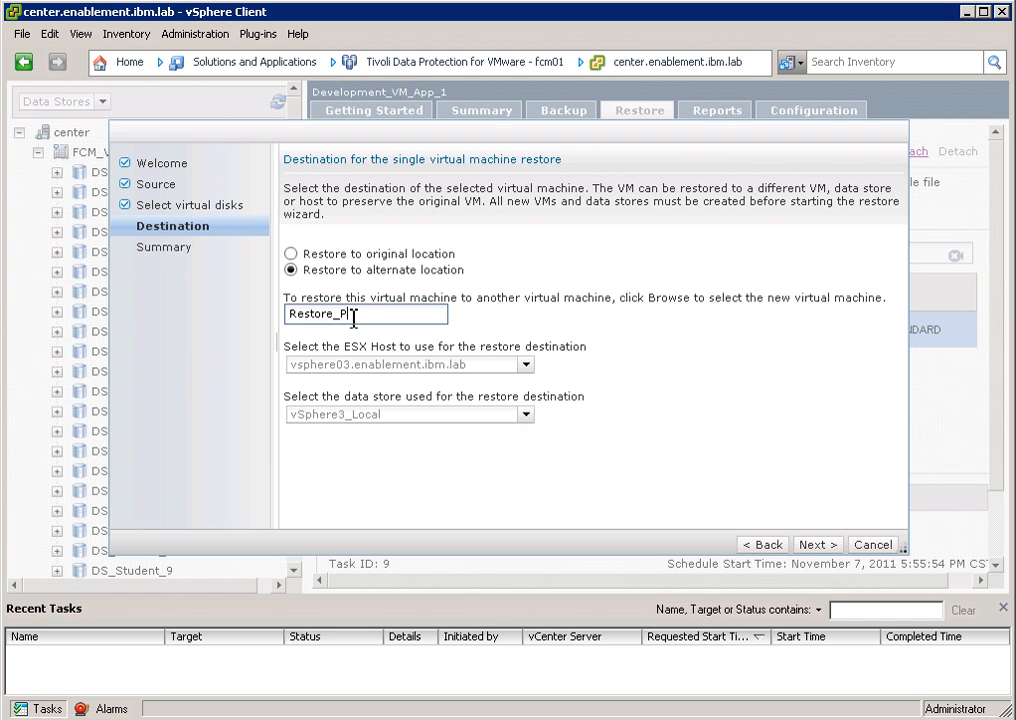
text(roducti)
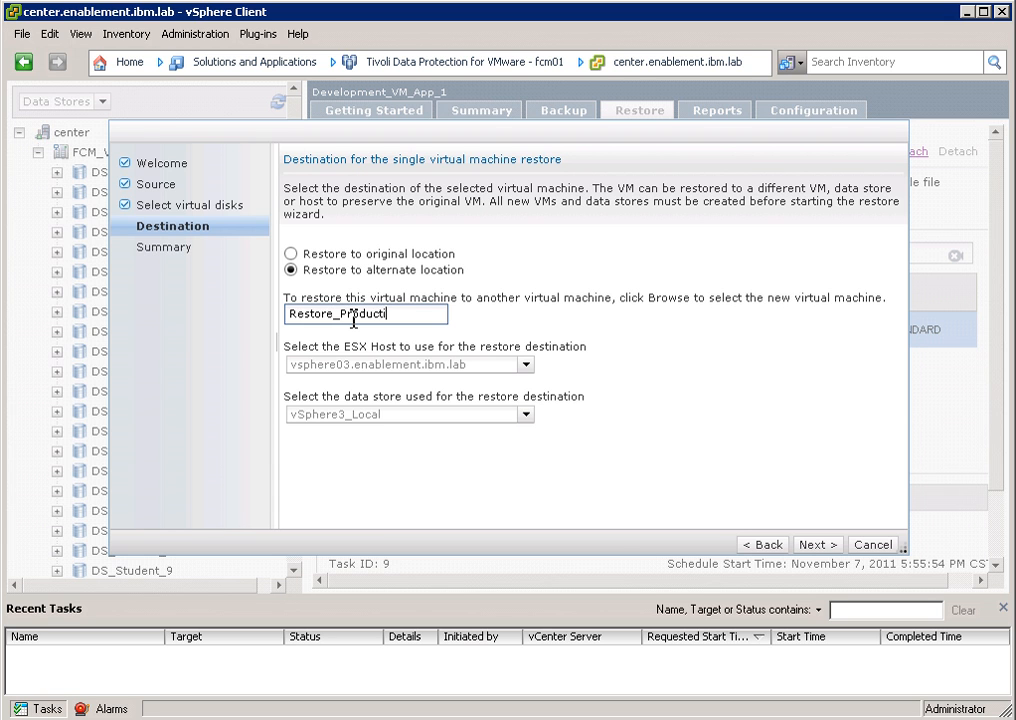
text(on)
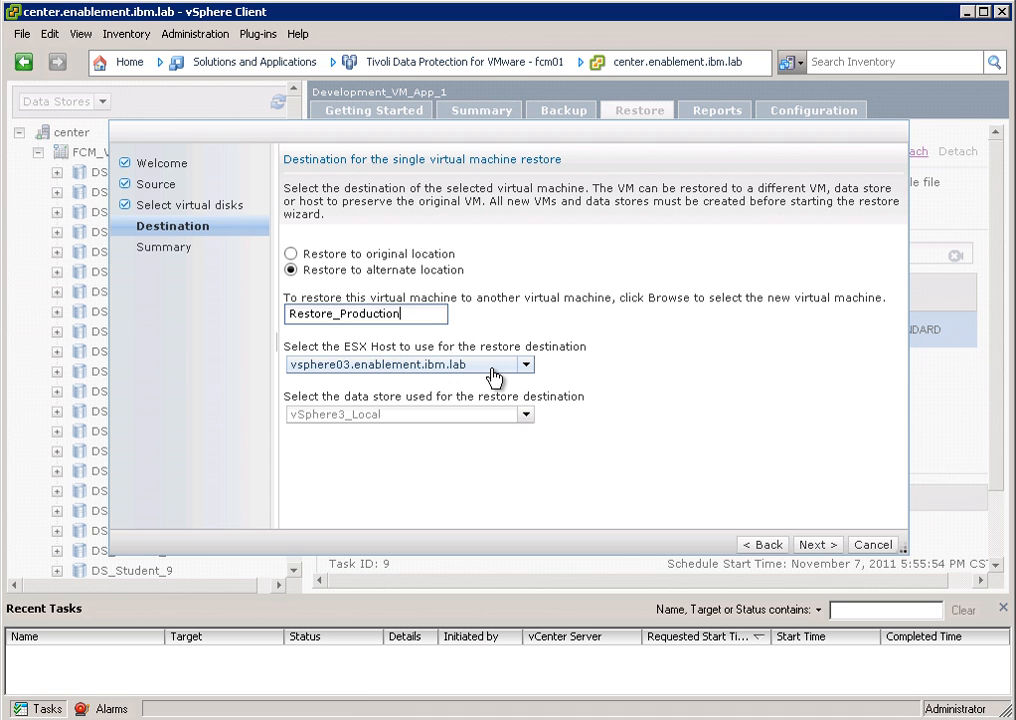
Step: Choose DS_Student_1 as the destination data store and proceed to the review summary
click(528, 414)
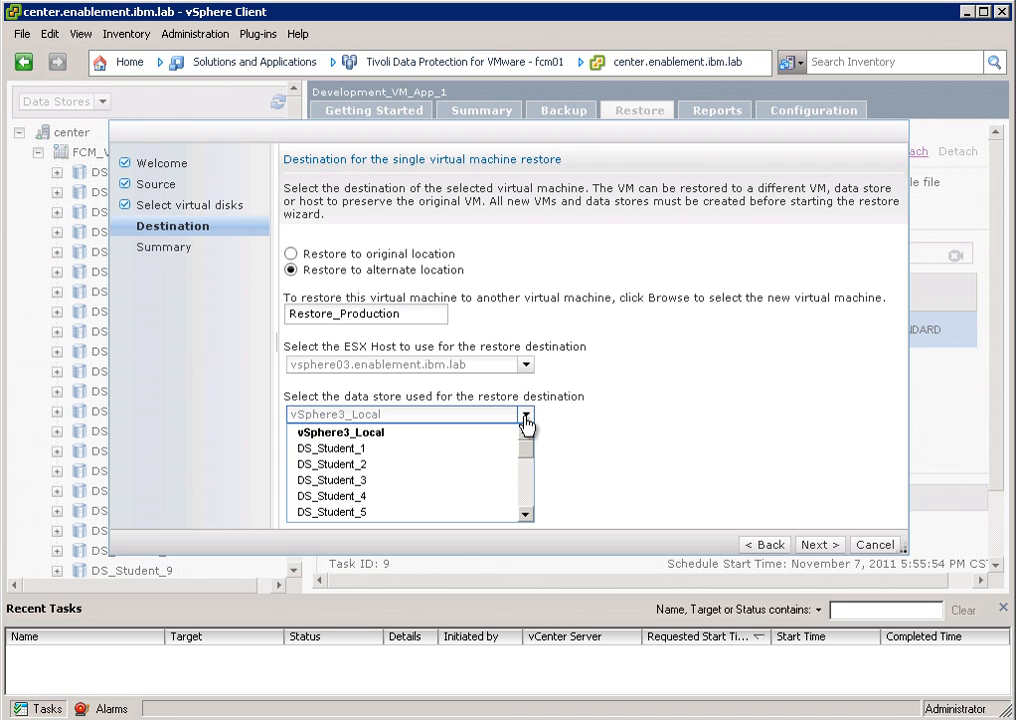
mouse_move(336, 448)
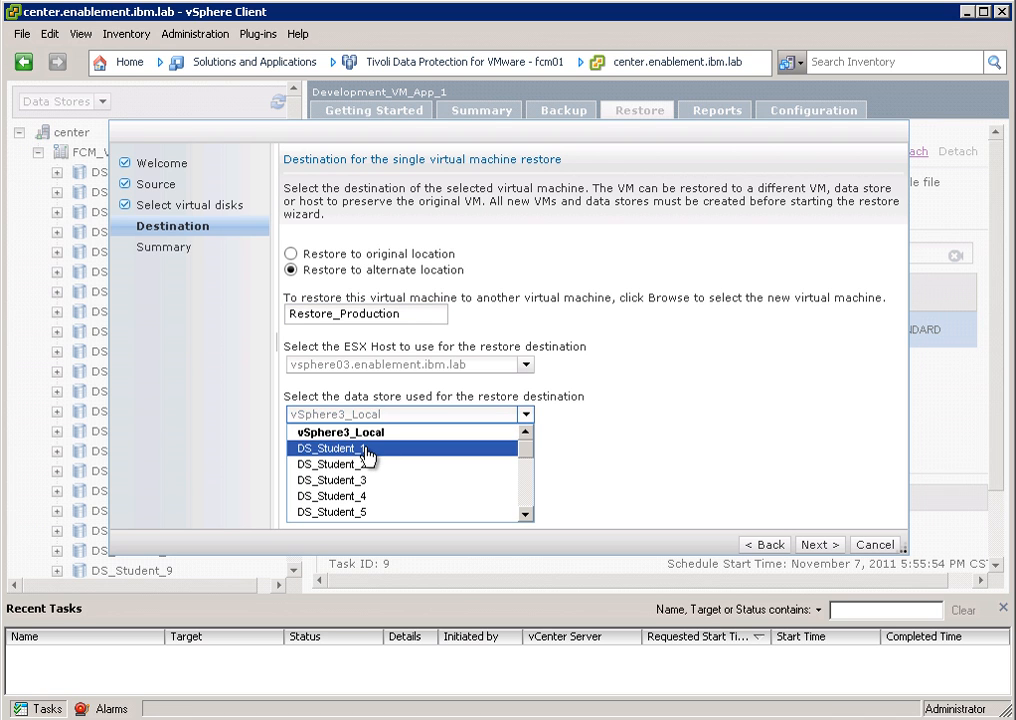
click(332, 448)
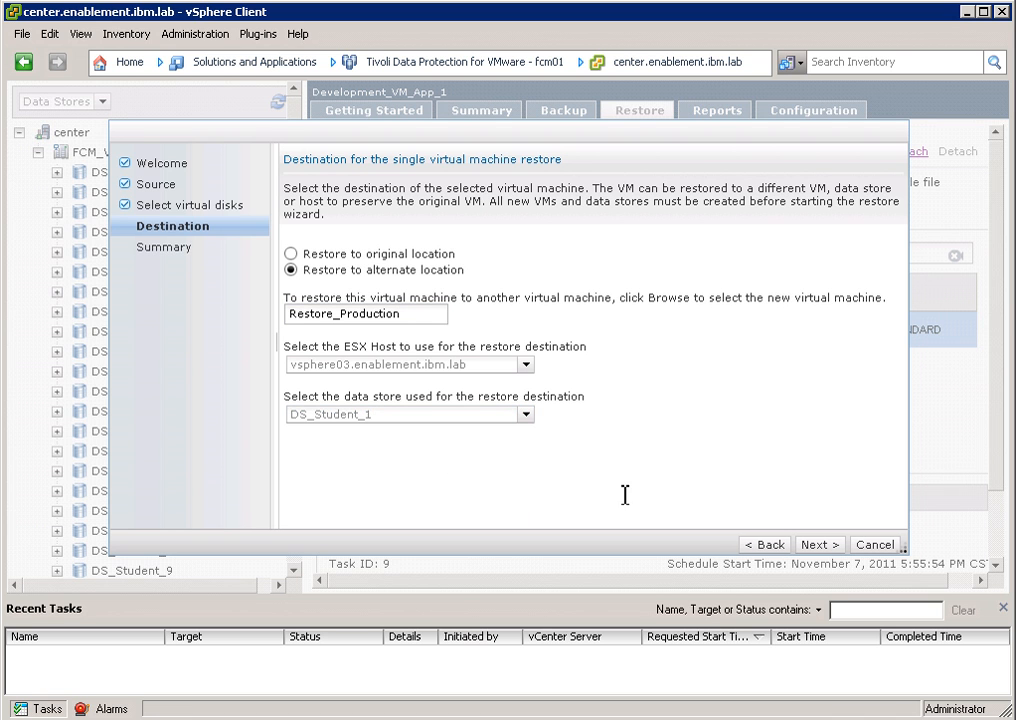
mouse_move(476, 452)
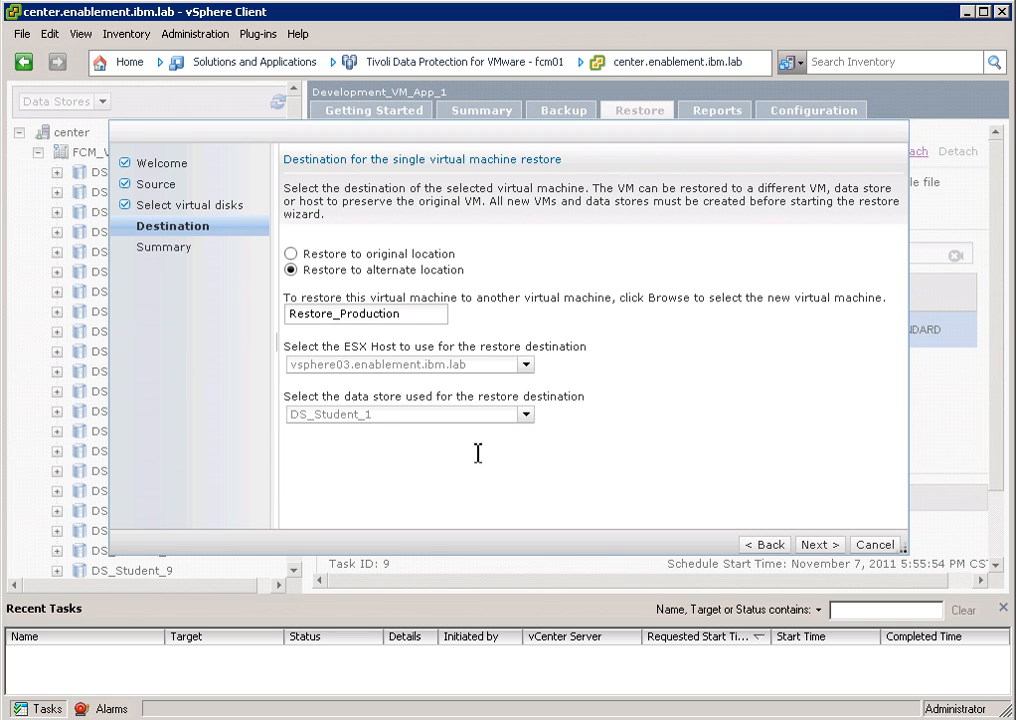
mouse_move(380, 432)
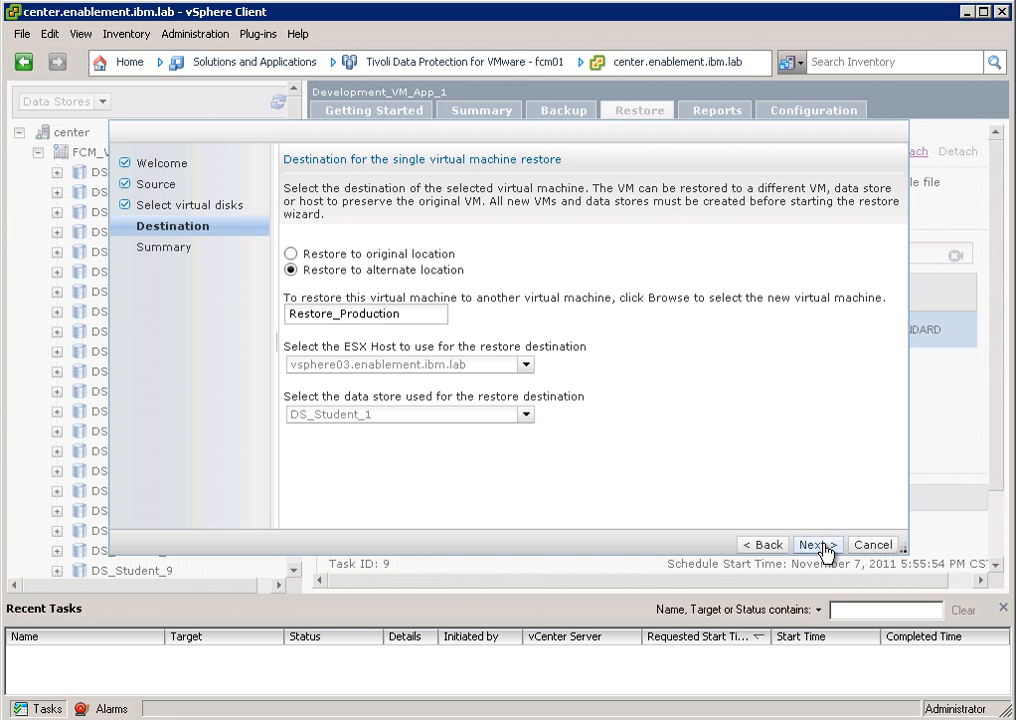
click(816, 544)
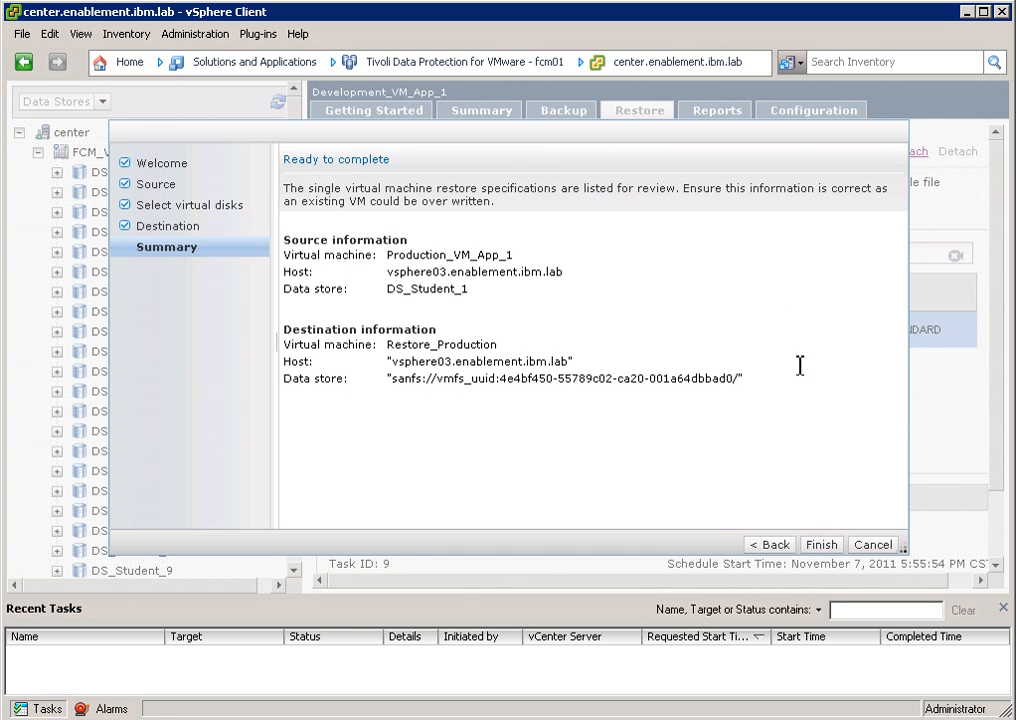
mouse_move(372, 256)
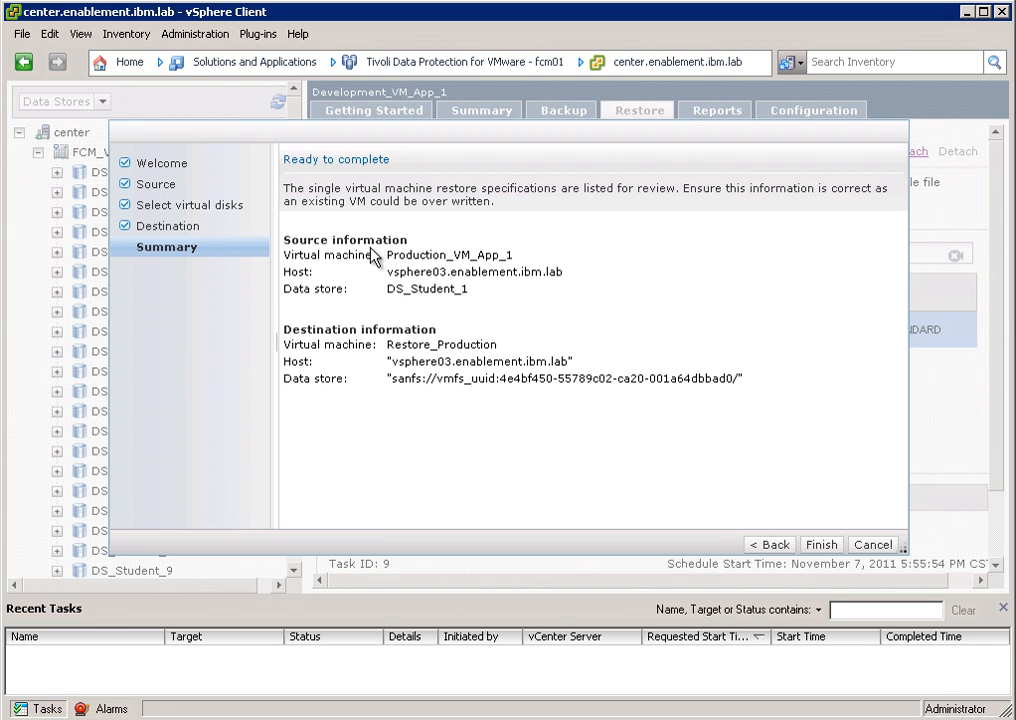
mouse_move(516, 470)
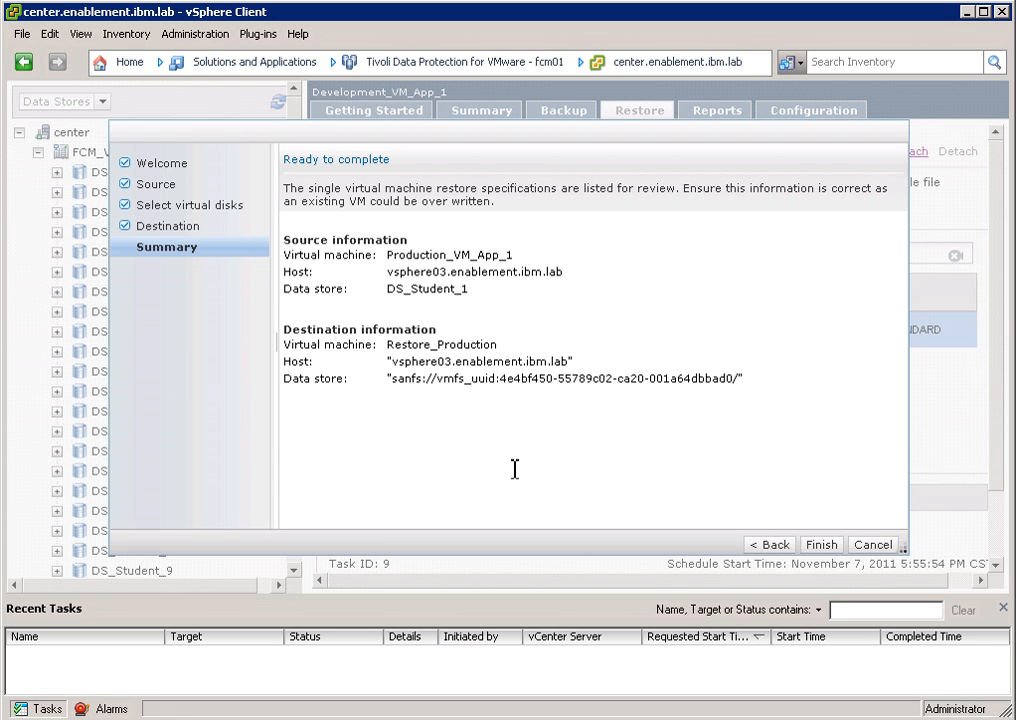
mouse_move(726, 512)
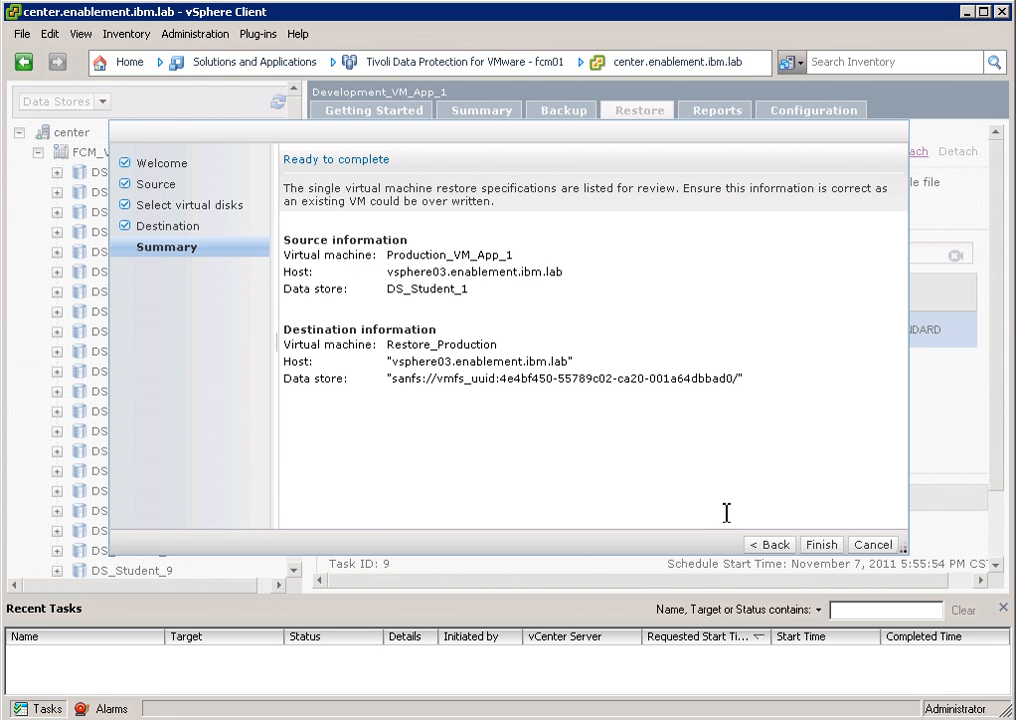
Step: Finish the wizard so Restore Task 10 is reported as started successfully
click(820, 544)
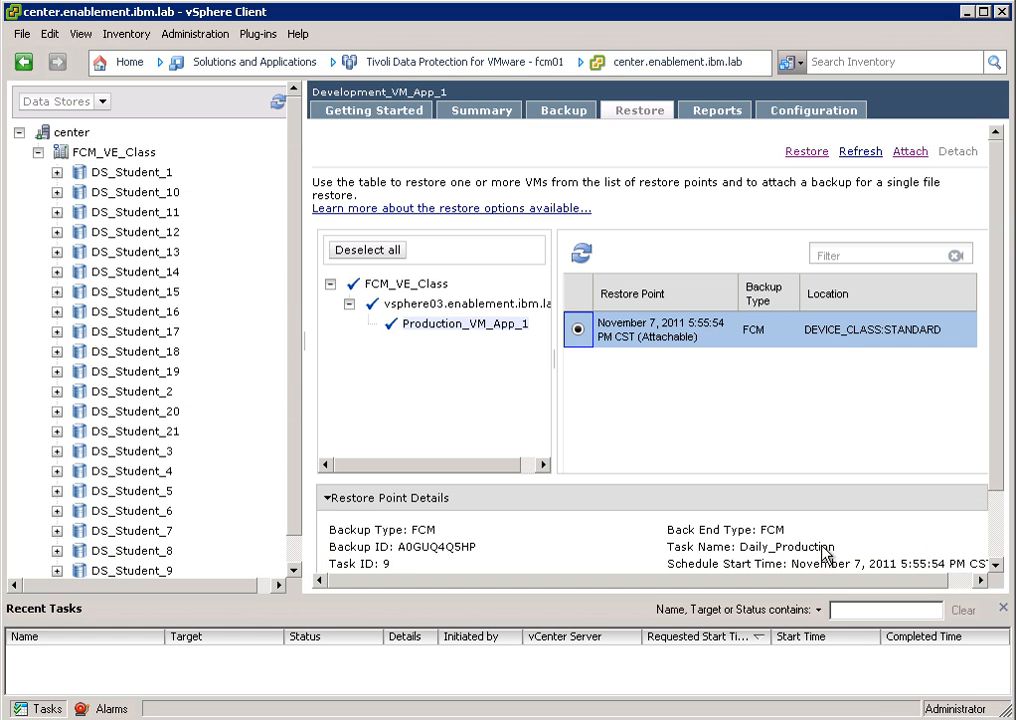
mouse_move(736, 460)
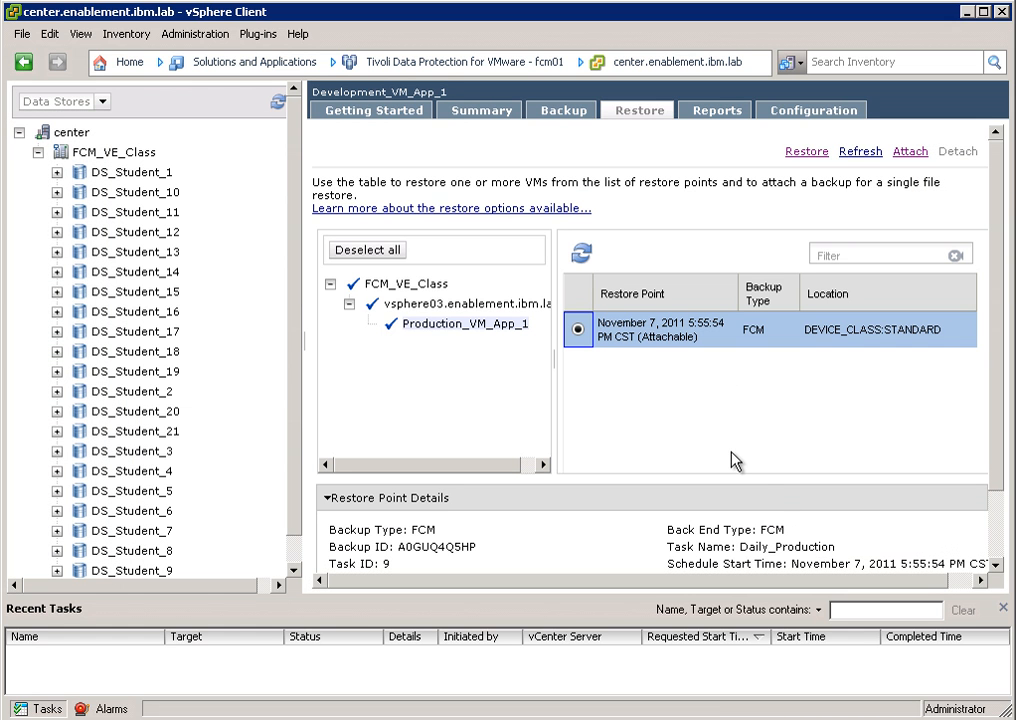
click(806, 152)
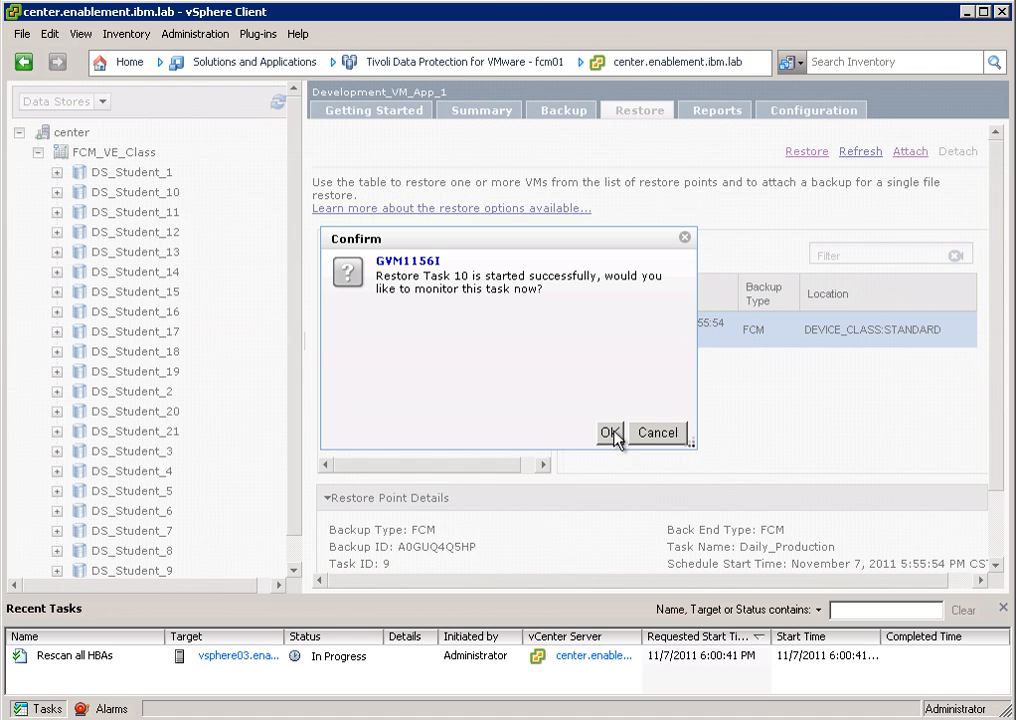
Step: Monitor restore (10) in Active Tasks to 100%, then list the completed operations with their status
click(612, 432)
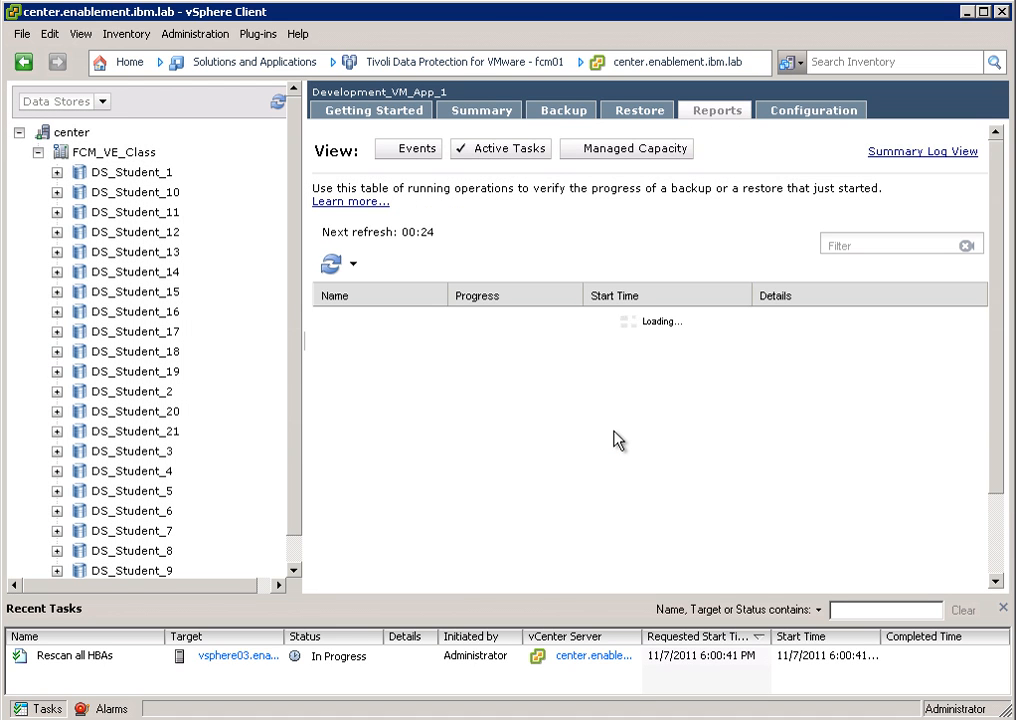
mouse_move(432, 668)
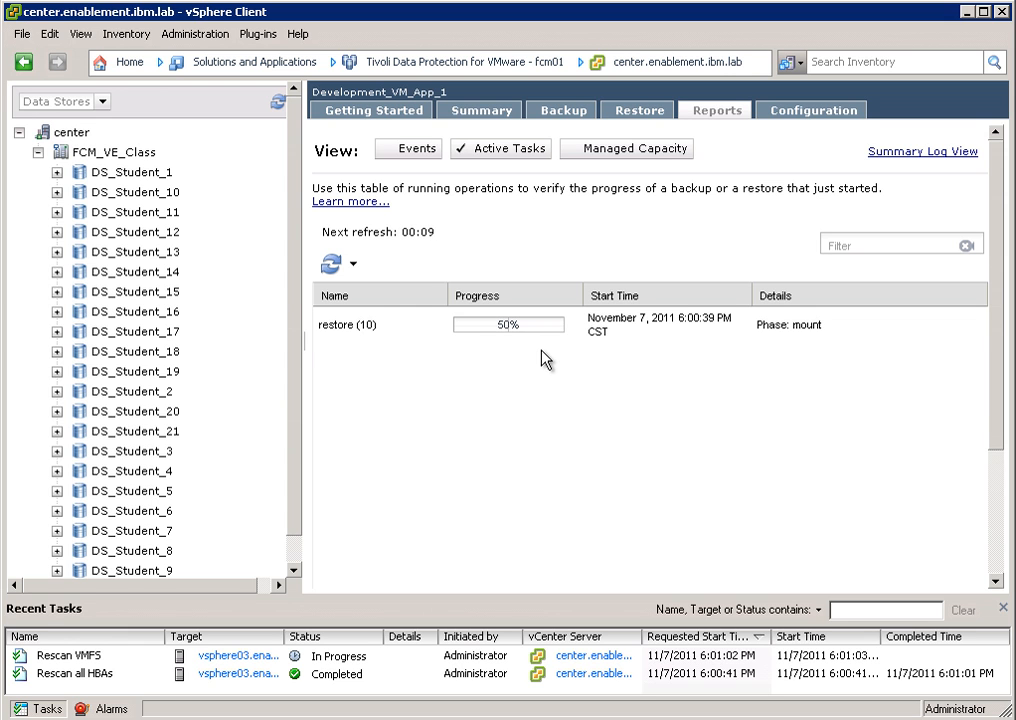
click(788, 324)
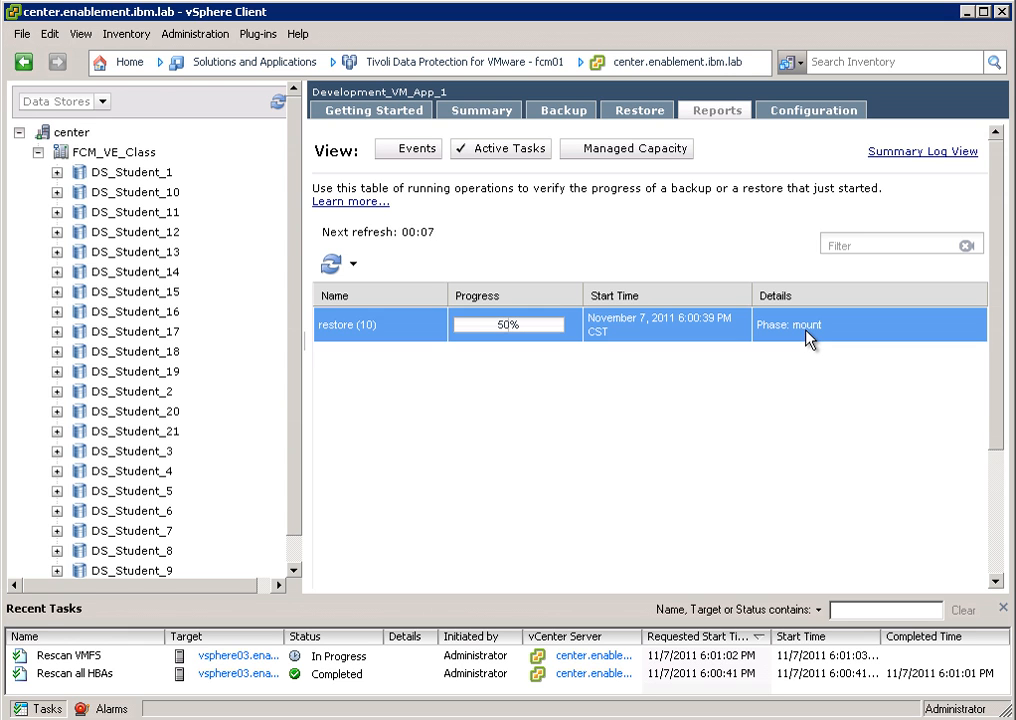
mouse_move(890, 332)
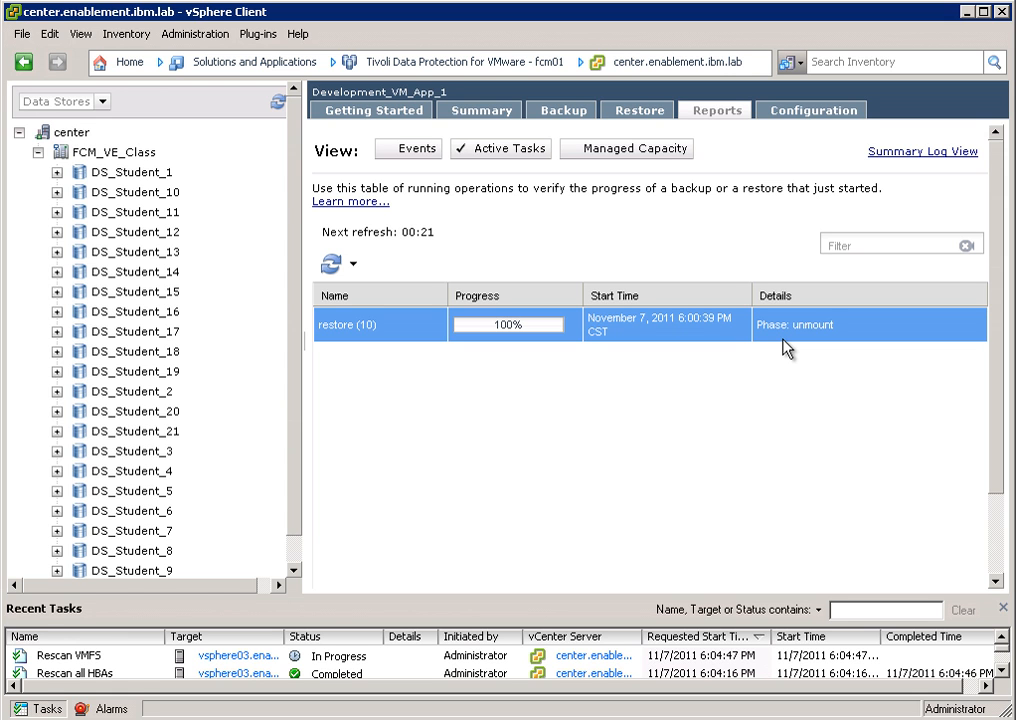
click(416, 148)
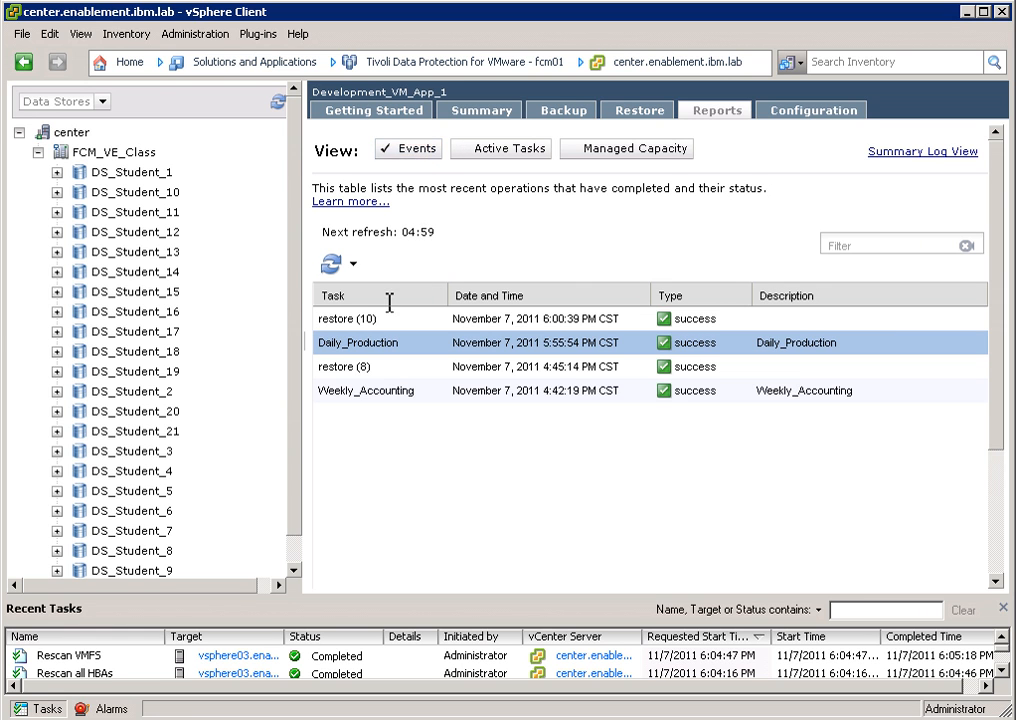
Step: Show the restore (10) event details confirming a restore with success status
click(344, 318)
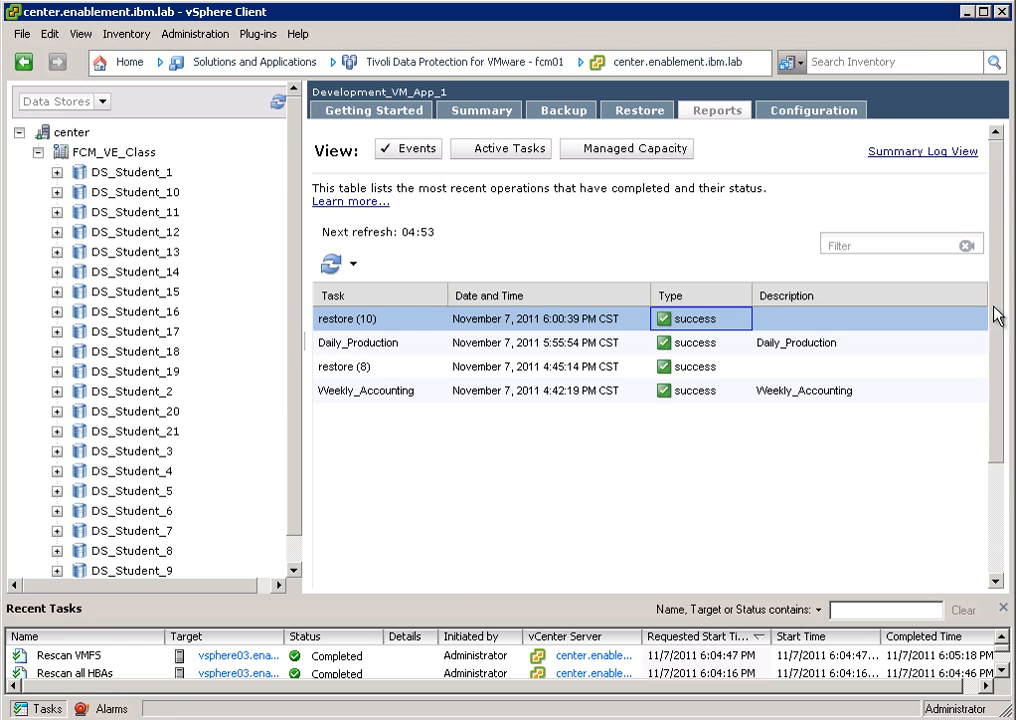
click(346, 318)
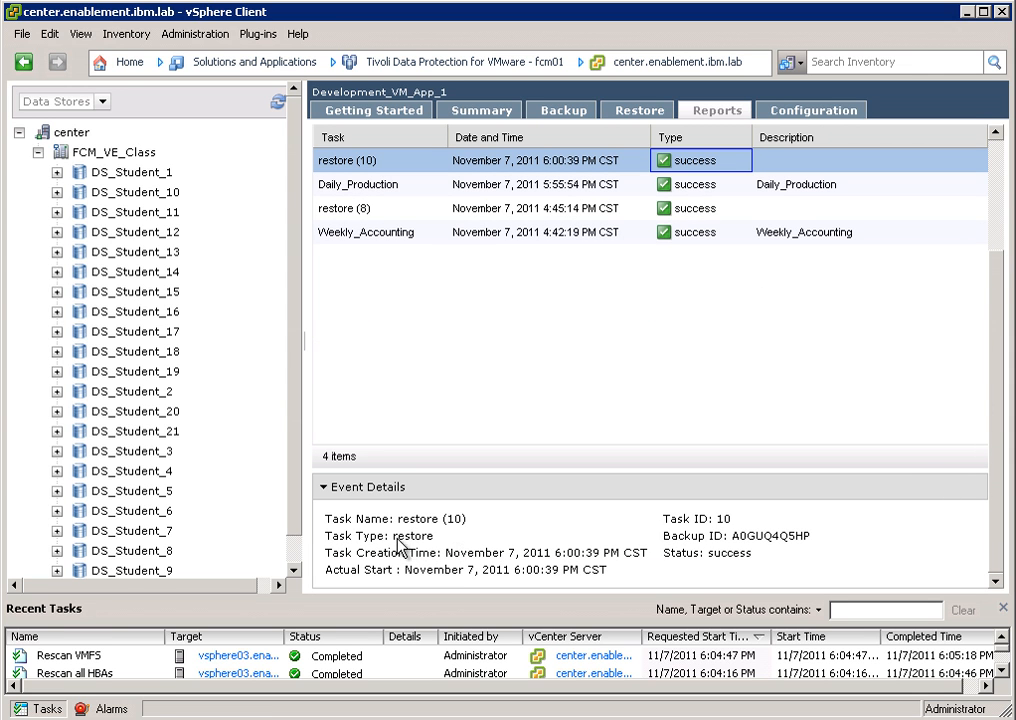
mouse_move(996, 560)
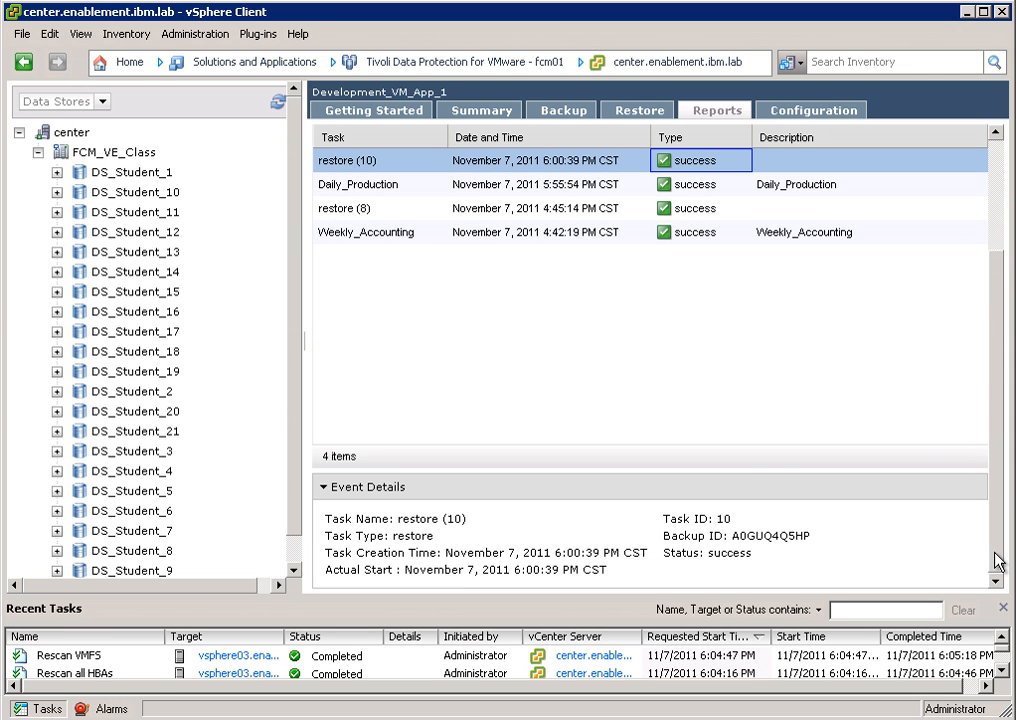
click(714, 110)
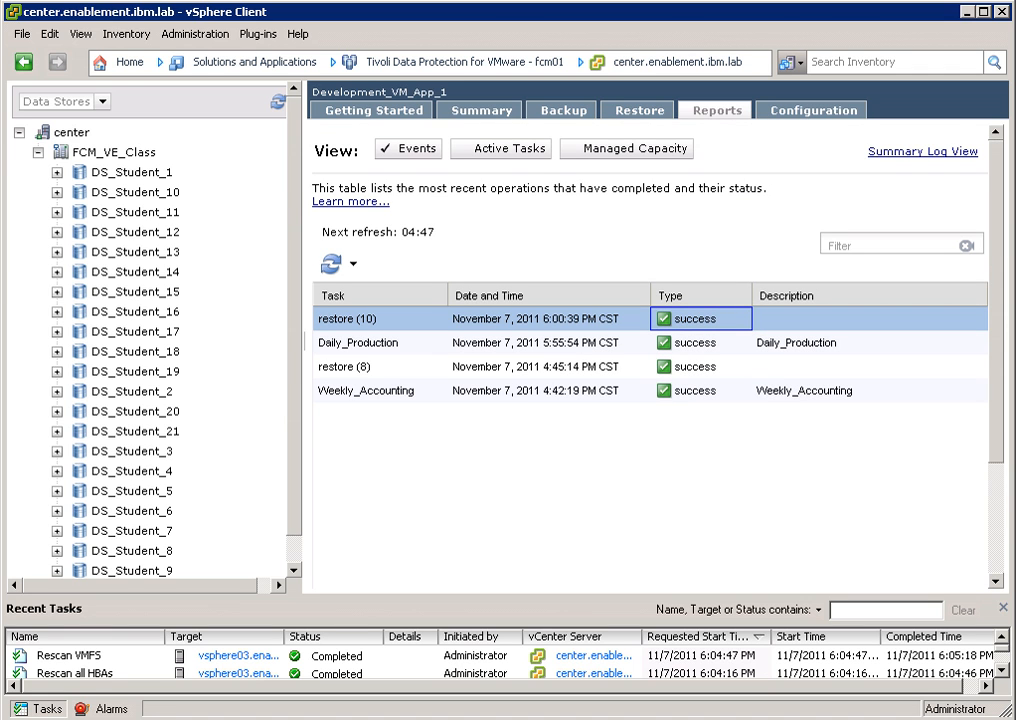
mouse_move(194, 142)
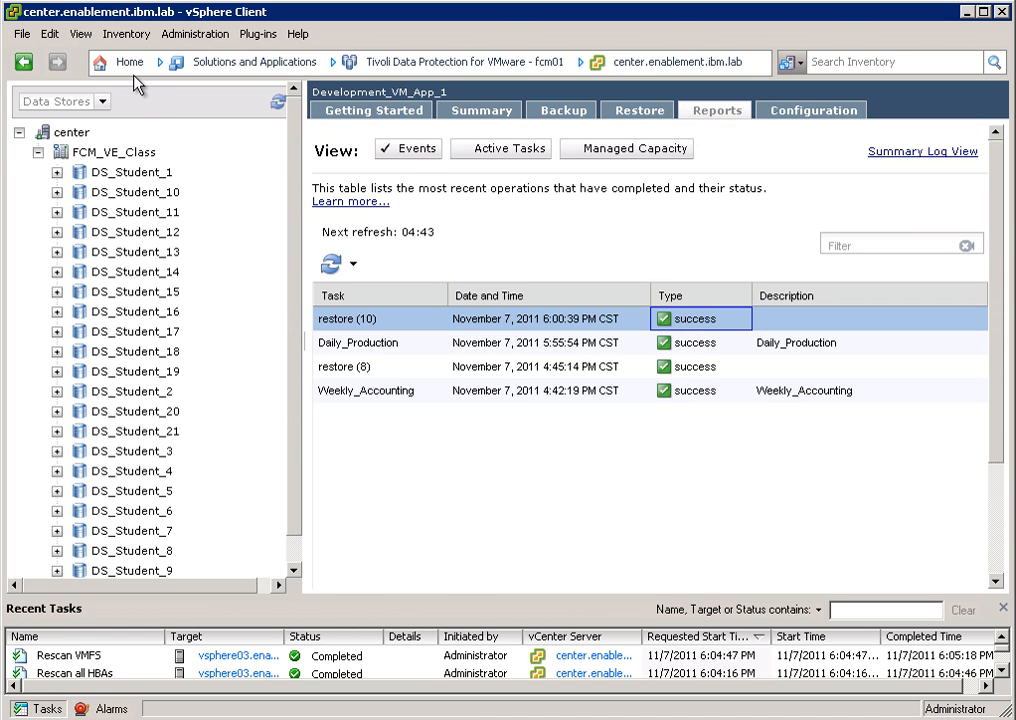
click(128, 62)
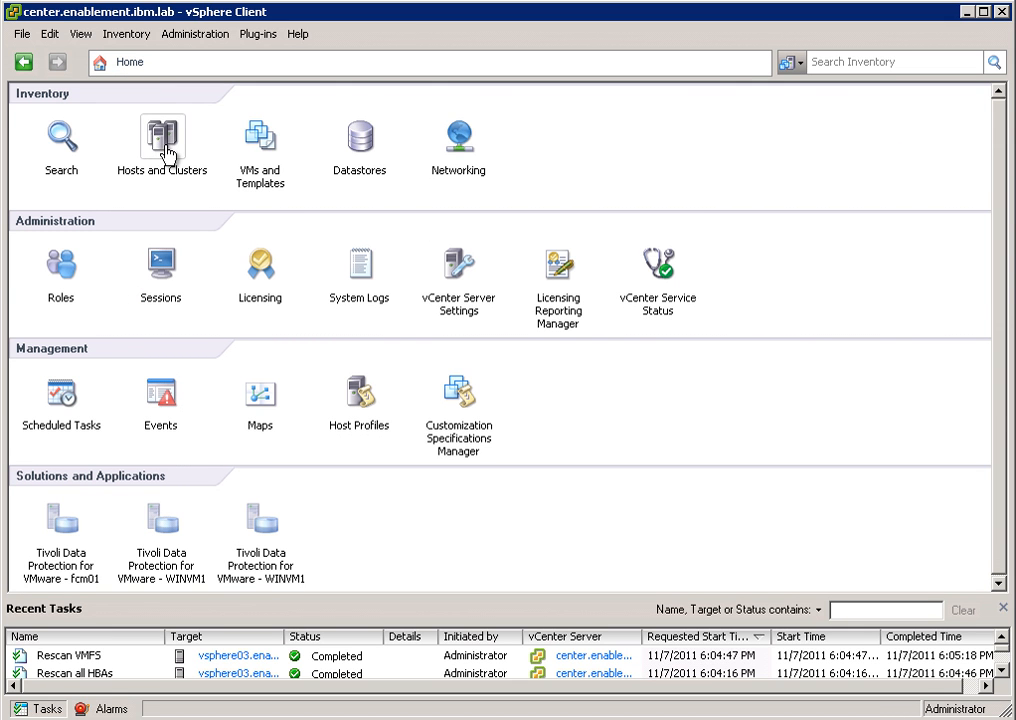
click(160, 136)
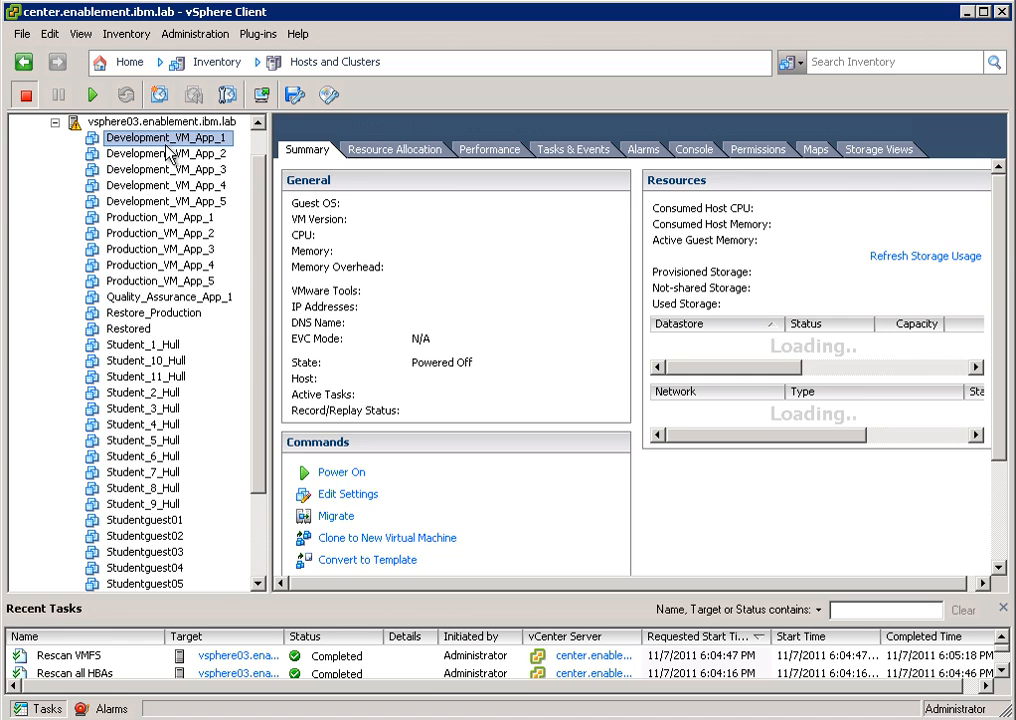
click(166, 136)
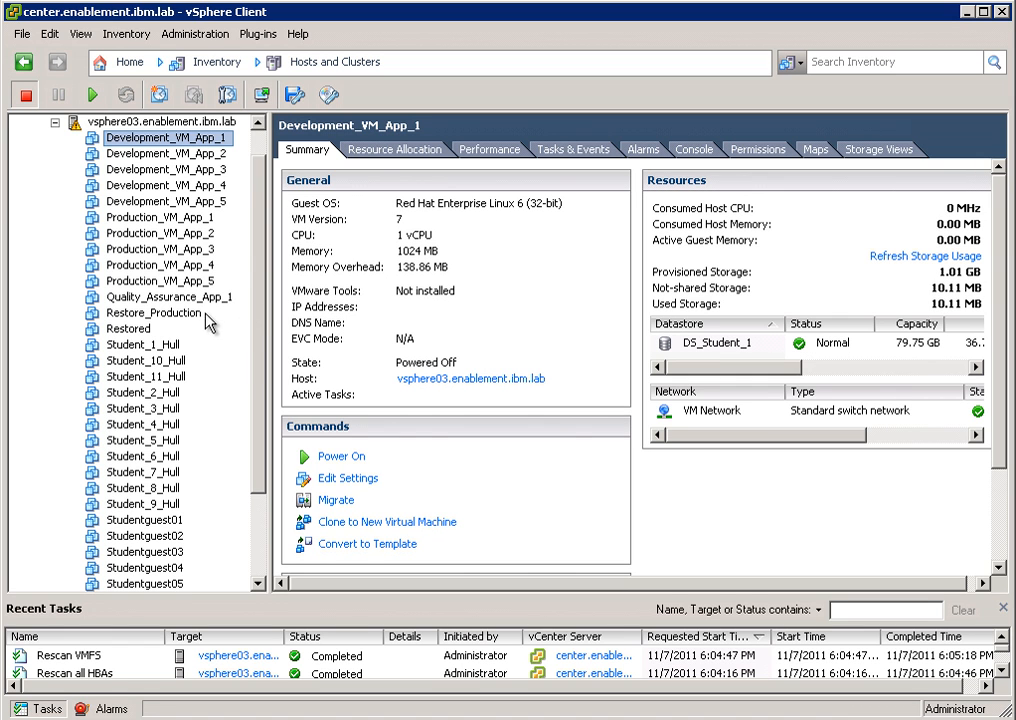
click(152, 312)
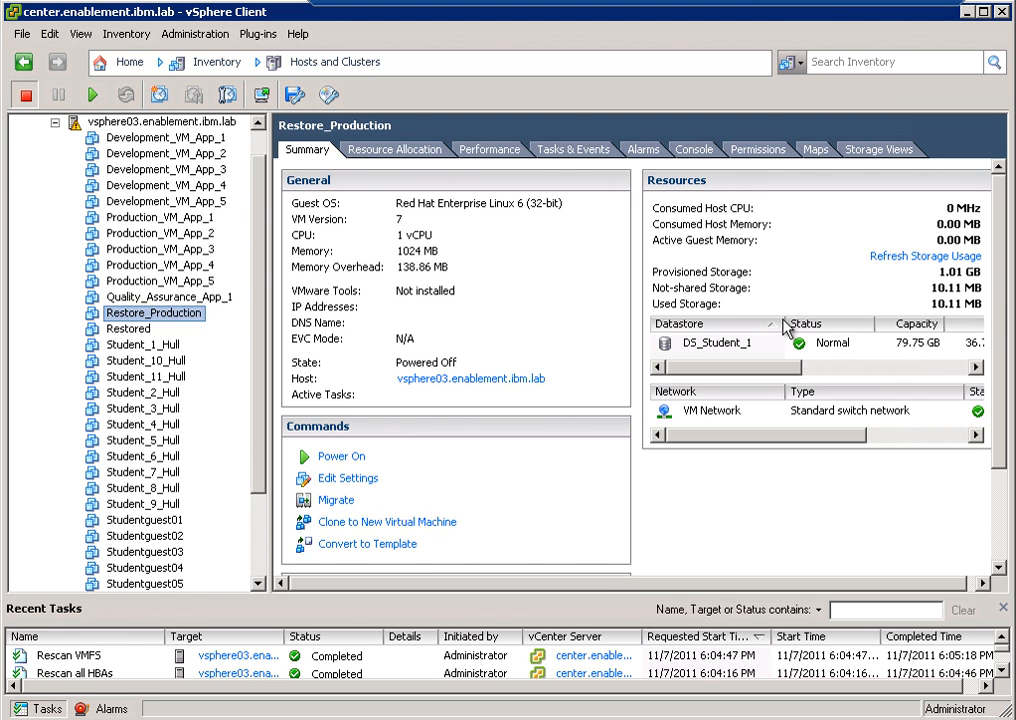
mouse_move(270, 352)
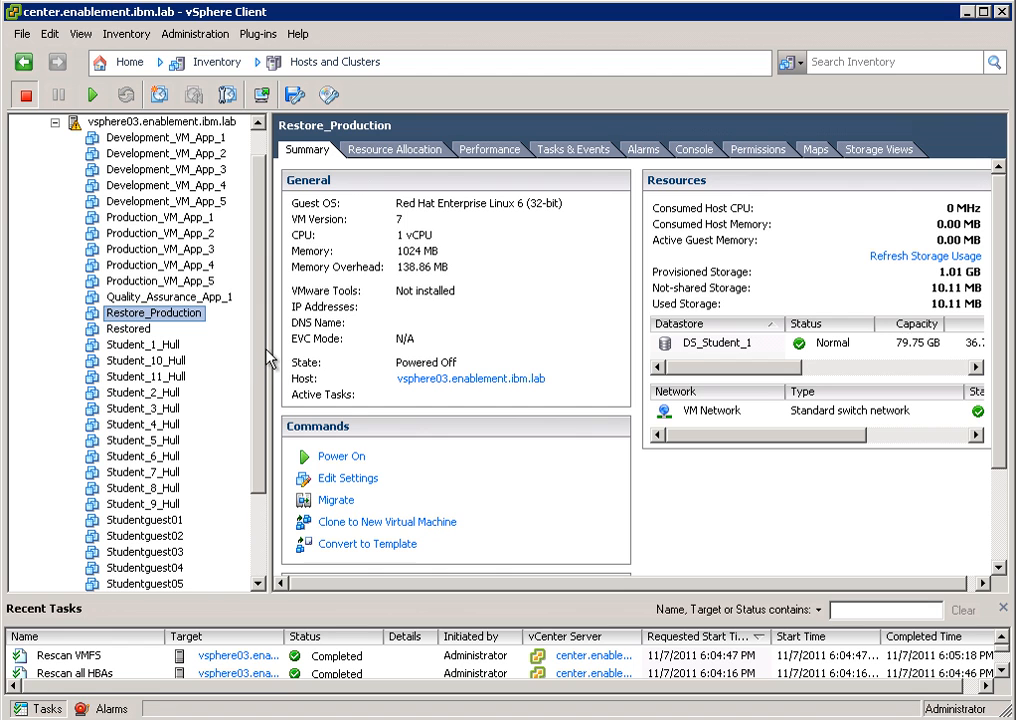
click(24, 62)
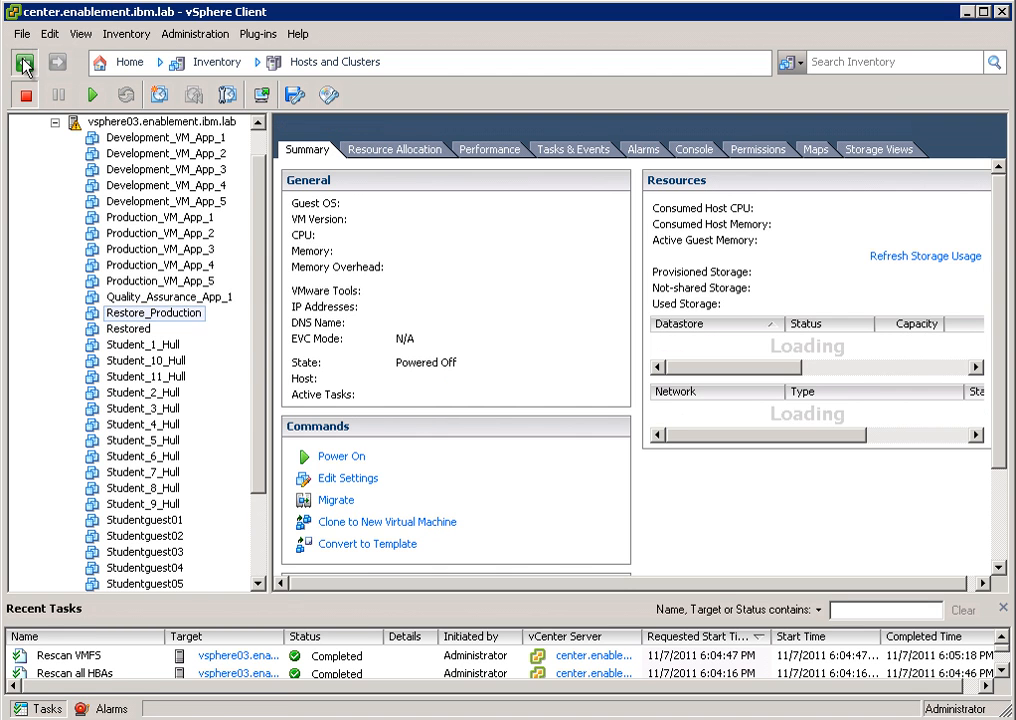
click(170, 296)
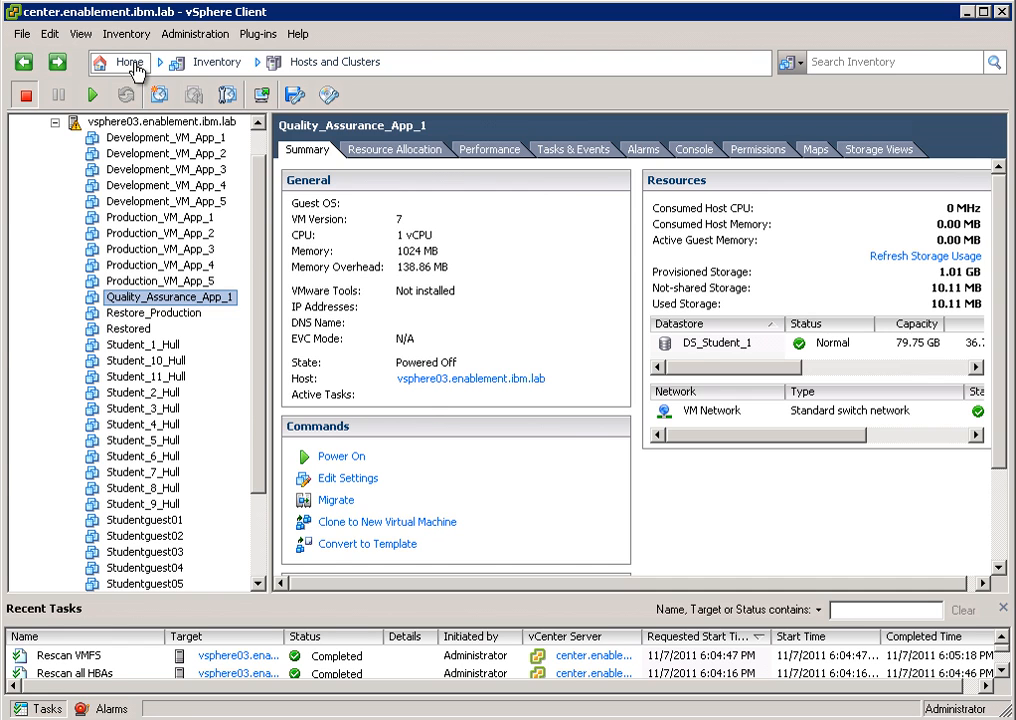
click(118, 62)
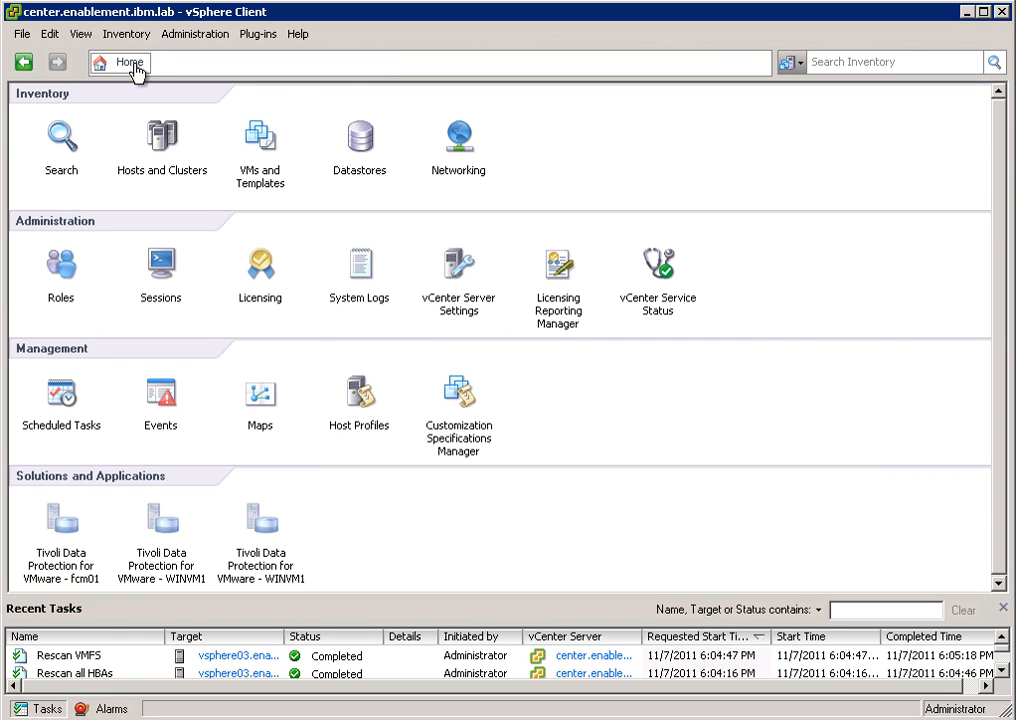
mouse_move(56, 544)
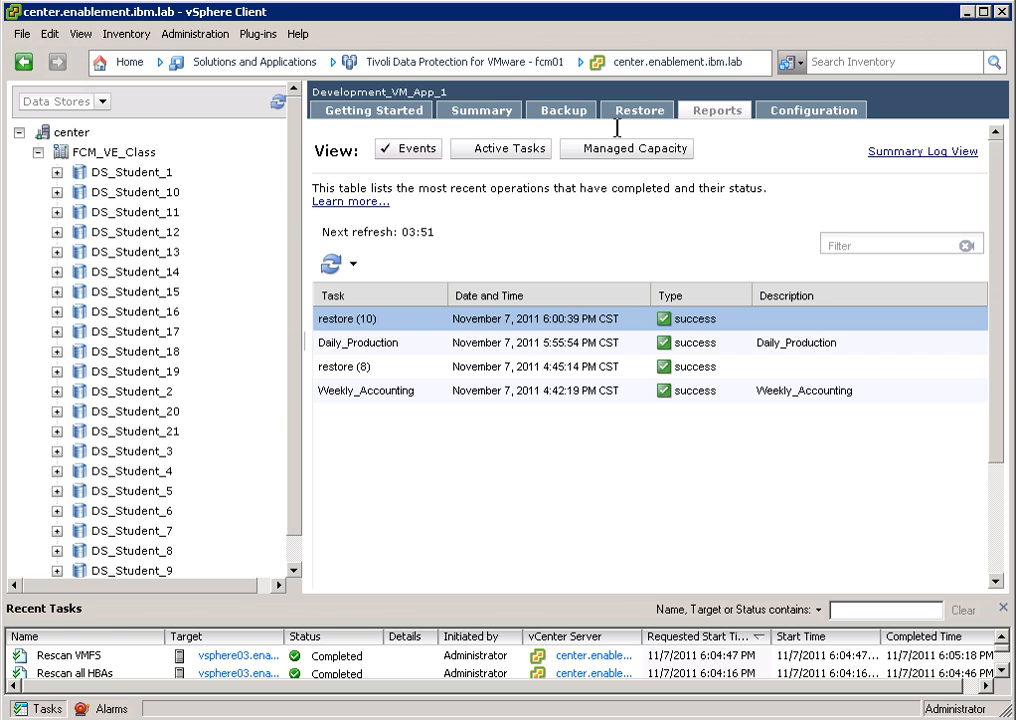
Step: List backup schedules Daily_Production, Weekly_Accounting and Daily, and view Daily_Production's Delete/Properties/Run now actions
click(560, 110)
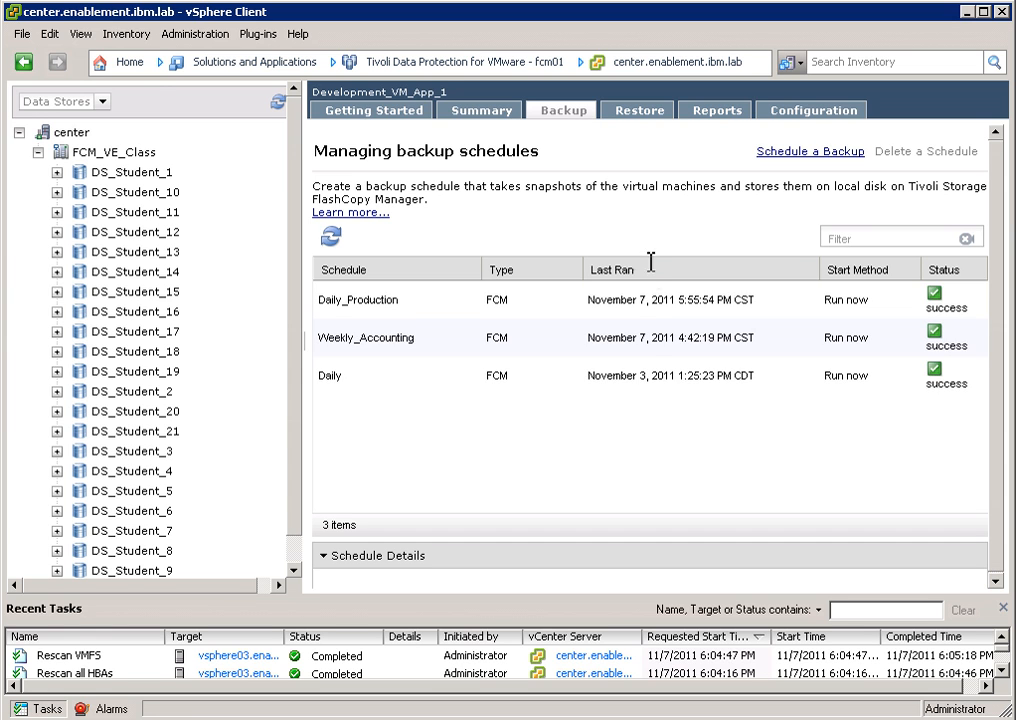
click(356, 300)
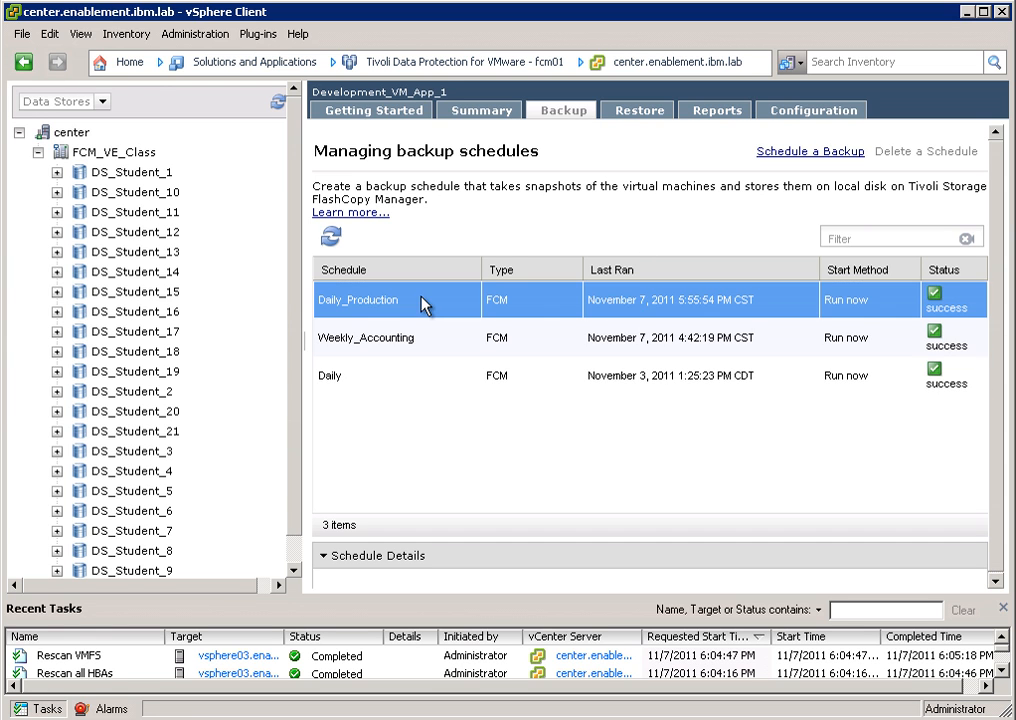
mouse_move(738, 298)
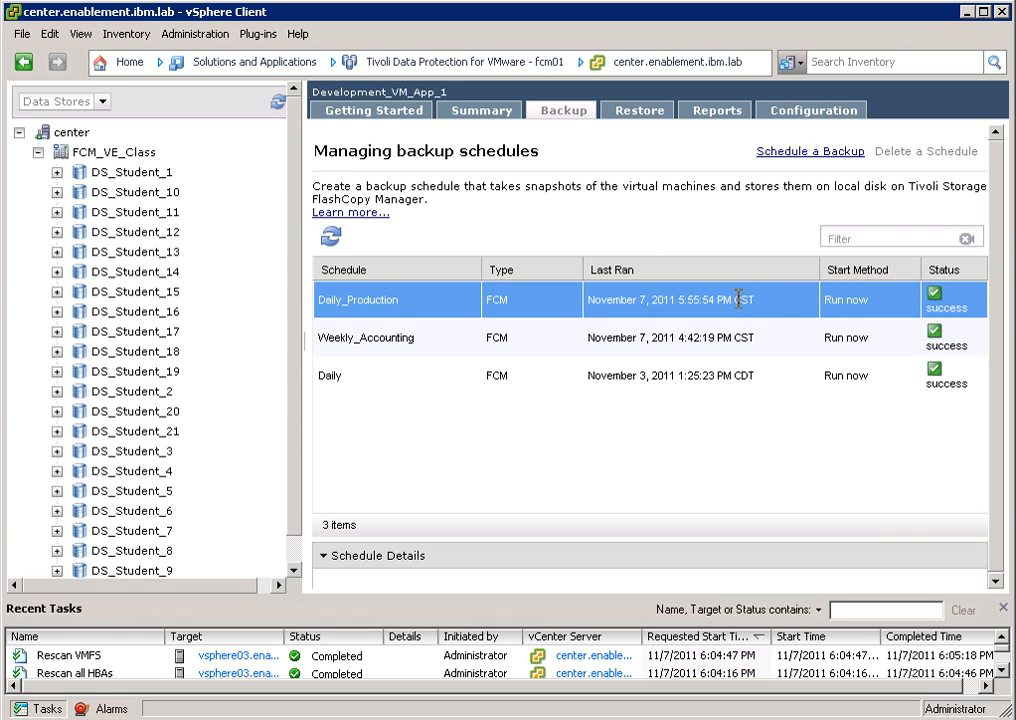
right_click(590, 300)
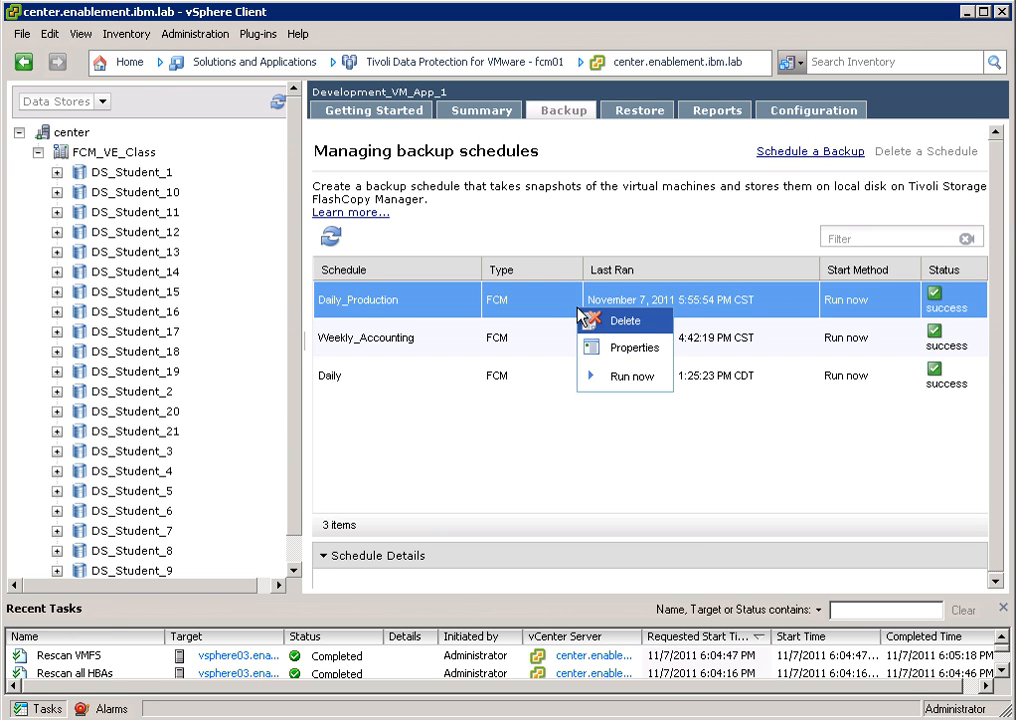
mouse_move(634, 376)
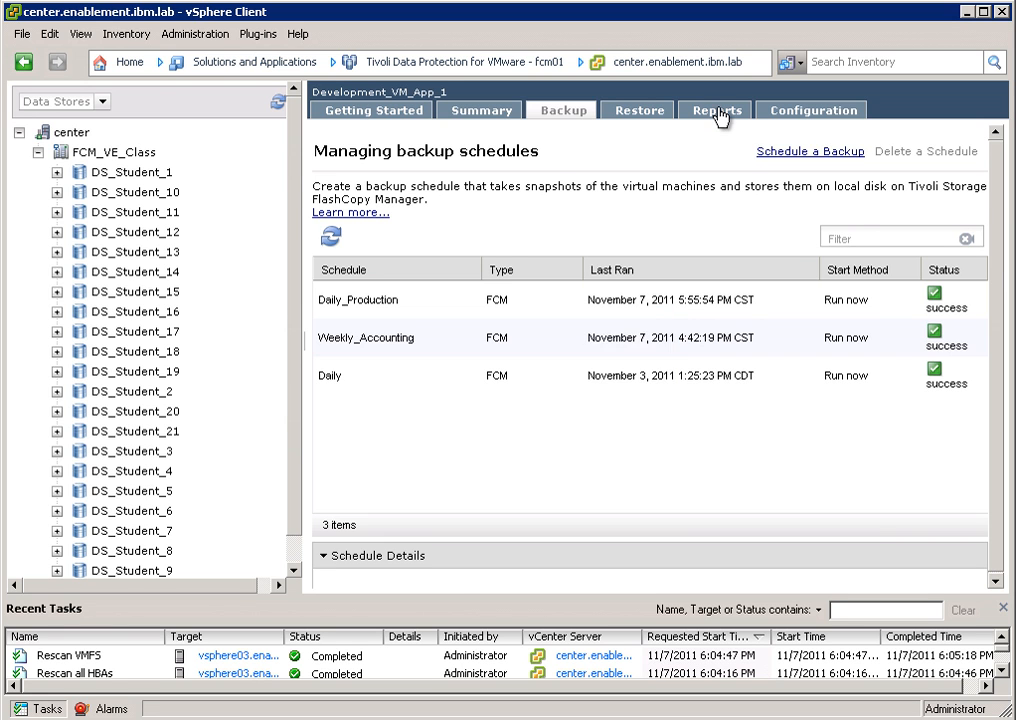
Step: Check the restore (10) entry in Reports shows success, then switch to the plug-in Configuration
click(716, 110)
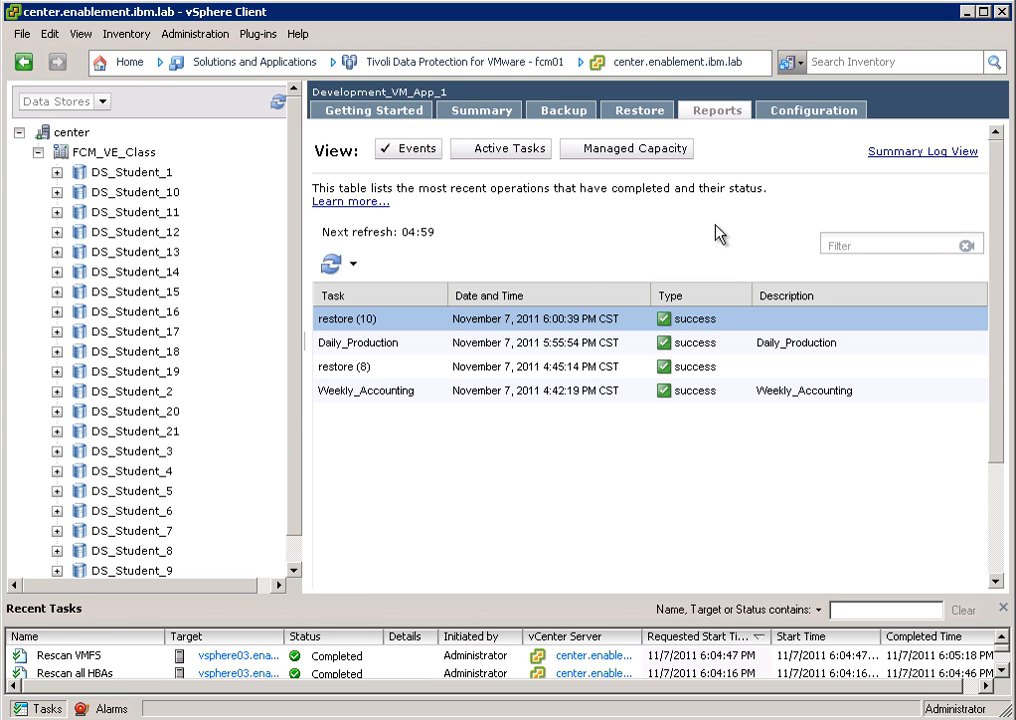
click(356, 342)
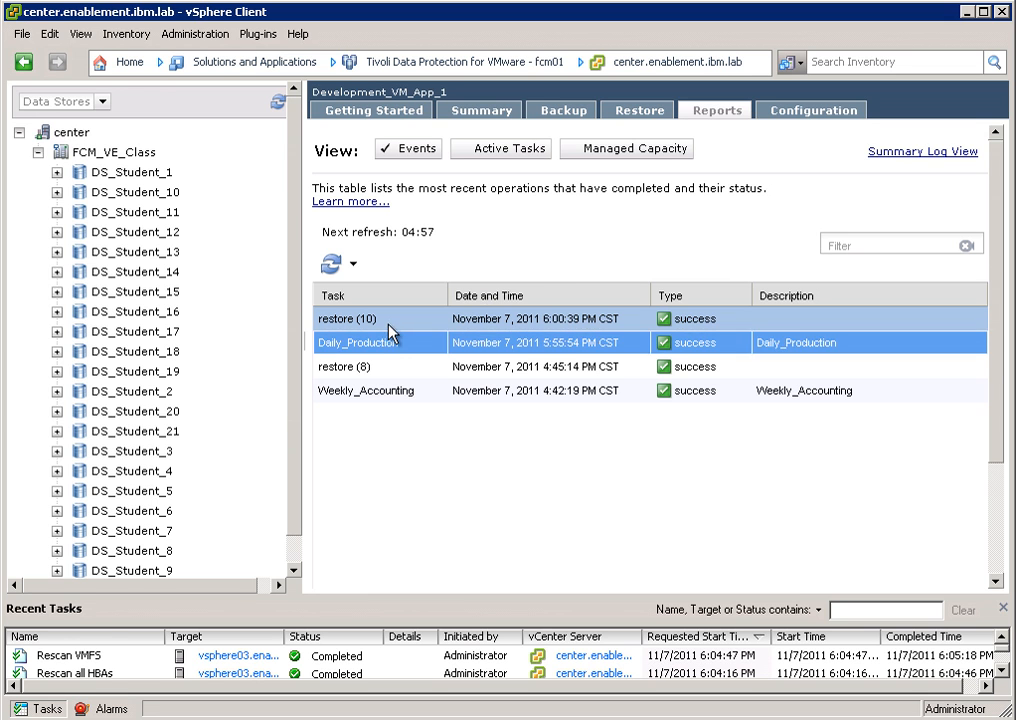
click(348, 318)
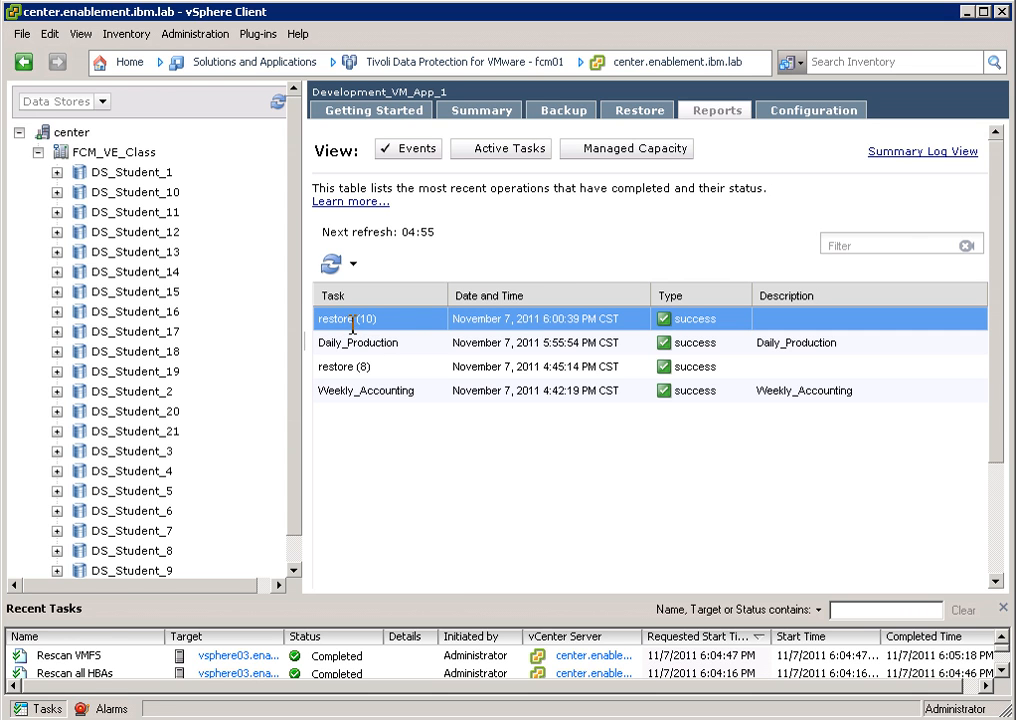
mouse_move(456, 320)
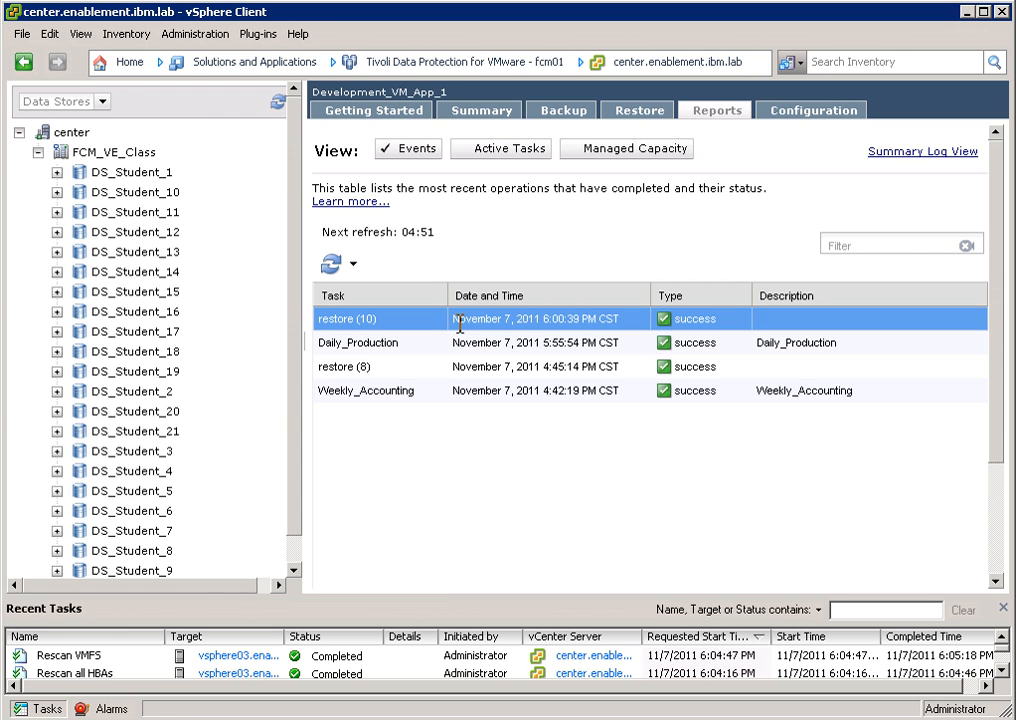
mouse_move(476, 300)
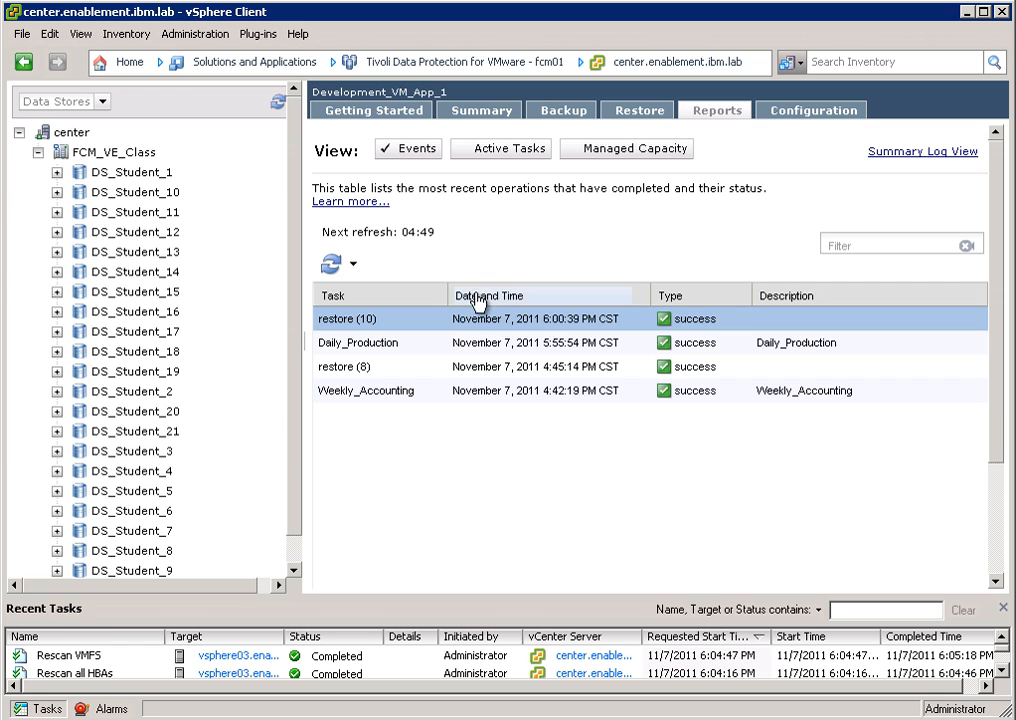
mouse_move(738, 358)
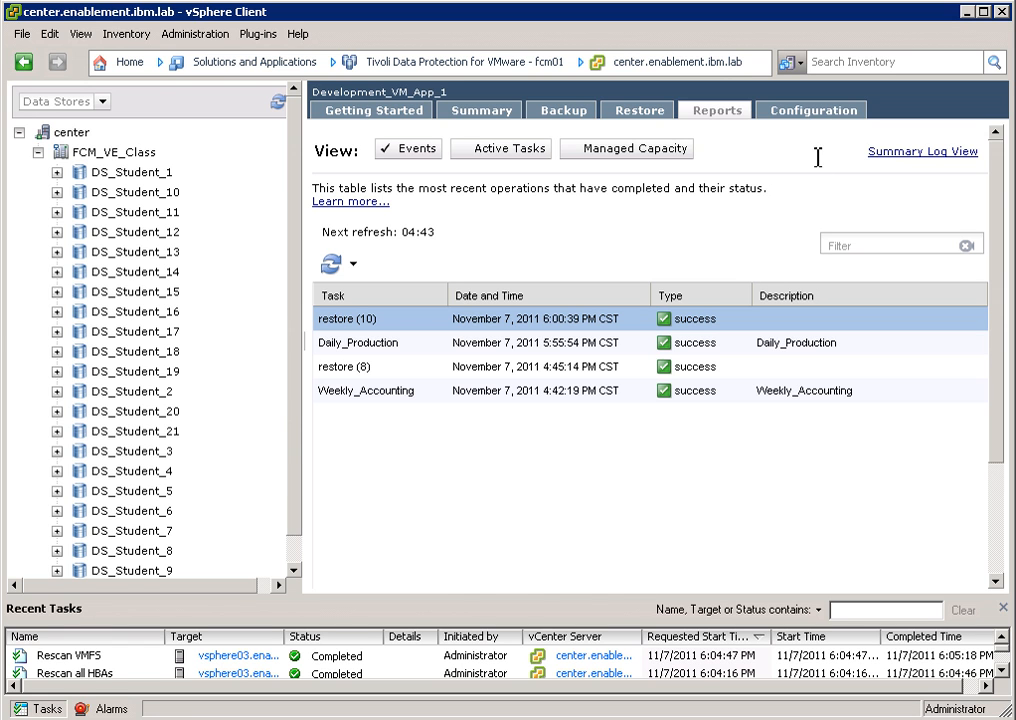
click(812, 110)
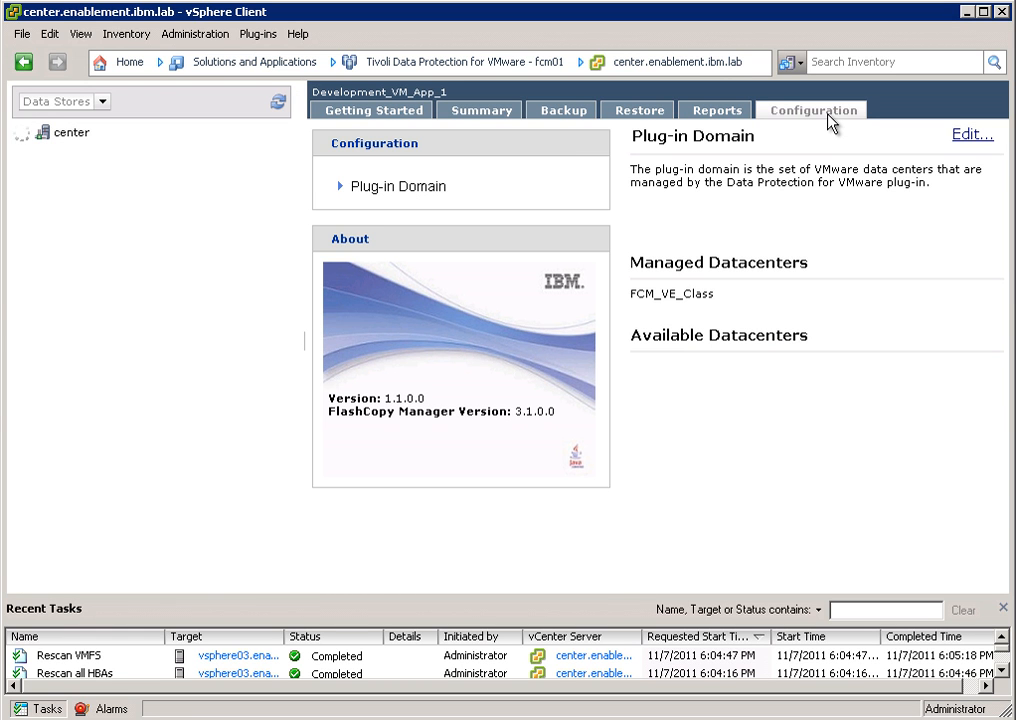
Step: Review the plug-in domain and managed datacenters, then show the Development_VM_App_1 summary
click(12, 132)
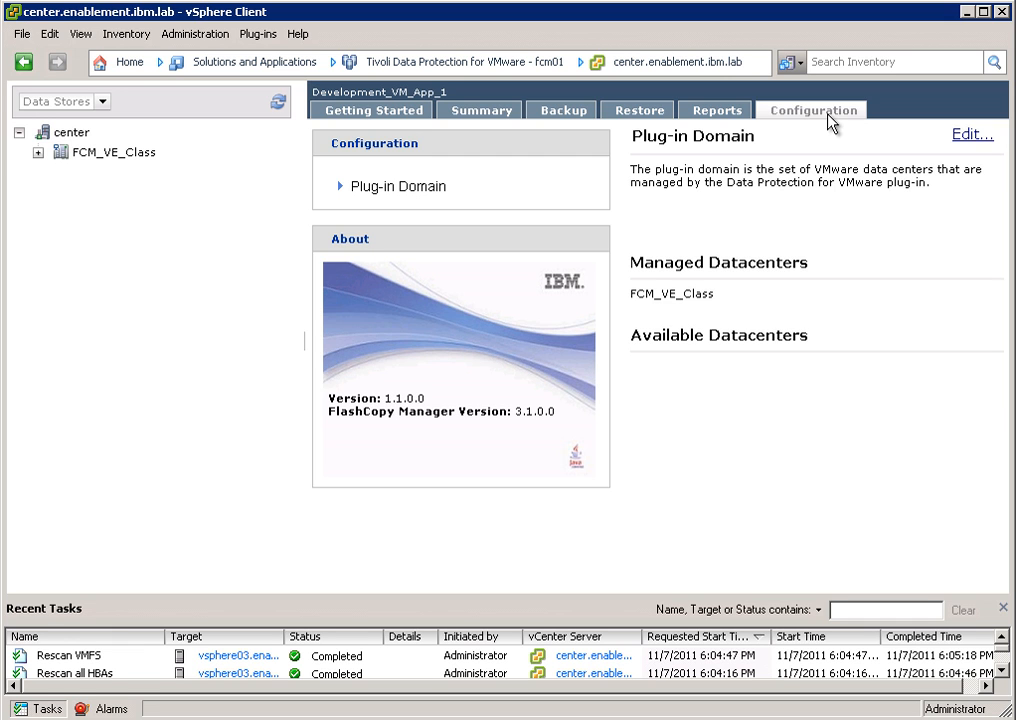
mouse_move(624, 176)
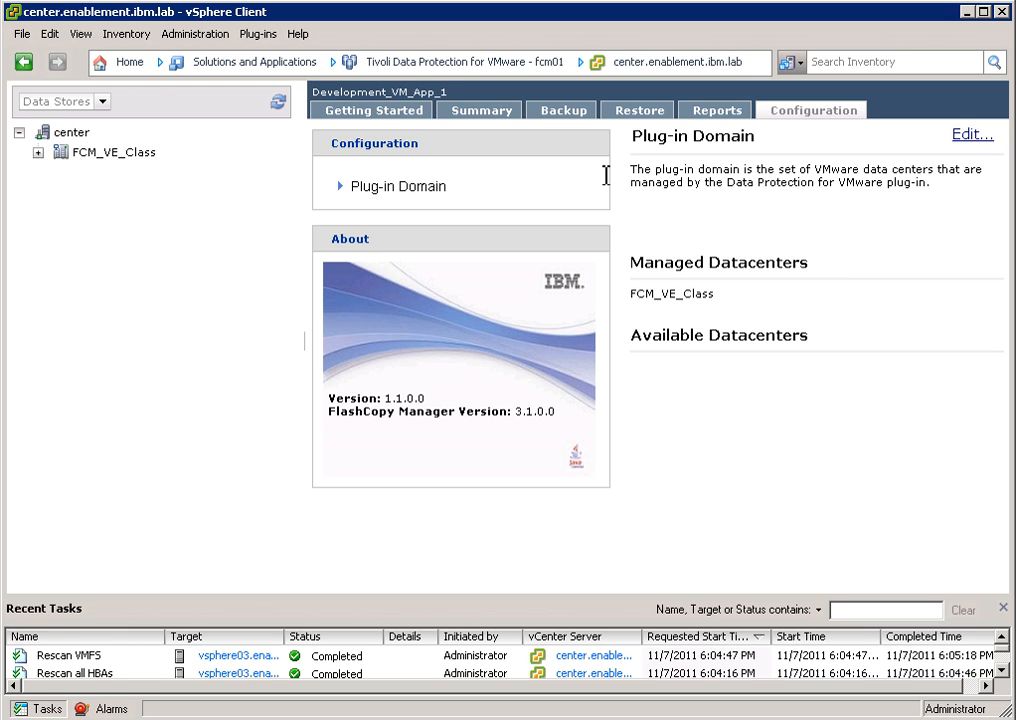
mouse_move(512, 132)
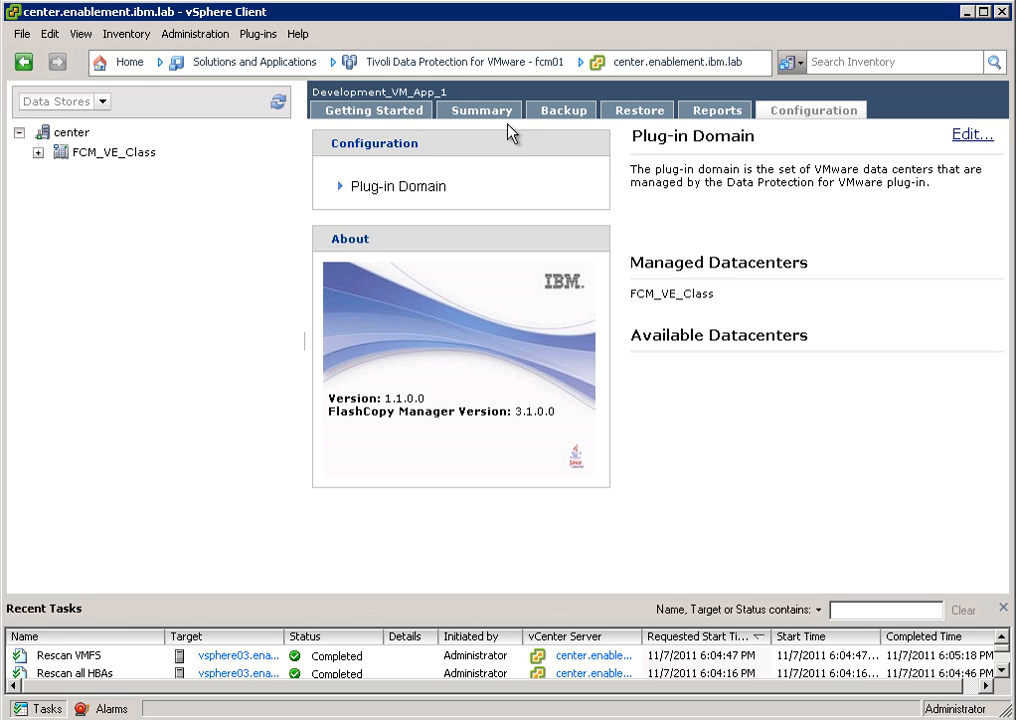
click(480, 110)
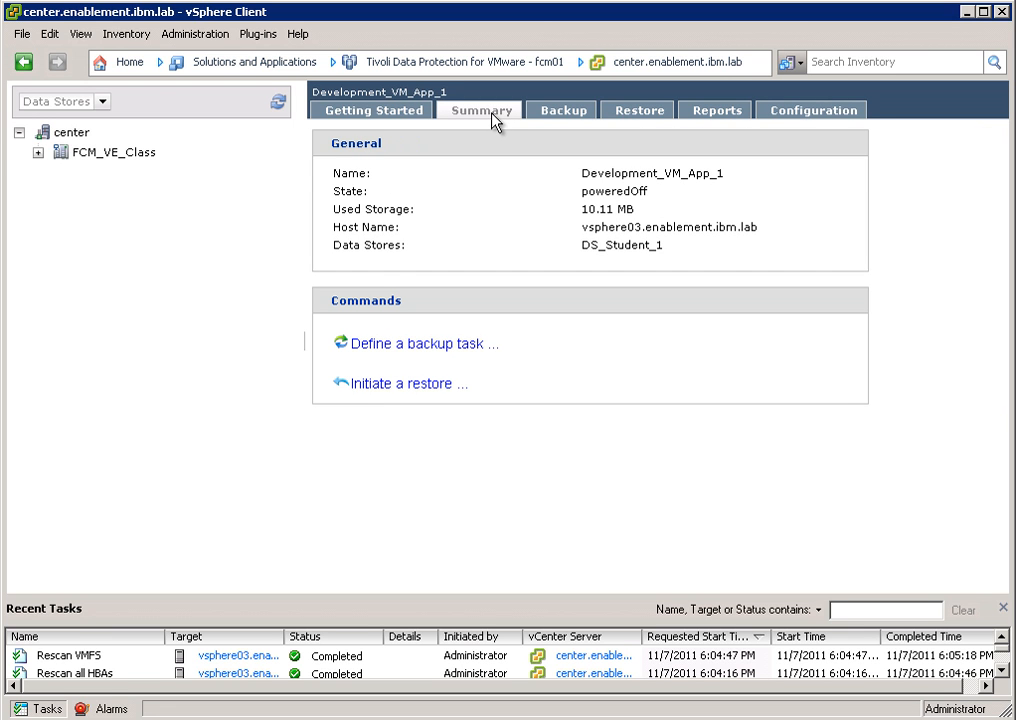